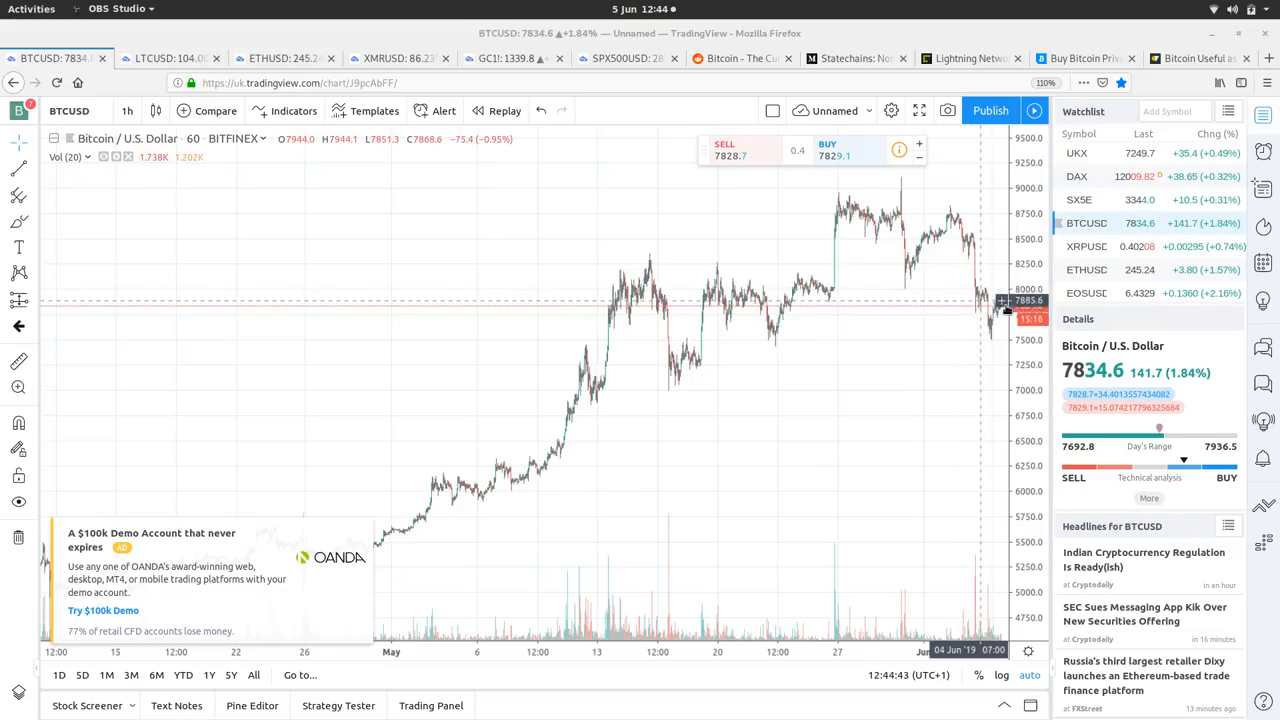
pyautogui.moveTo(884, 326)
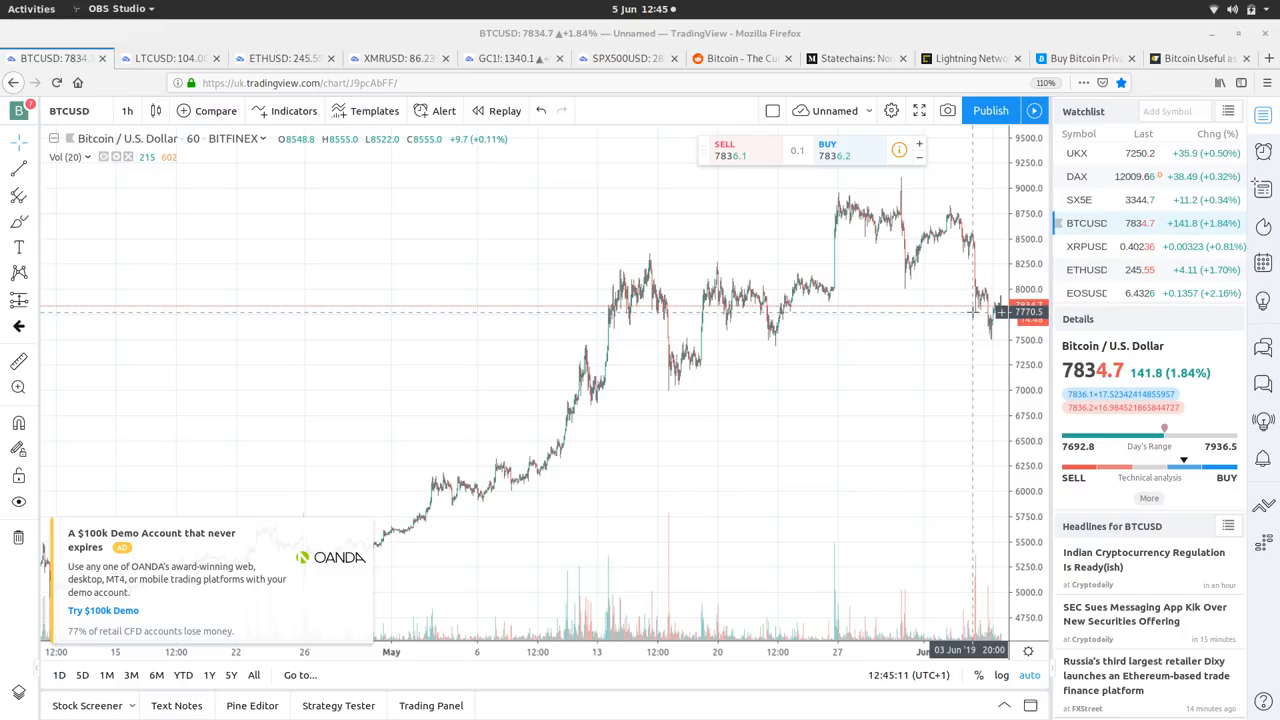
pyautogui.moveTo(952, 208)
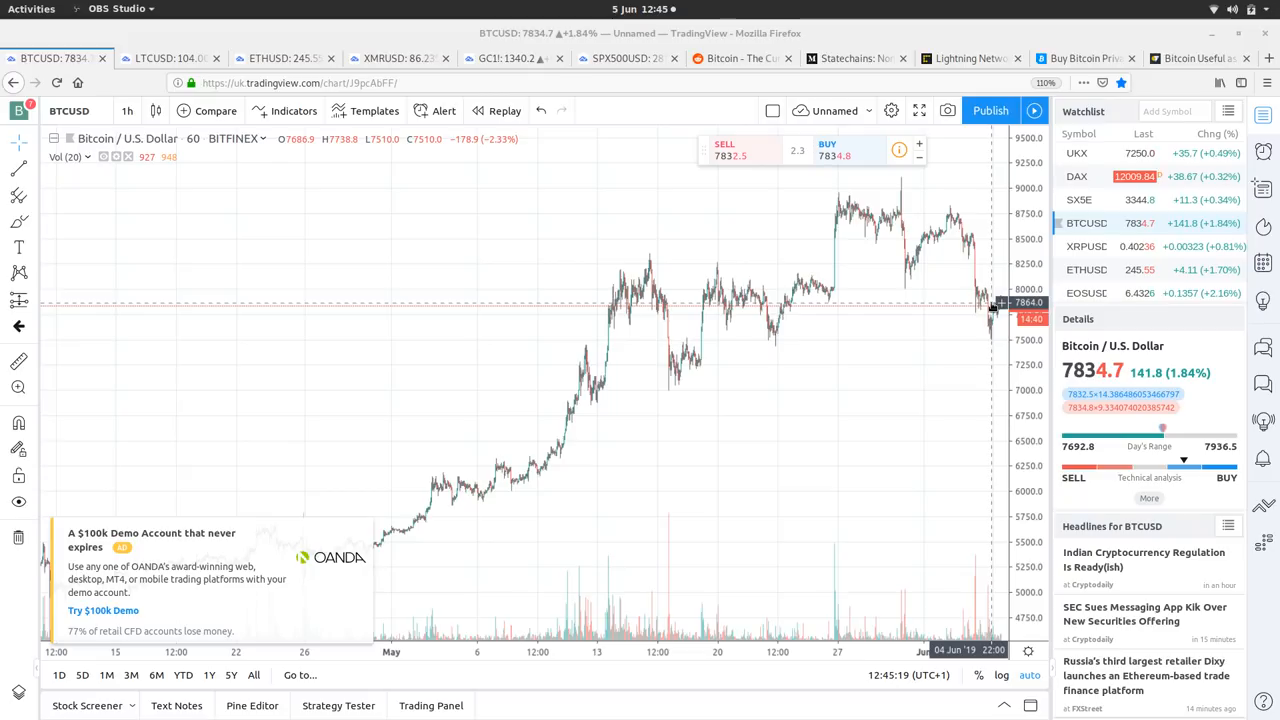
pyautogui.moveTo(754, 347)
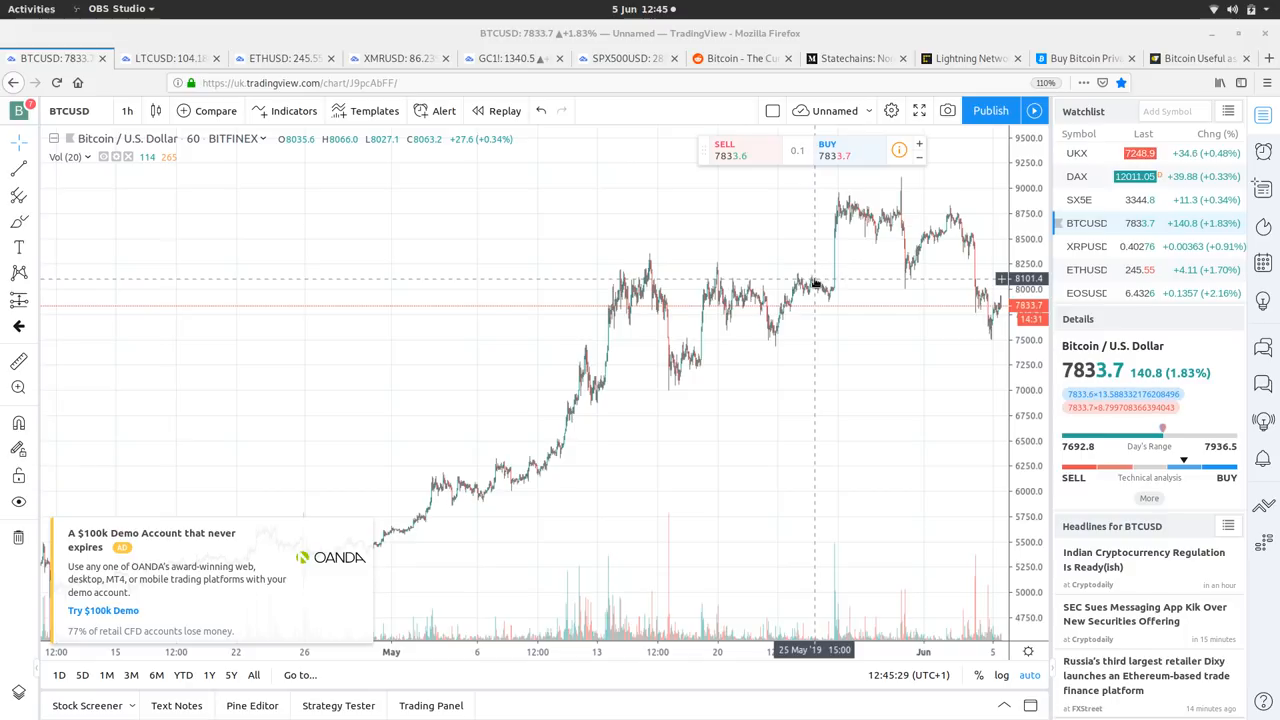
pyautogui.moveTo(862, 475)
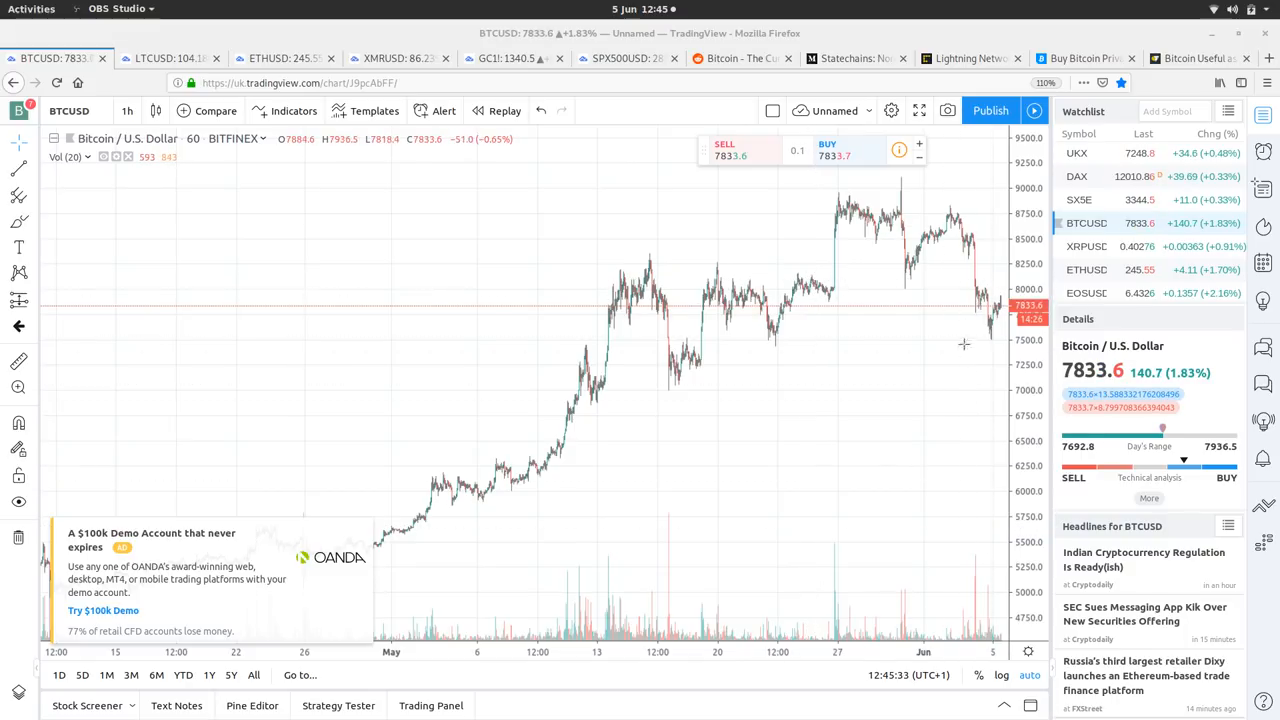
pyautogui.moveTo(940, 415)
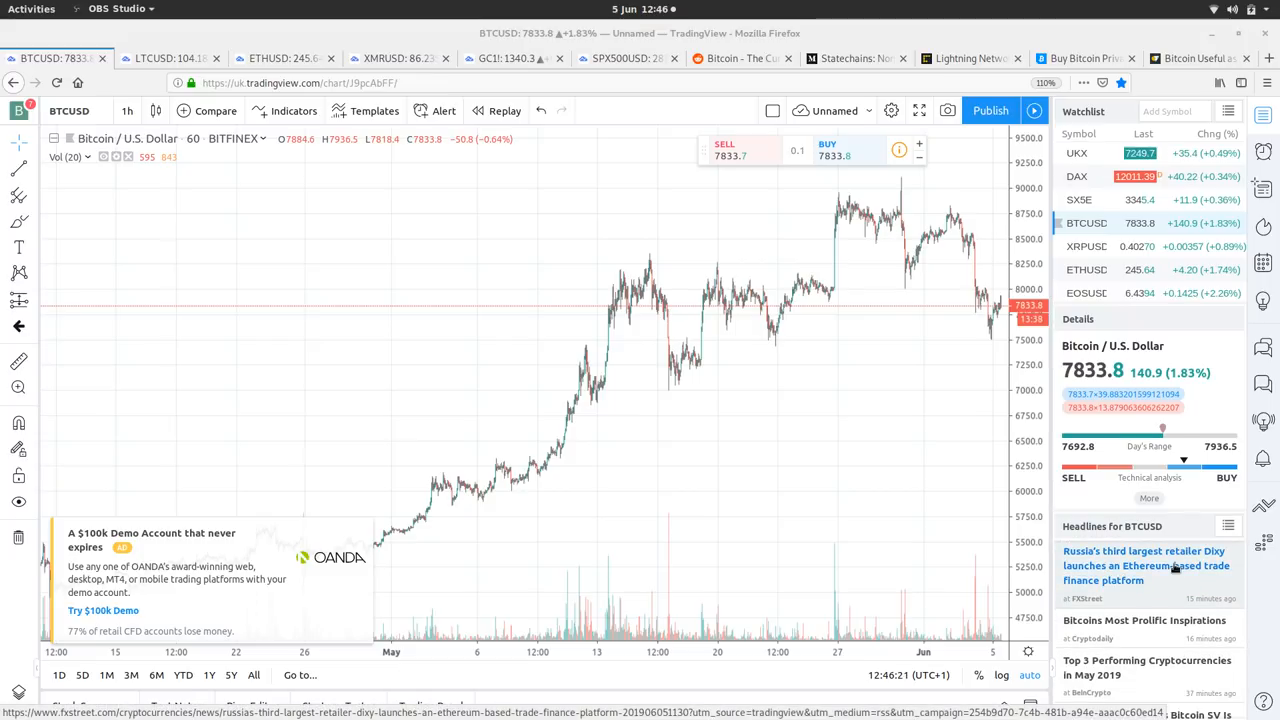
# Scroll the current headlines, then switch to the LTCUSD Litecoin hourly chart
pyautogui.scroll(-3)
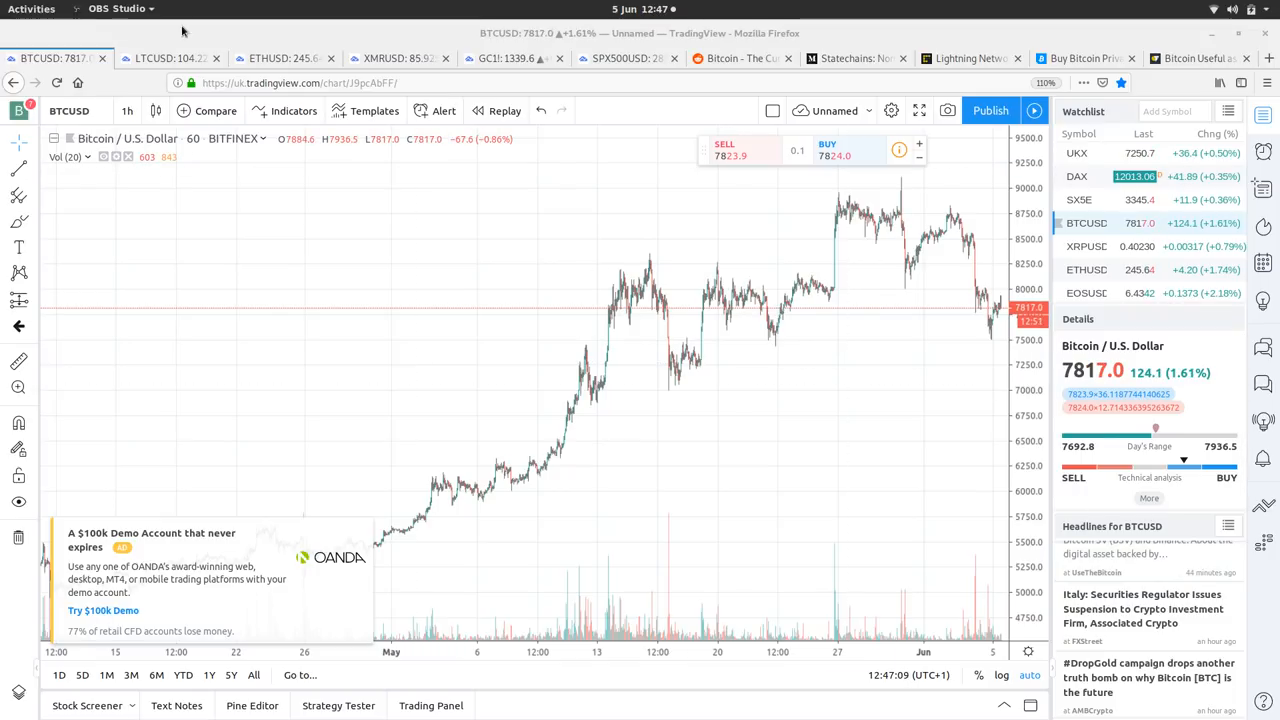
pyautogui.click(175, 58)
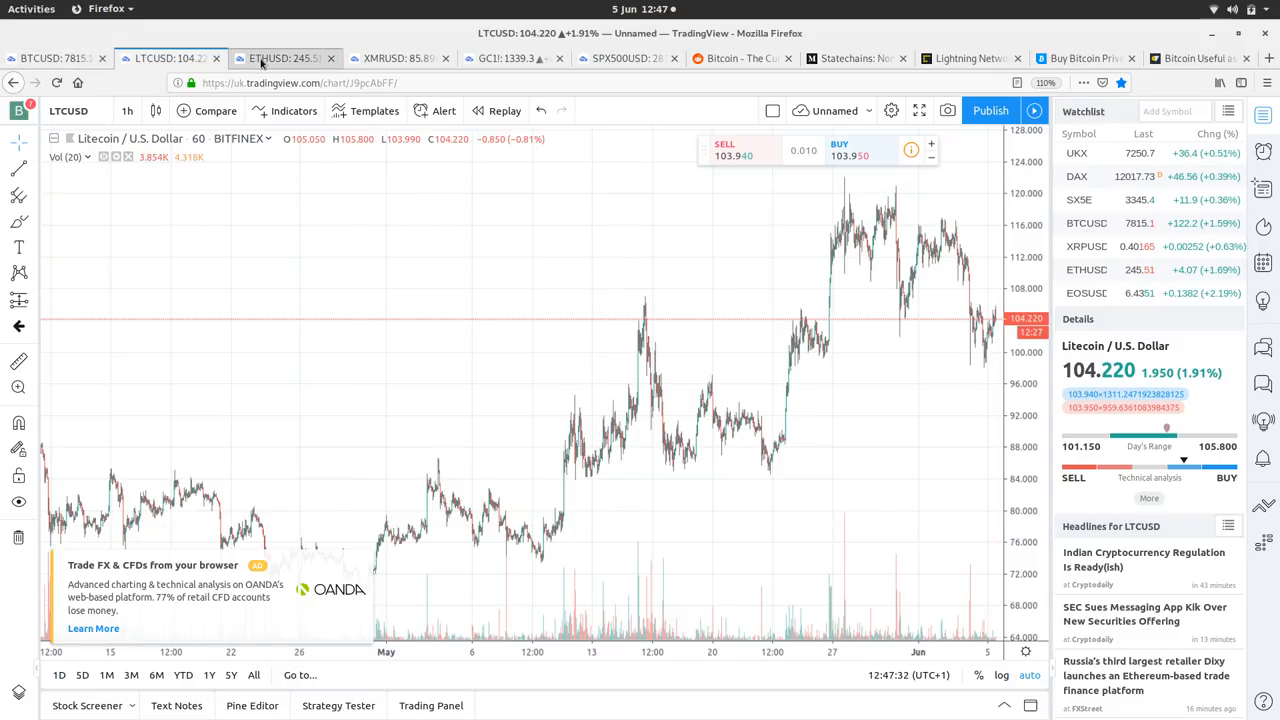
# Cycle through the ETHUSD, LTCUSD and XMRUSD charts, finishing on the BTCUSD chart
pyautogui.click(290, 57)
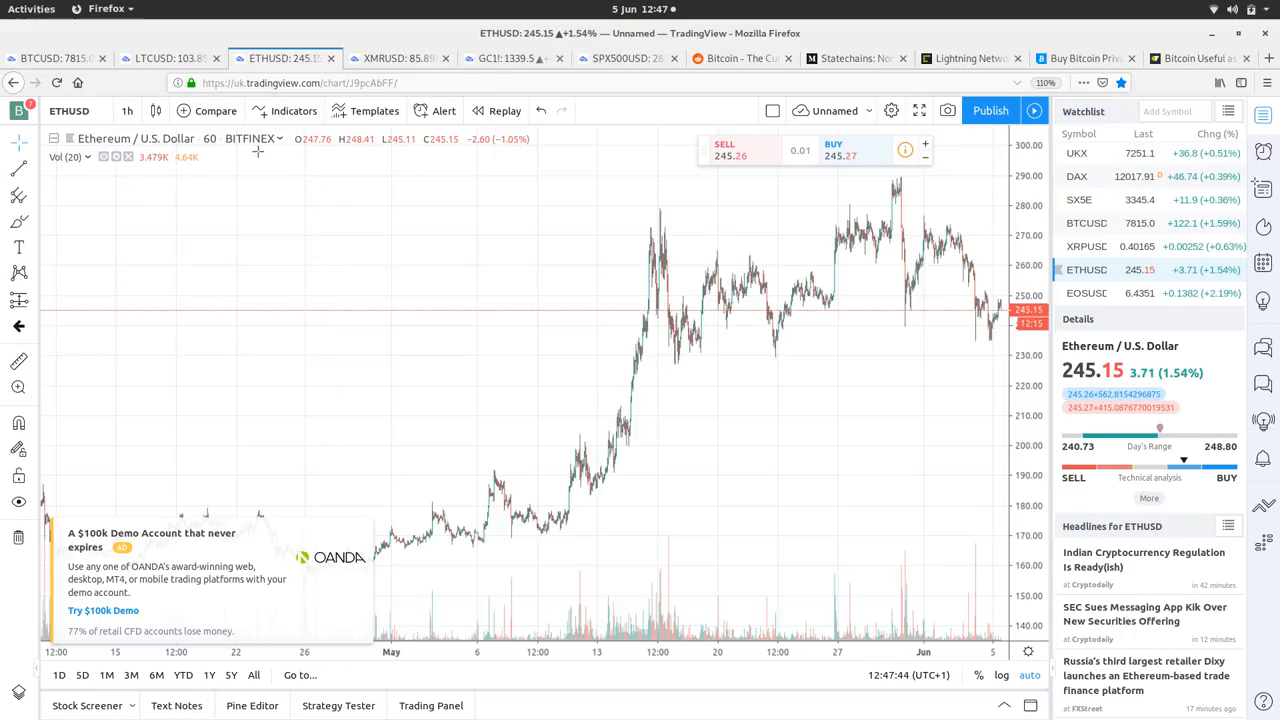
pyautogui.click(65, 58)
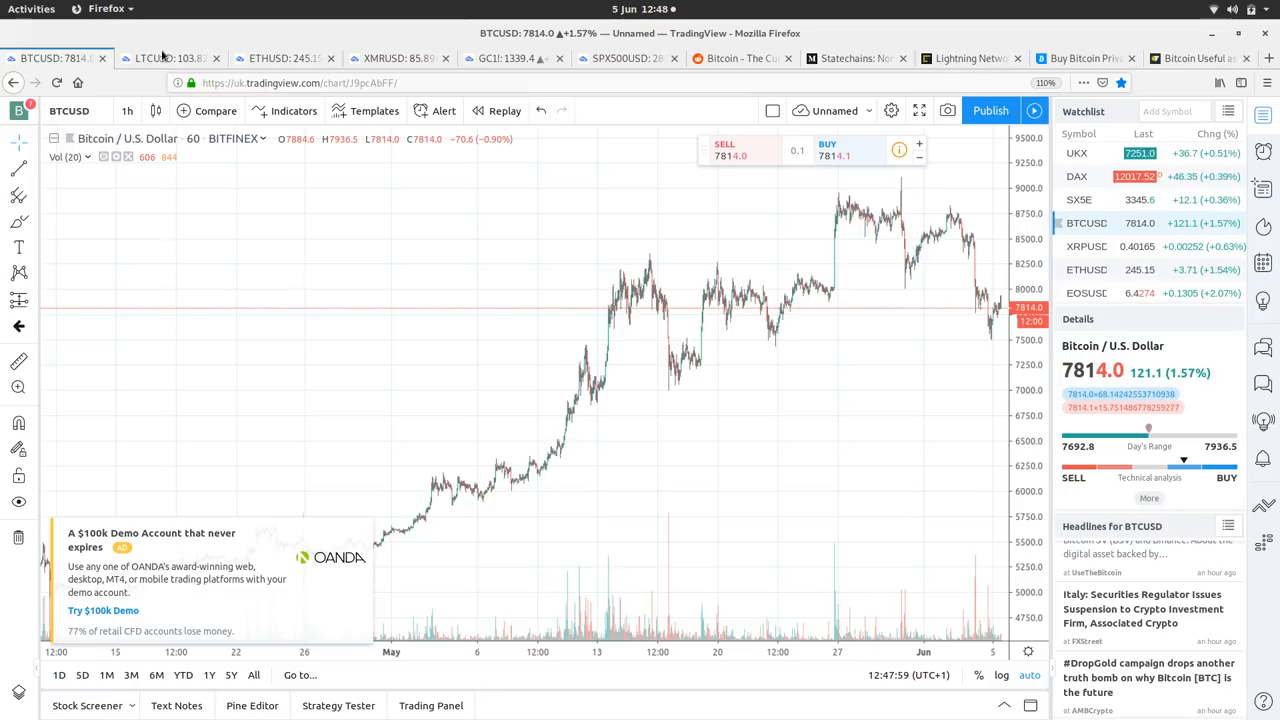
pyautogui.click(170, 58)
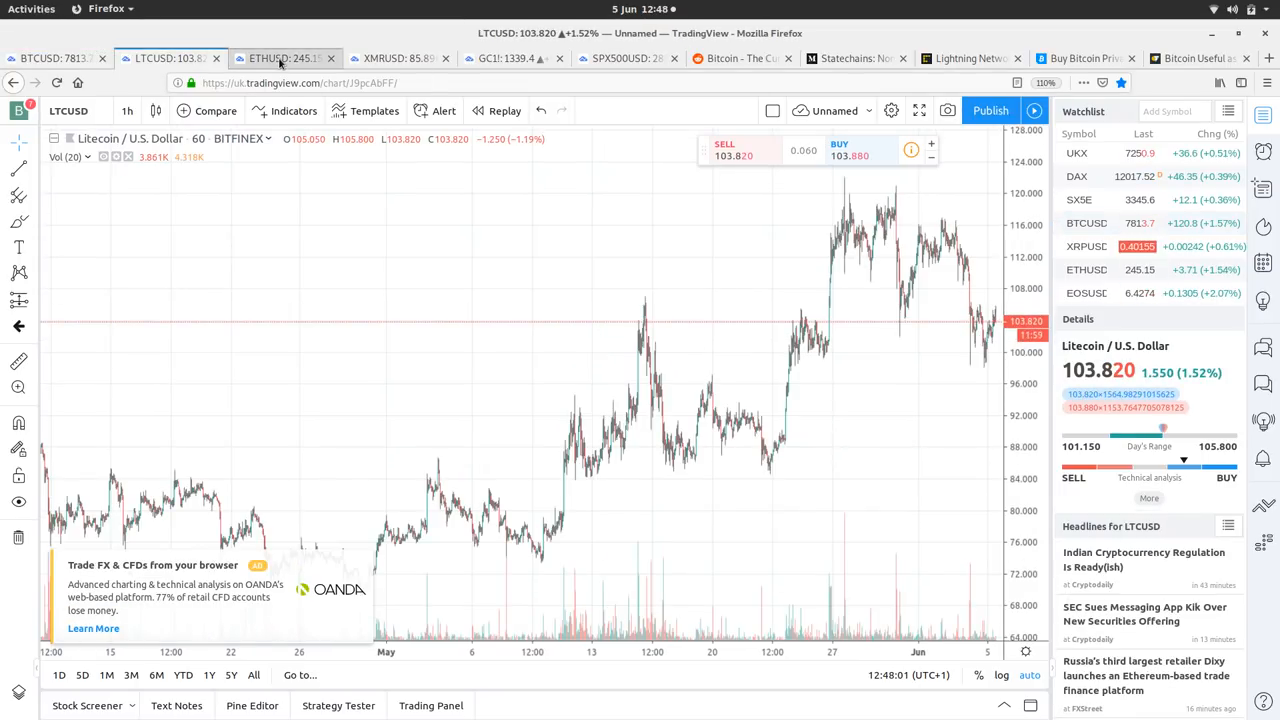
pyautogui.click(285, 58)
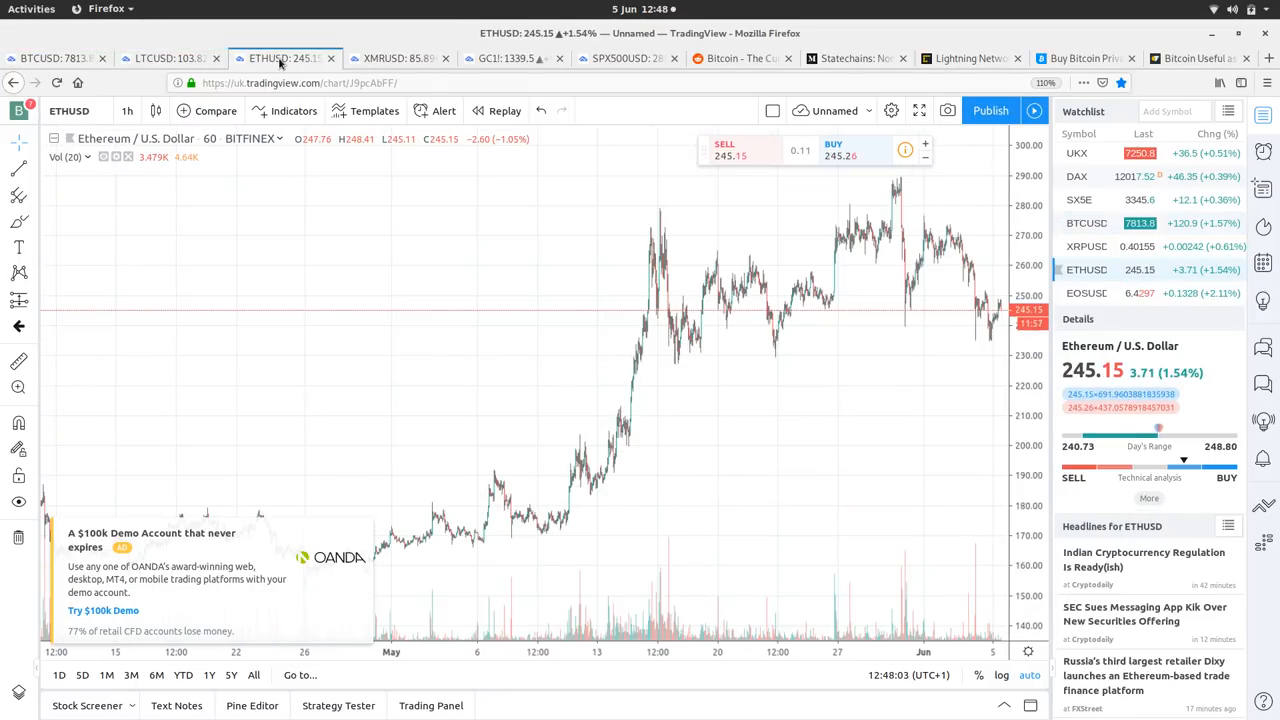
pyautogui.click(405, 57)
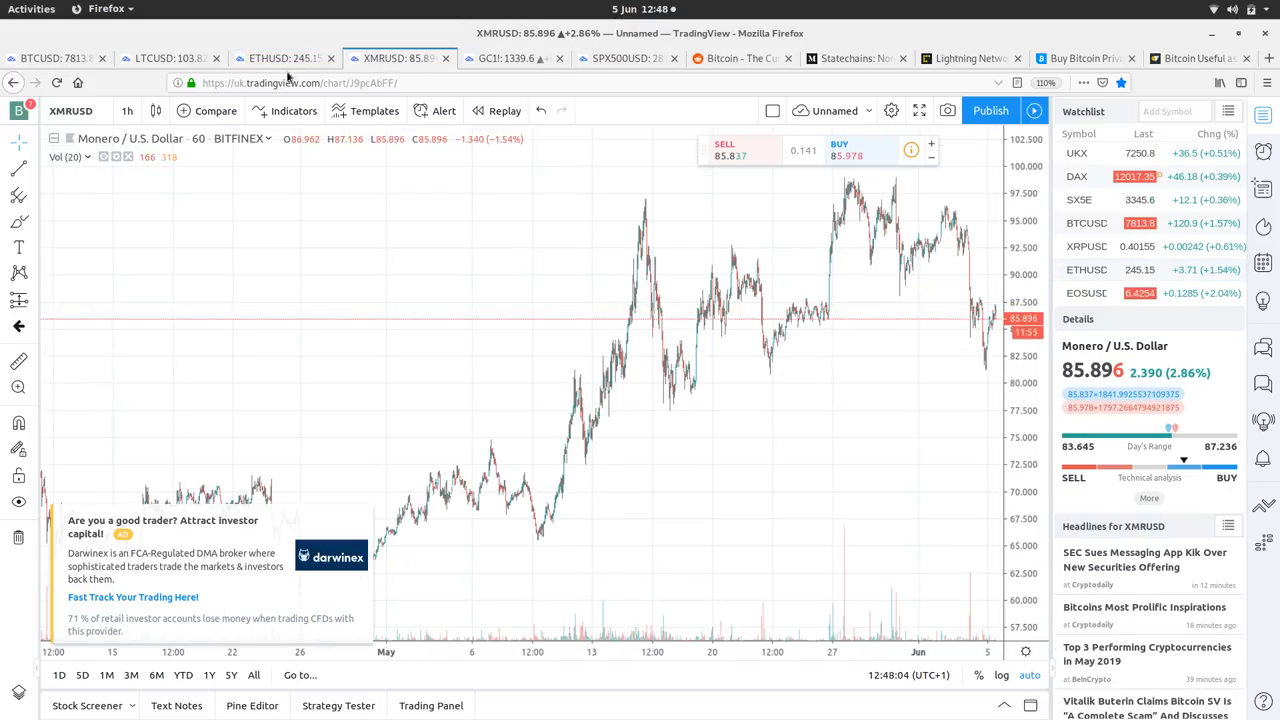
pyautogui.click(165, 58)
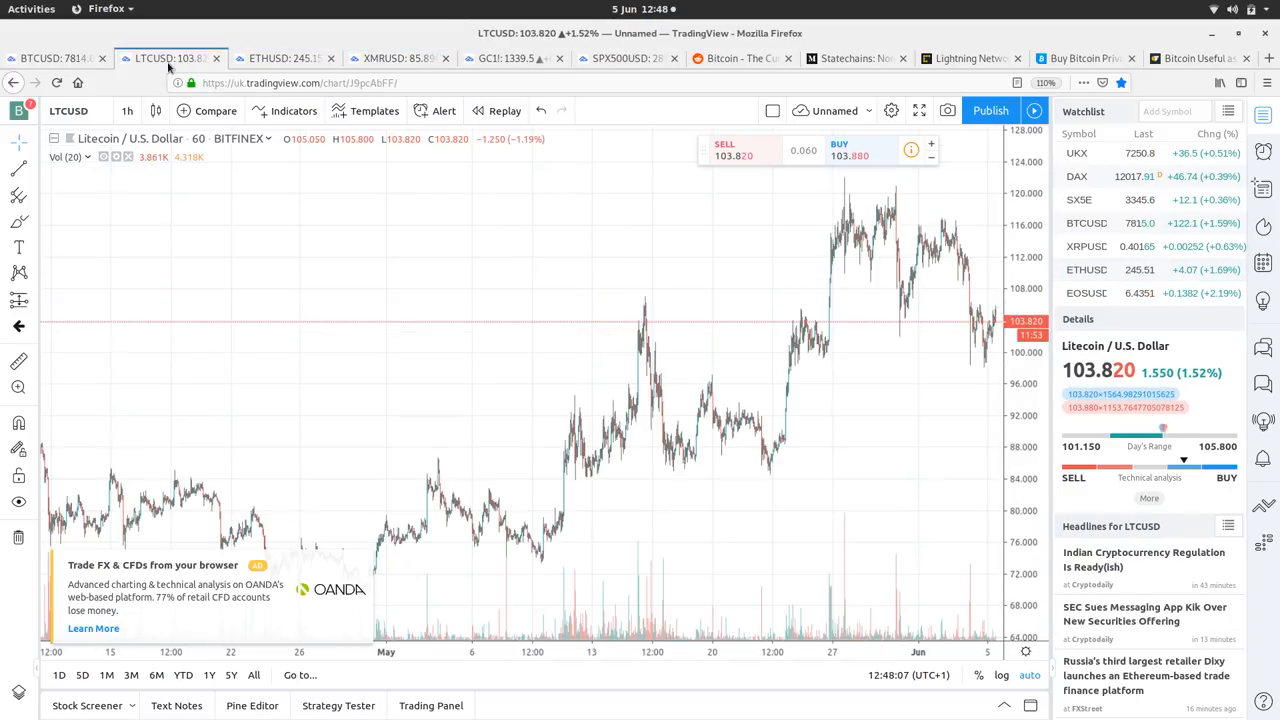
pyautogui.click(405, 58)
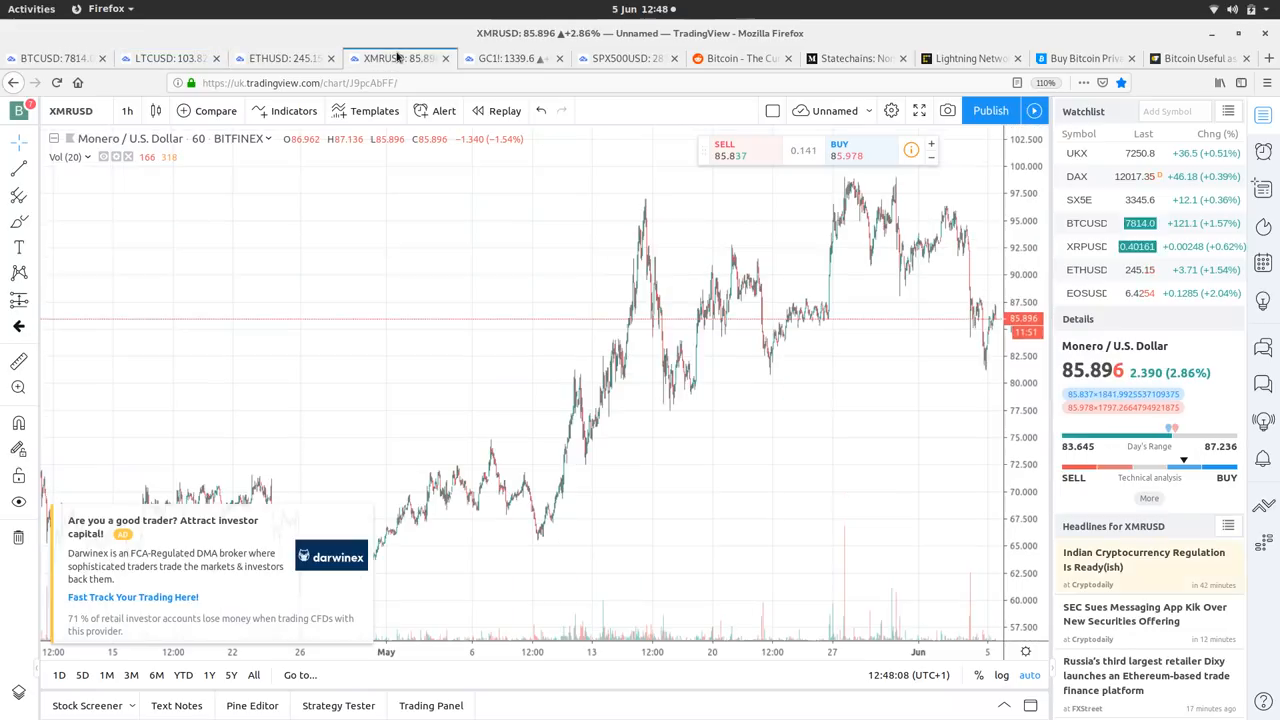
pyautogui.moveTo(431, 349)
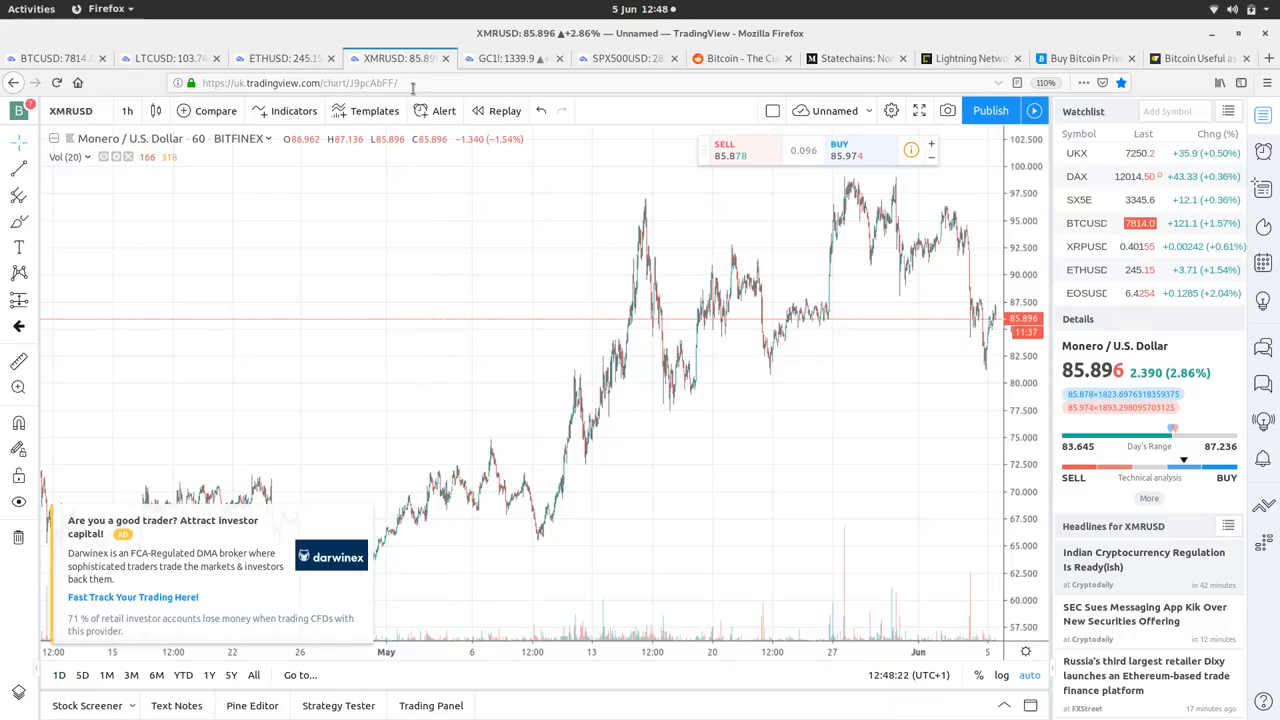
pyautogui.moveTo(175, 57)
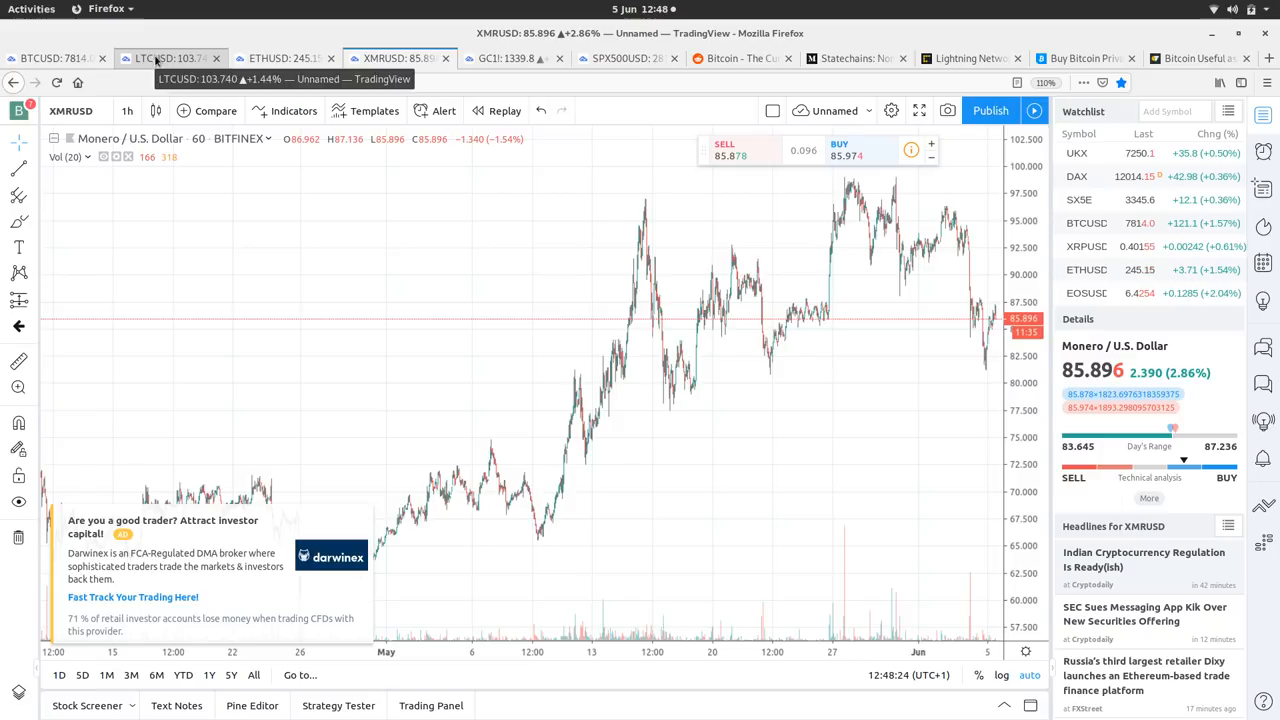
pyautogui.click(285, 58)
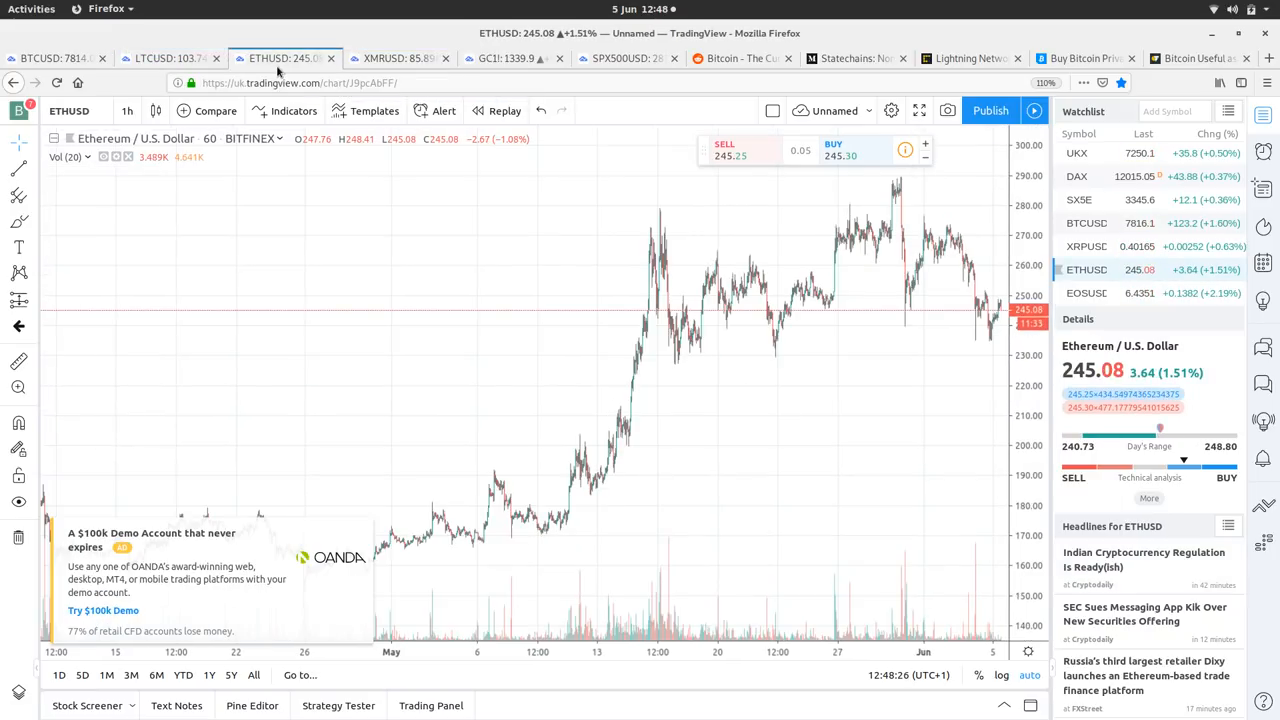
pyautogui.click(405, 58)
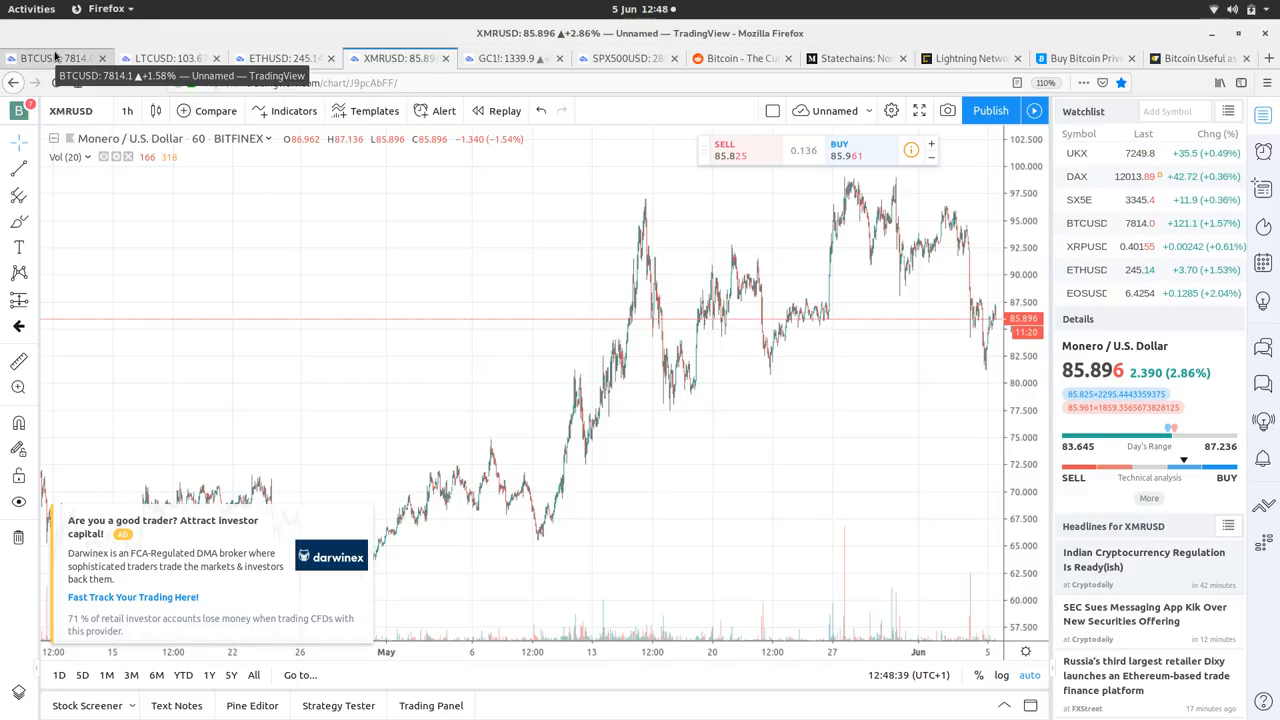
pyautogui.click(55, 58)
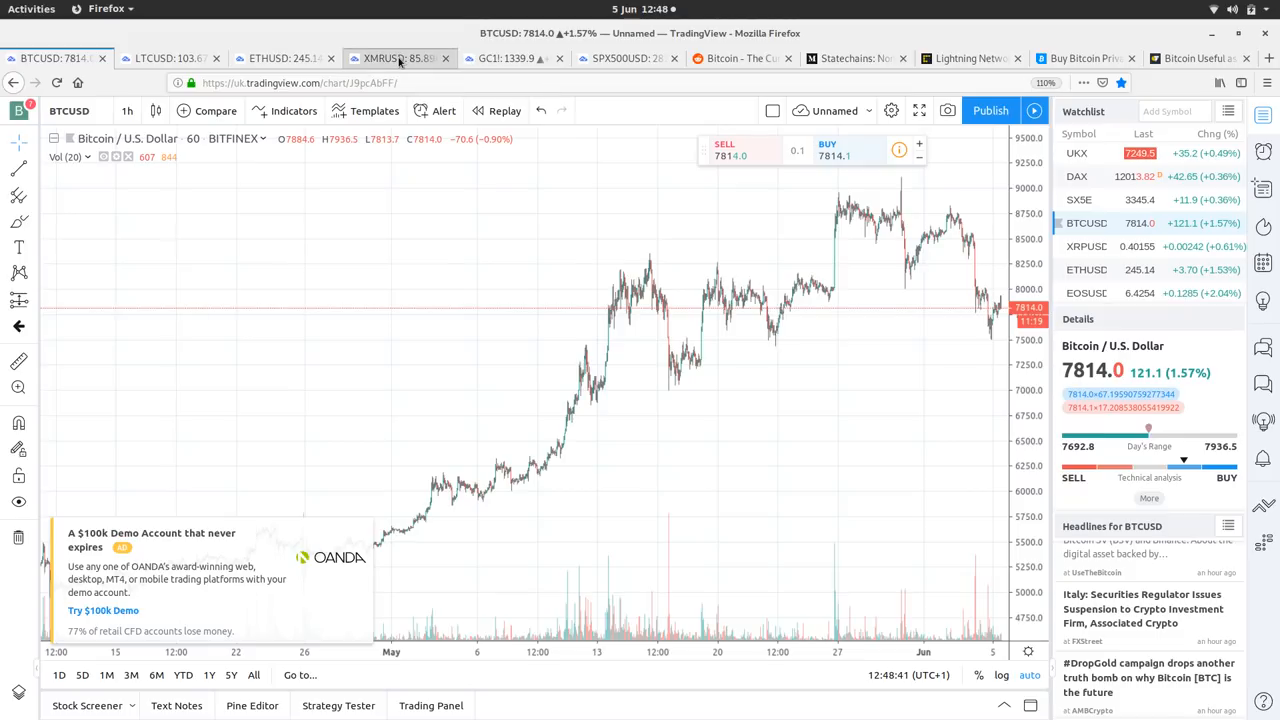
pyautogui.click(55, 58)
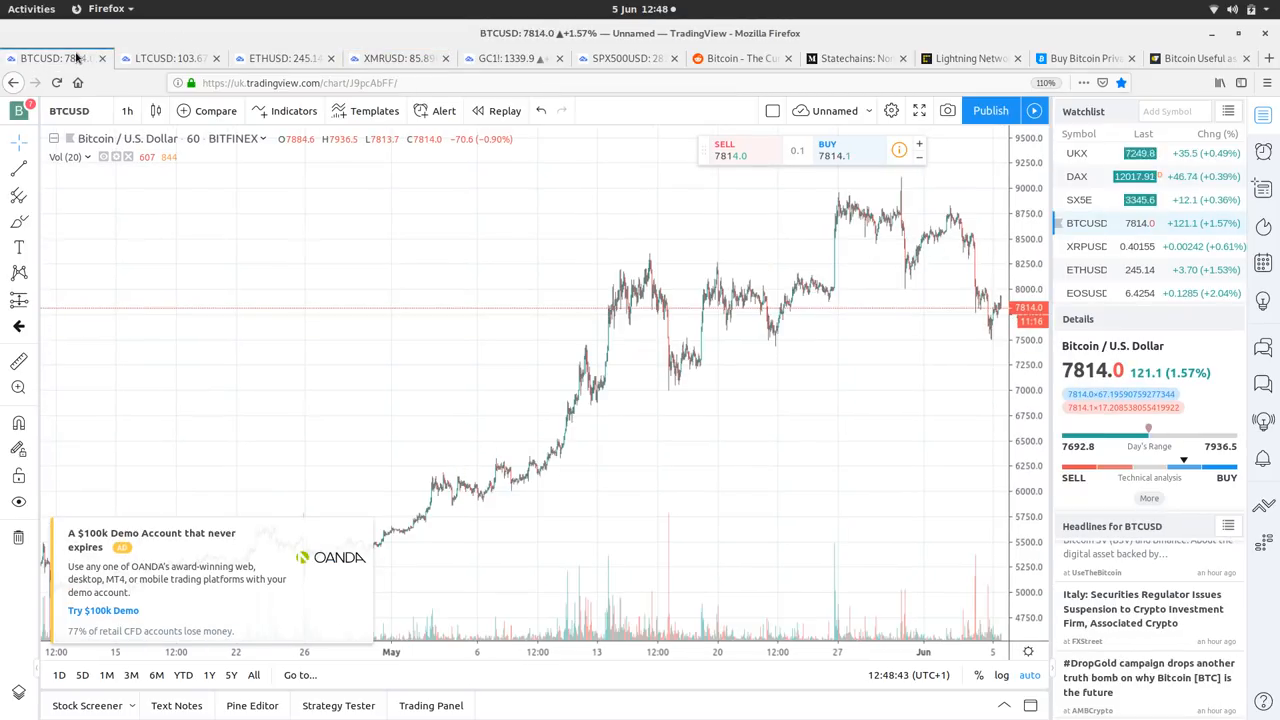
# Review the GC1! Gold Futures chart, then switch to the SPX500USD chart
pyautogui.click(505, 58)
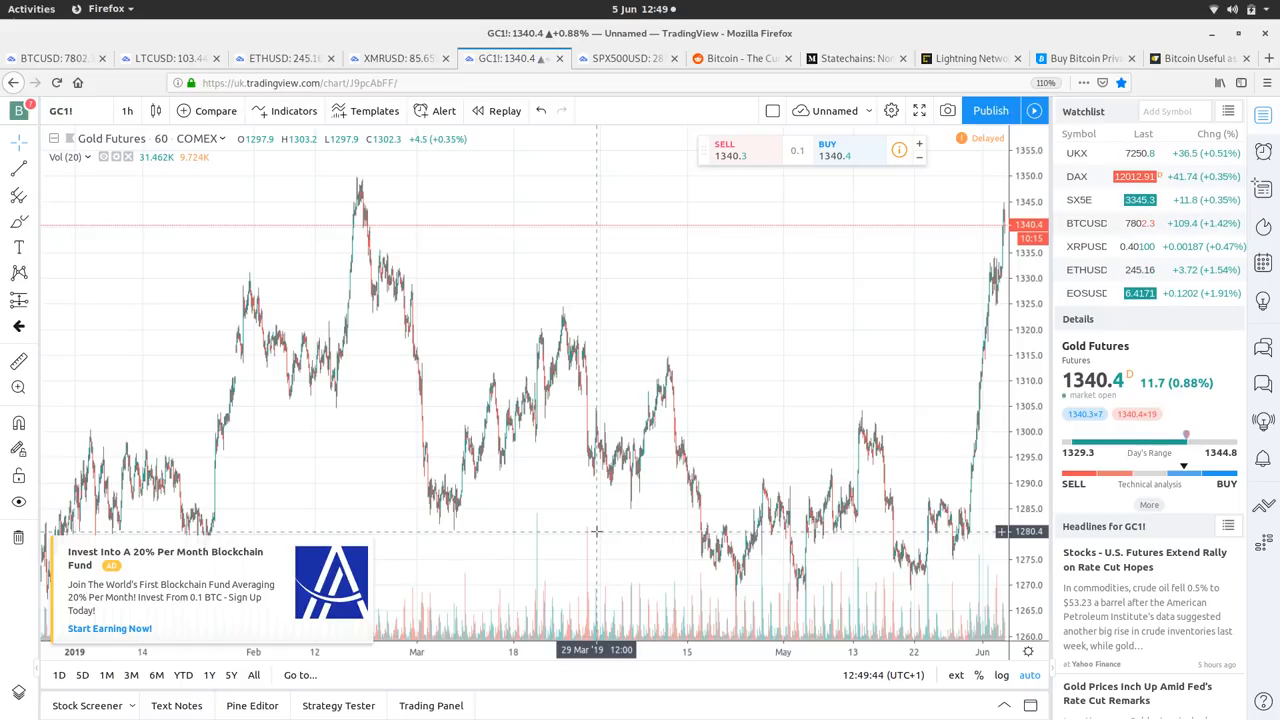
pyautogui.click(625, 58)
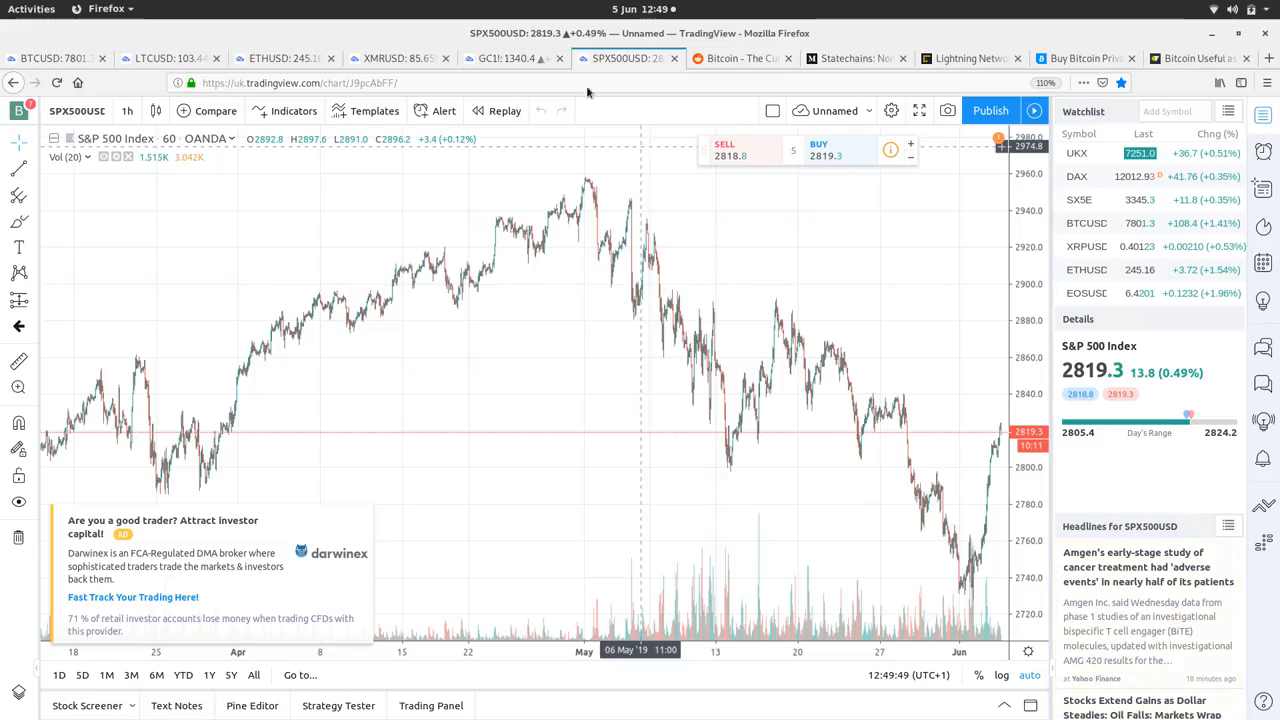
# Switch back from S&P 500 to the GC1! Gold Futures hourly chart
pyautogui.click(510, 58)
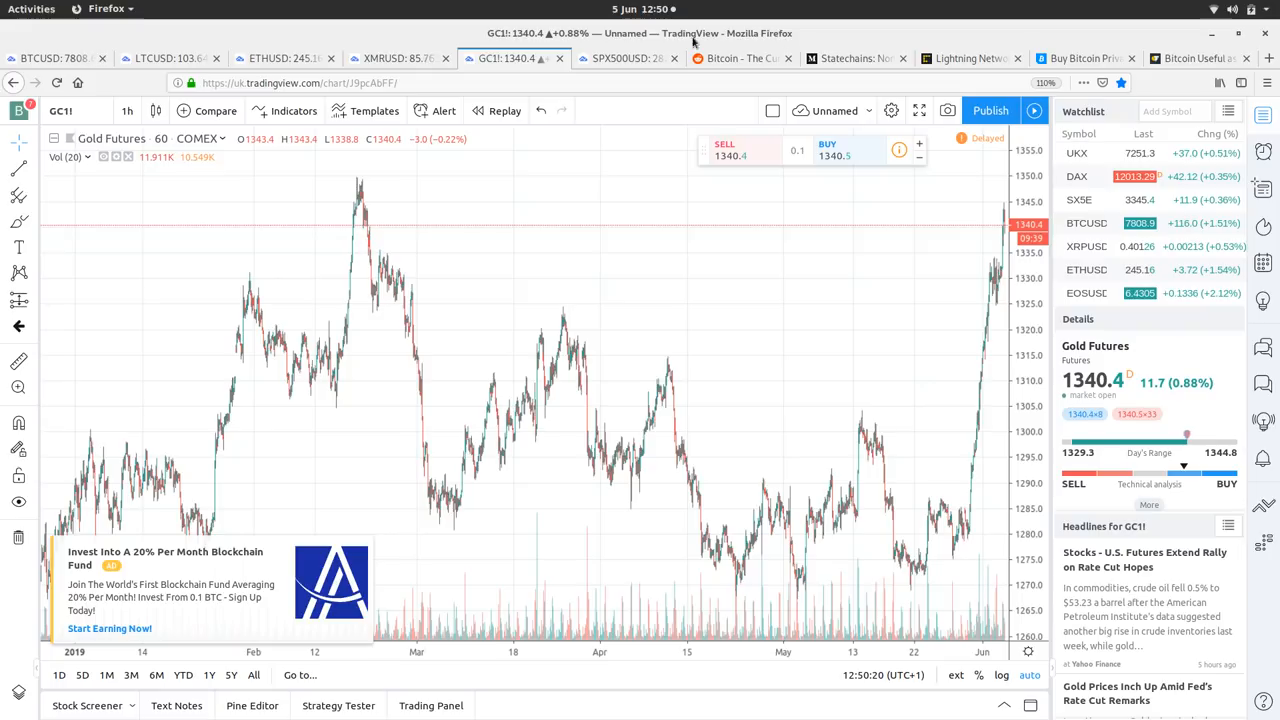
# Return to the SPX500USD 1h chart to study recent S&P 500 price moves
pyautogui.click(625, 58)
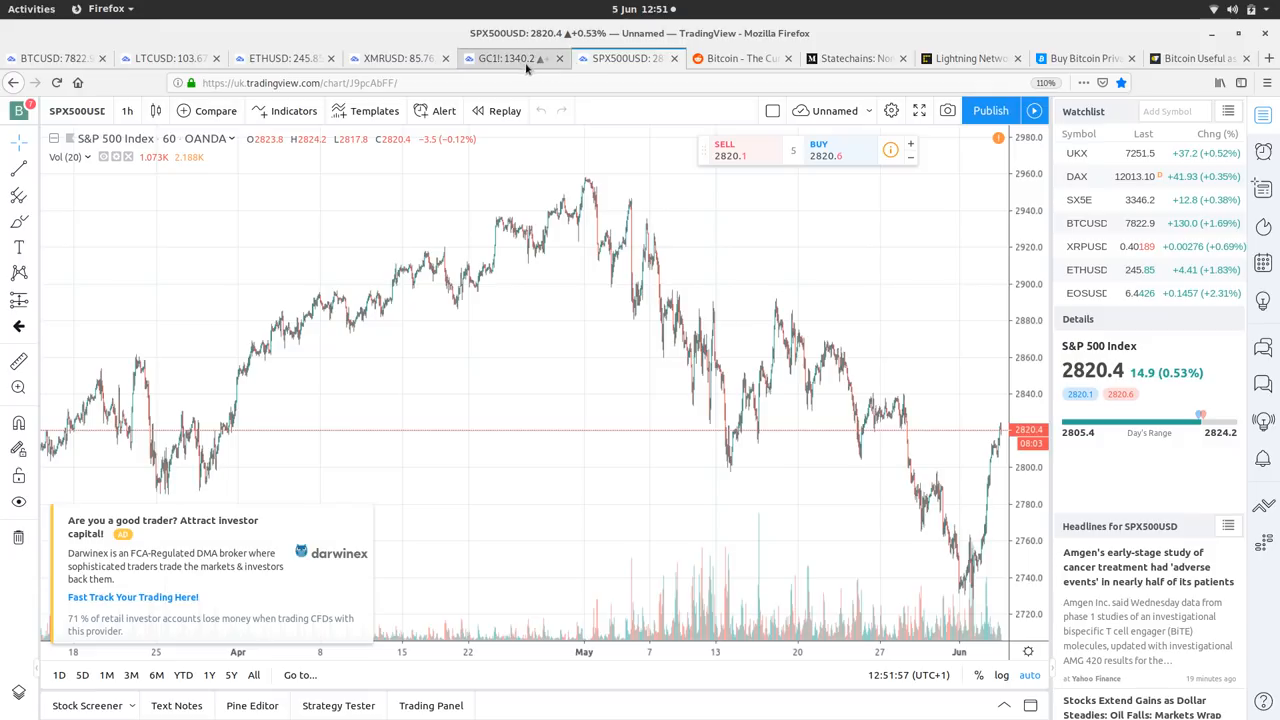
# Hide the upgrade pop-up, review Gold Futures history since 2009, then return to S&P 500
pyautogui.click(512, 58)
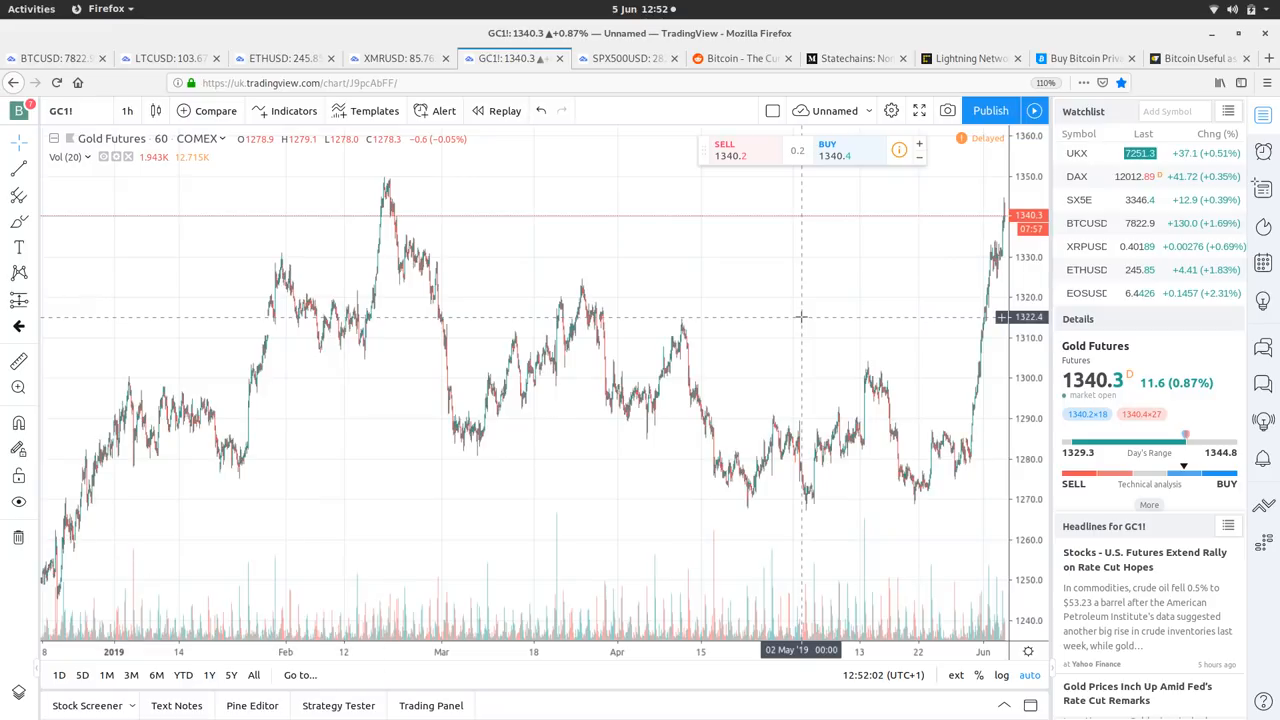
pyautogui.moveTo(182, 675)
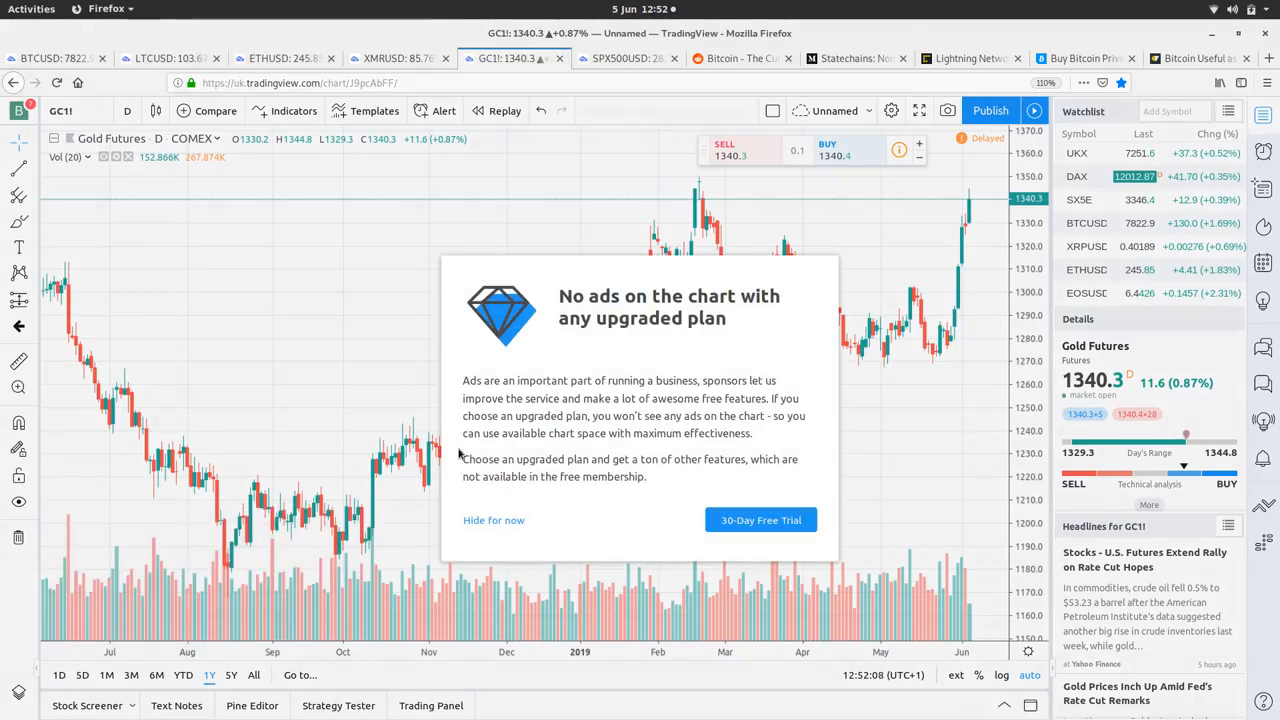
pyautogui.click(493, 520)
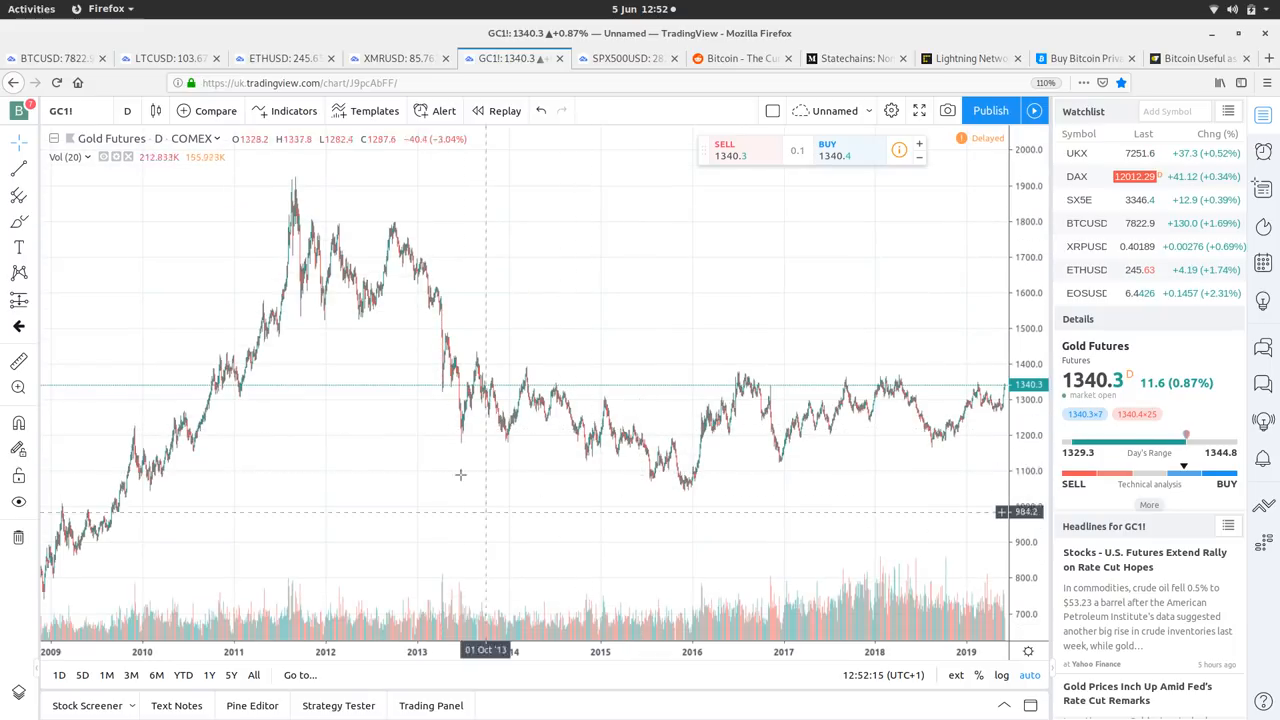
pyautogui.moveTo(553, 378)
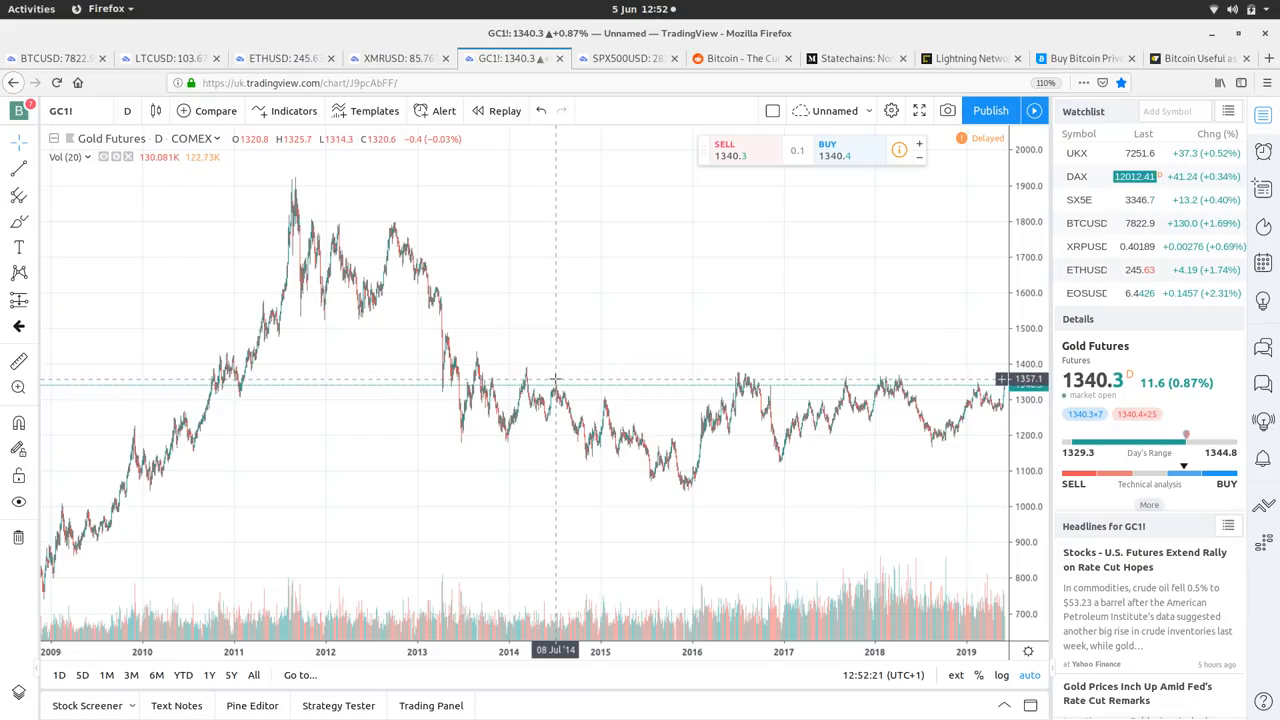
pyautogui.moveTo(696, 478)
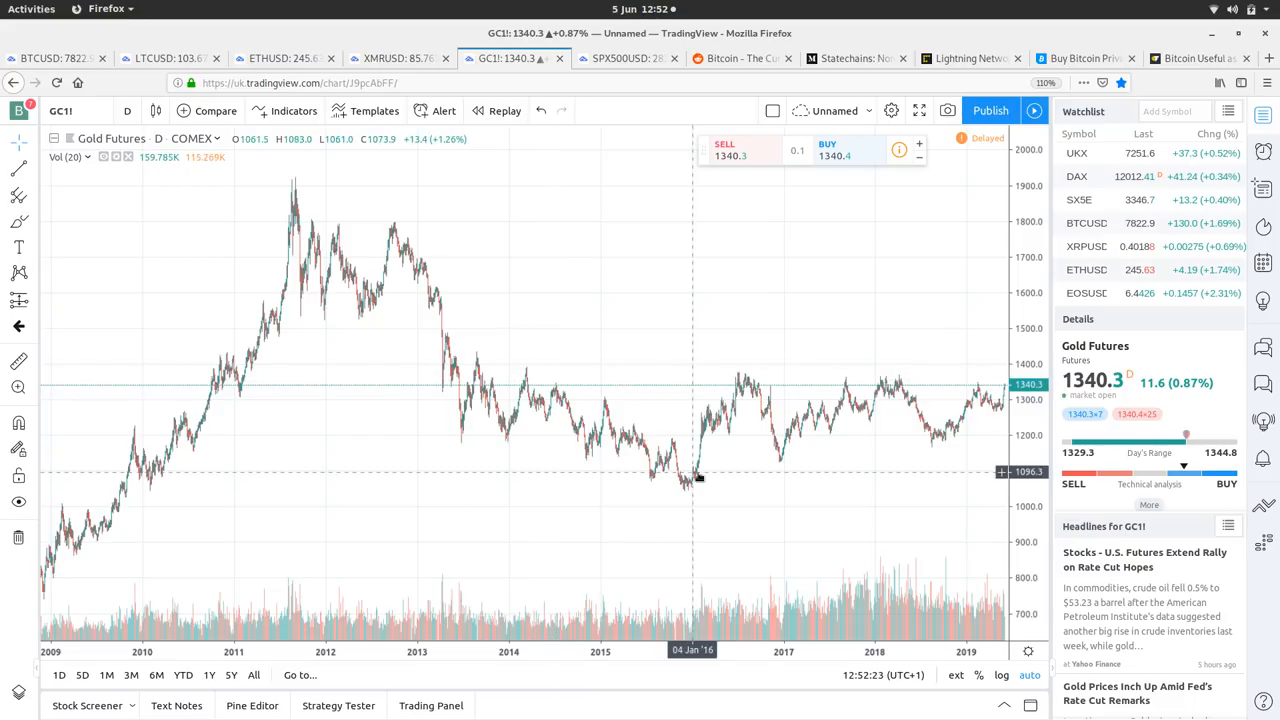
pyautogui.moveTo(950, 402)
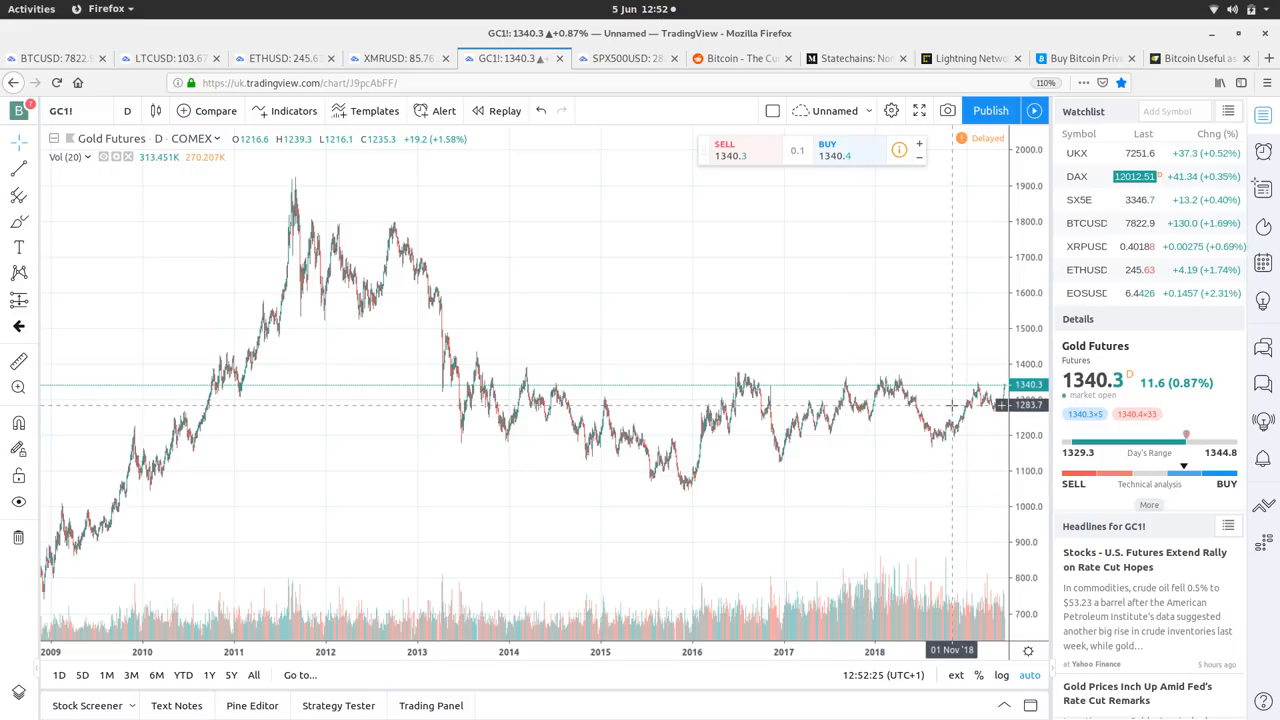
pyautogui.moveTo(932, 473)
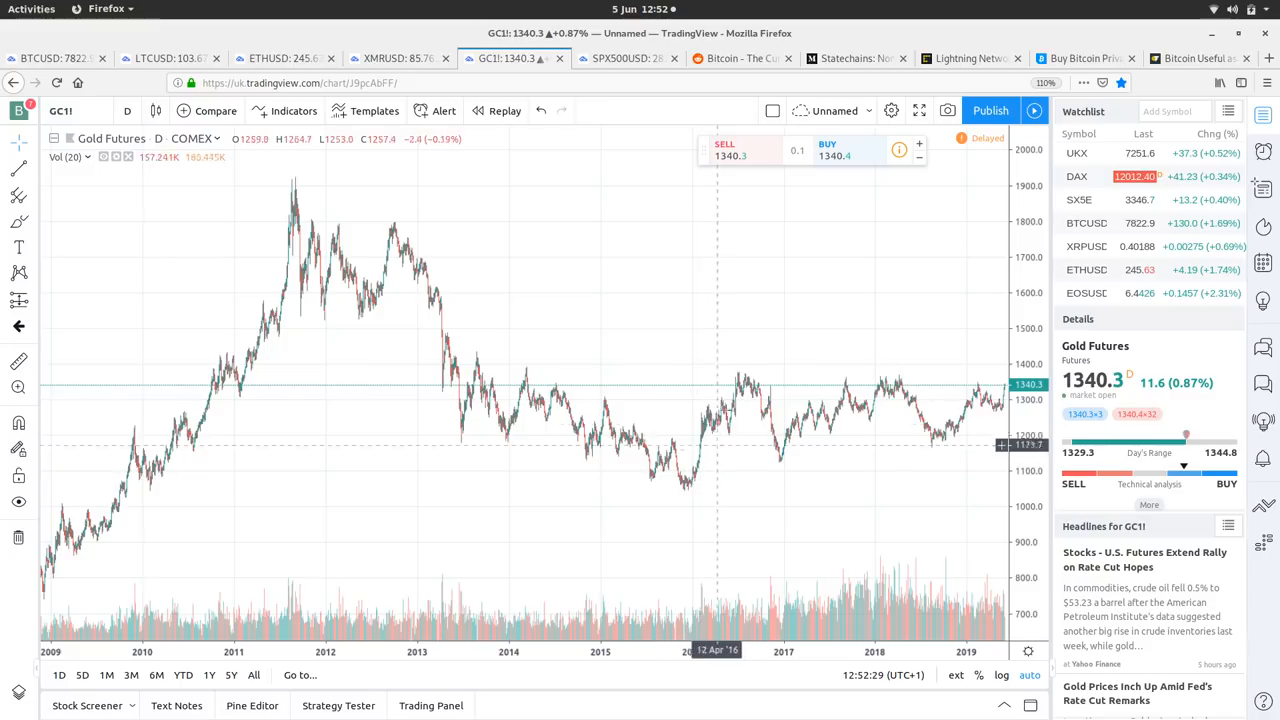
pyautogui.moveTo(903, 420)
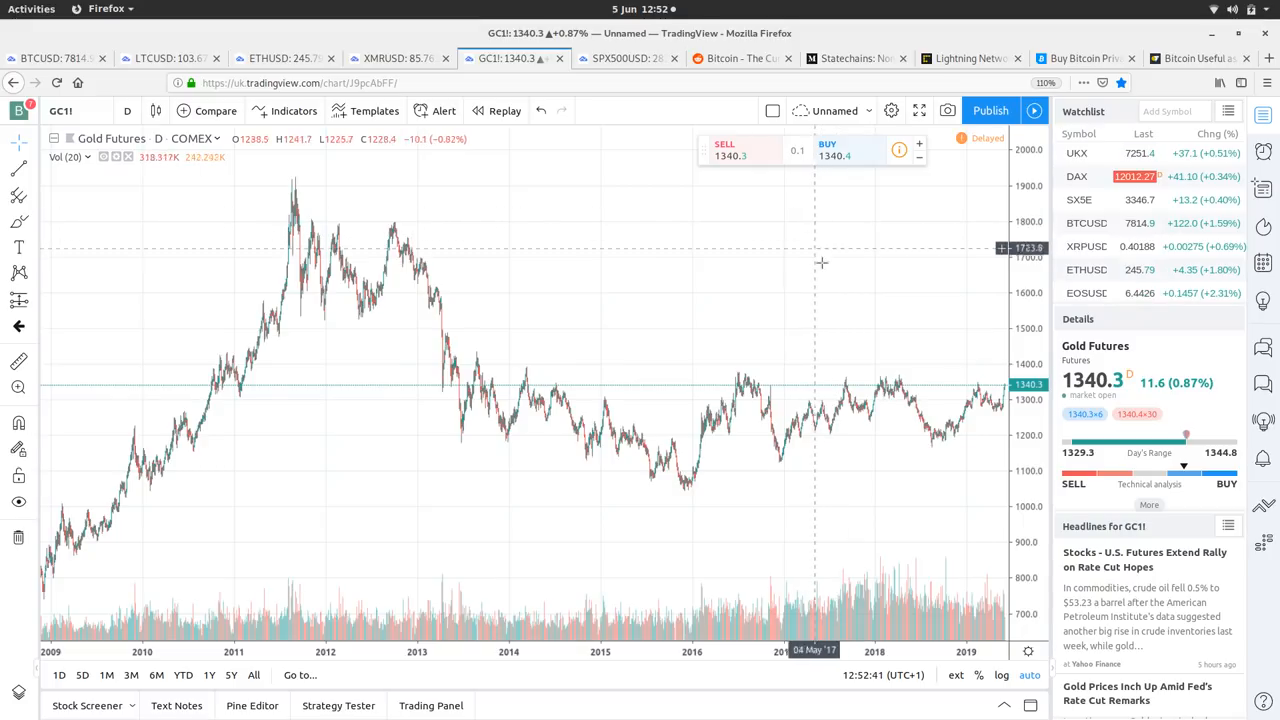
pyautogui.moveTo(922, 349)
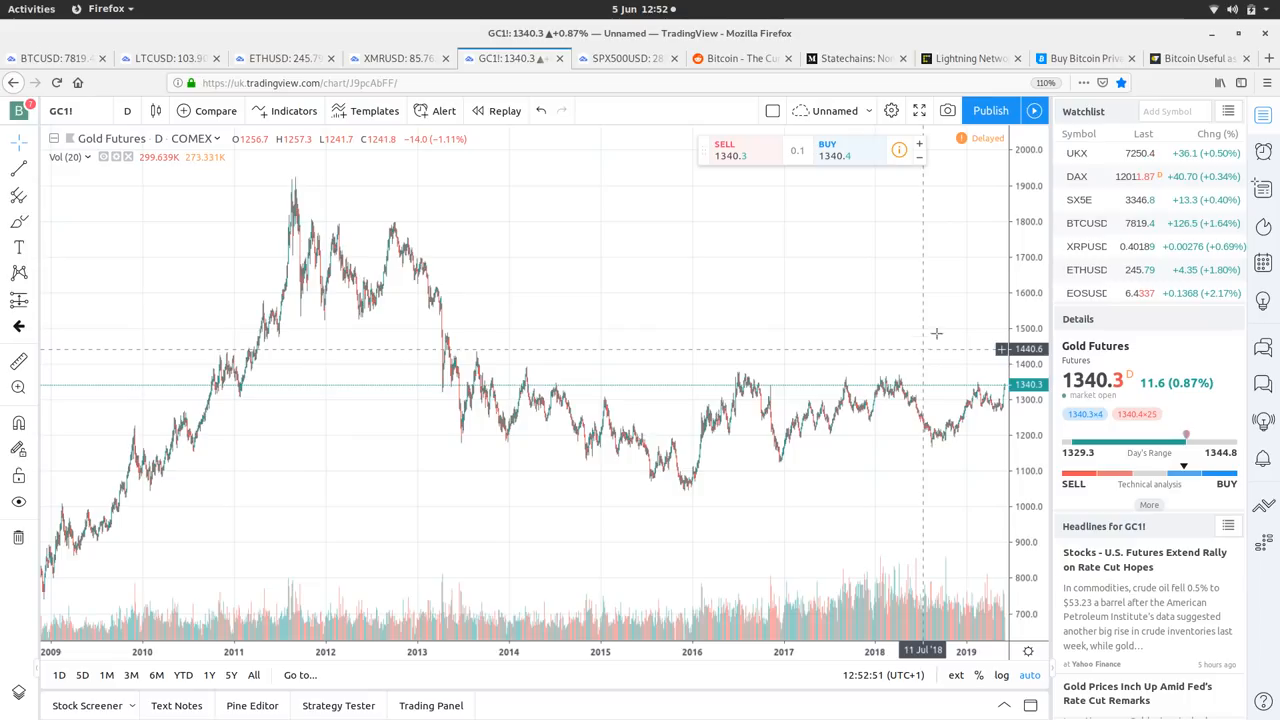
pyautogui.click(625, 58)
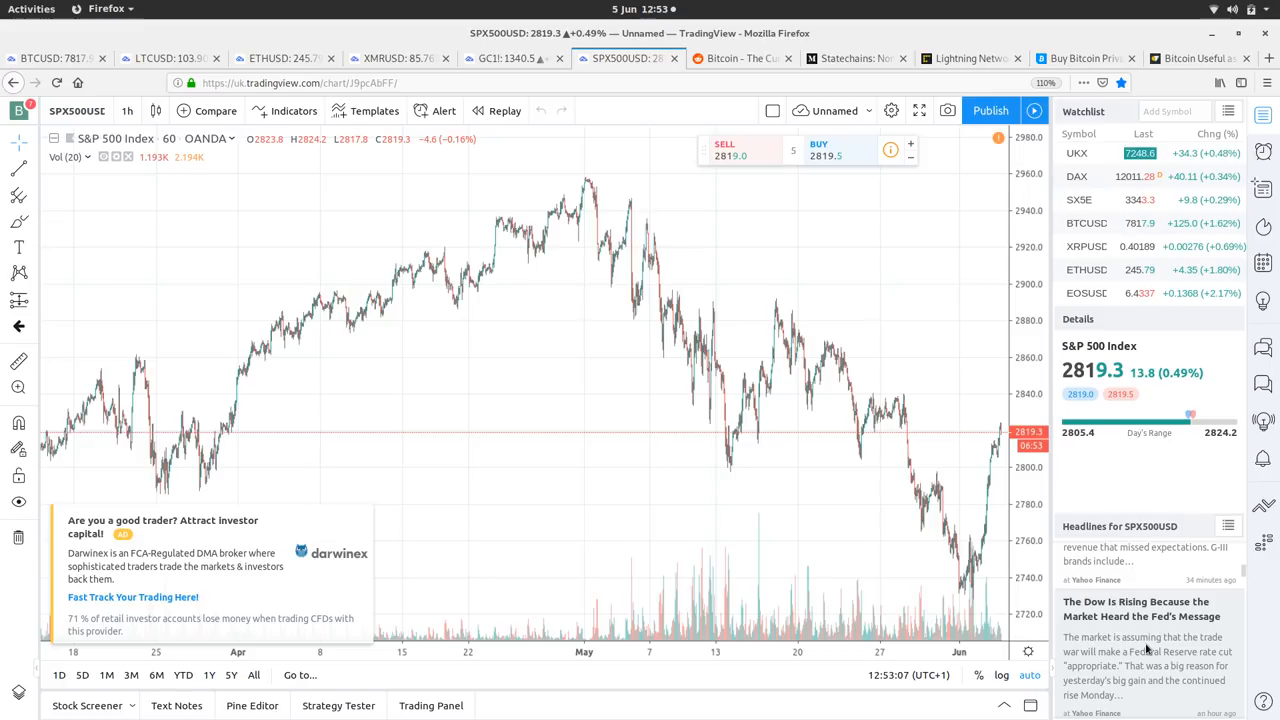
# Scroll the S&P 500 headlines and open the yield curve recession-risk story in a new tab
pyautogui.scroll(-3)
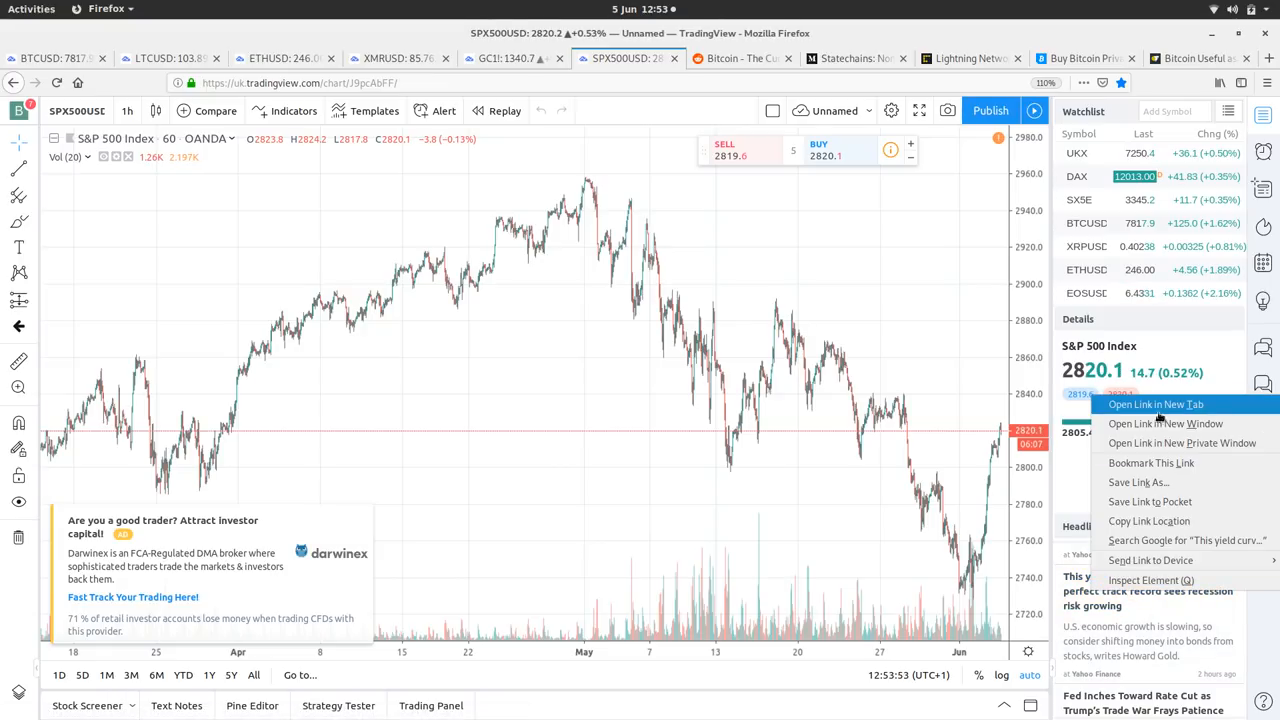
pyautogui.click(1153, 404)
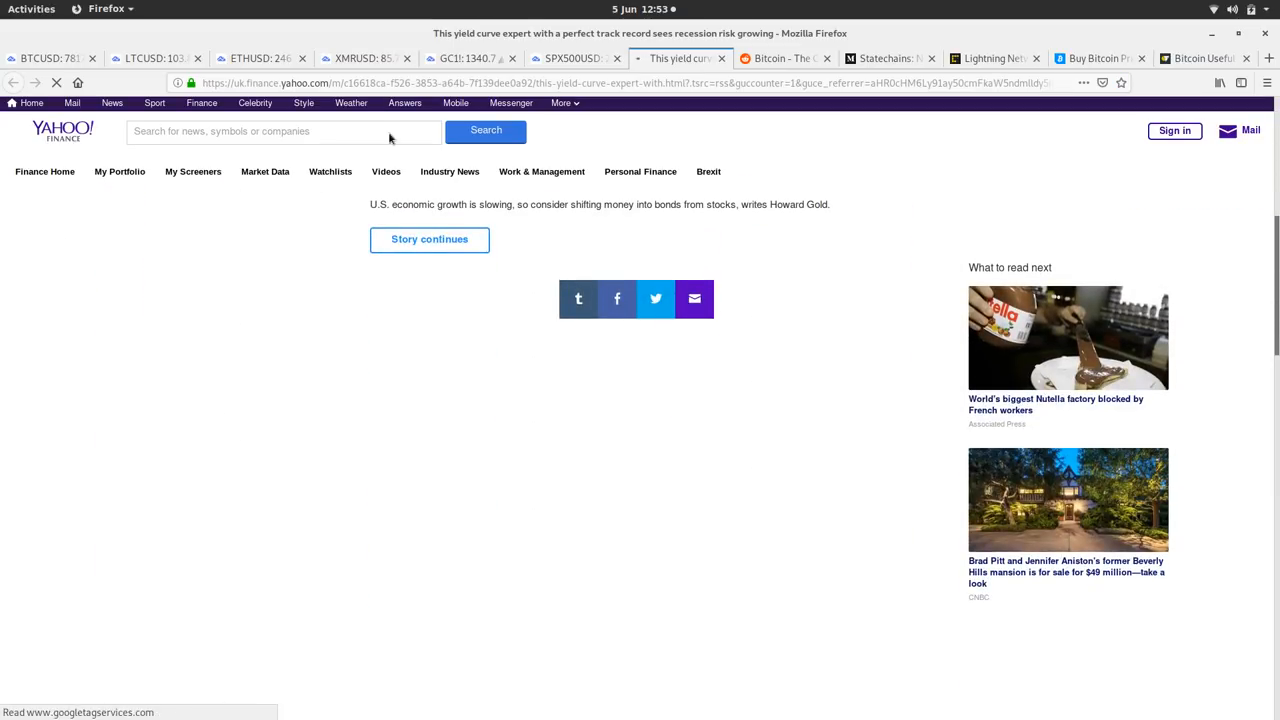
# Read the MarketWatch yield curve article to the Harvey probability chart, then return to Gold Futures
pyautogui.click(429, 239)
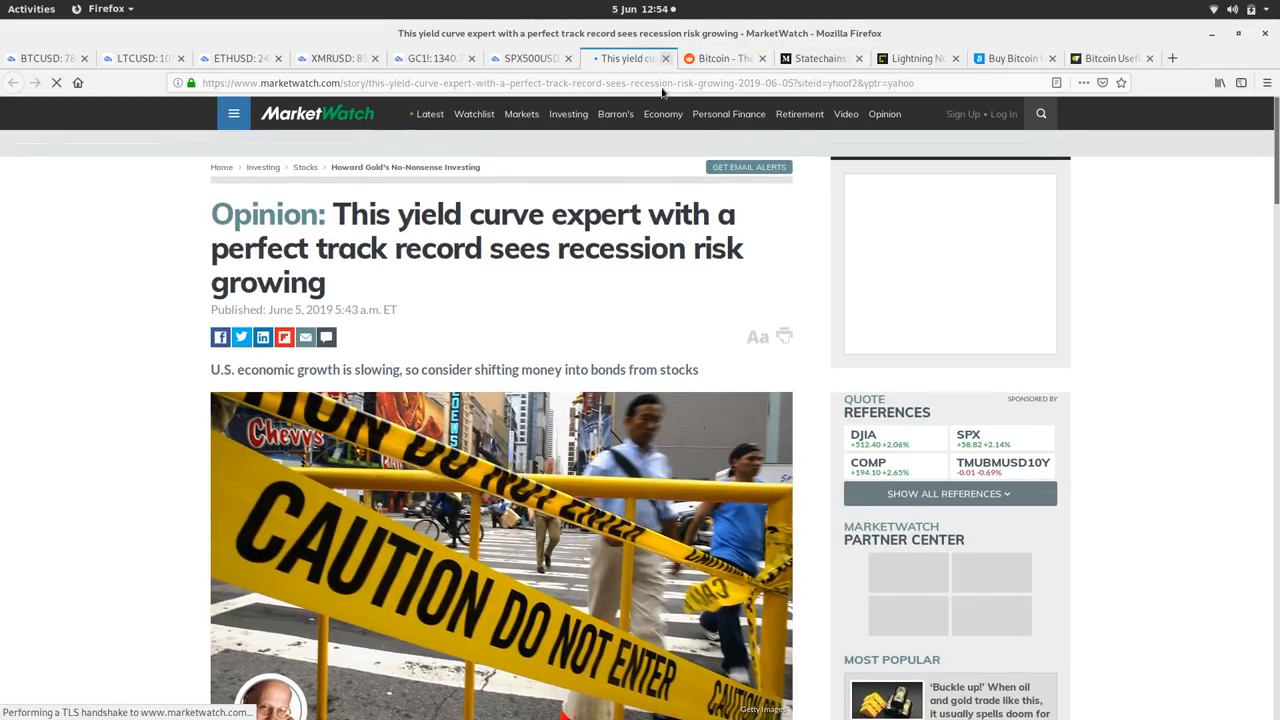
pyautogui.scroll(-3)
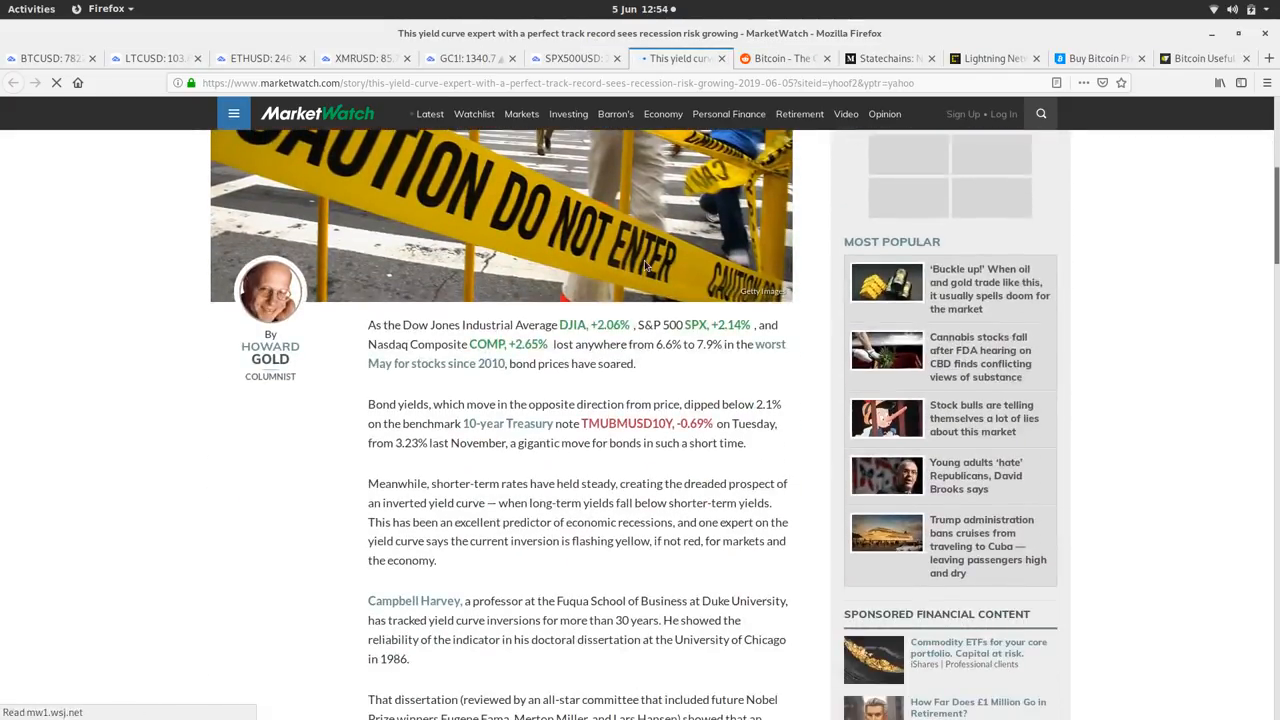
pyautogui.scroll(-3)
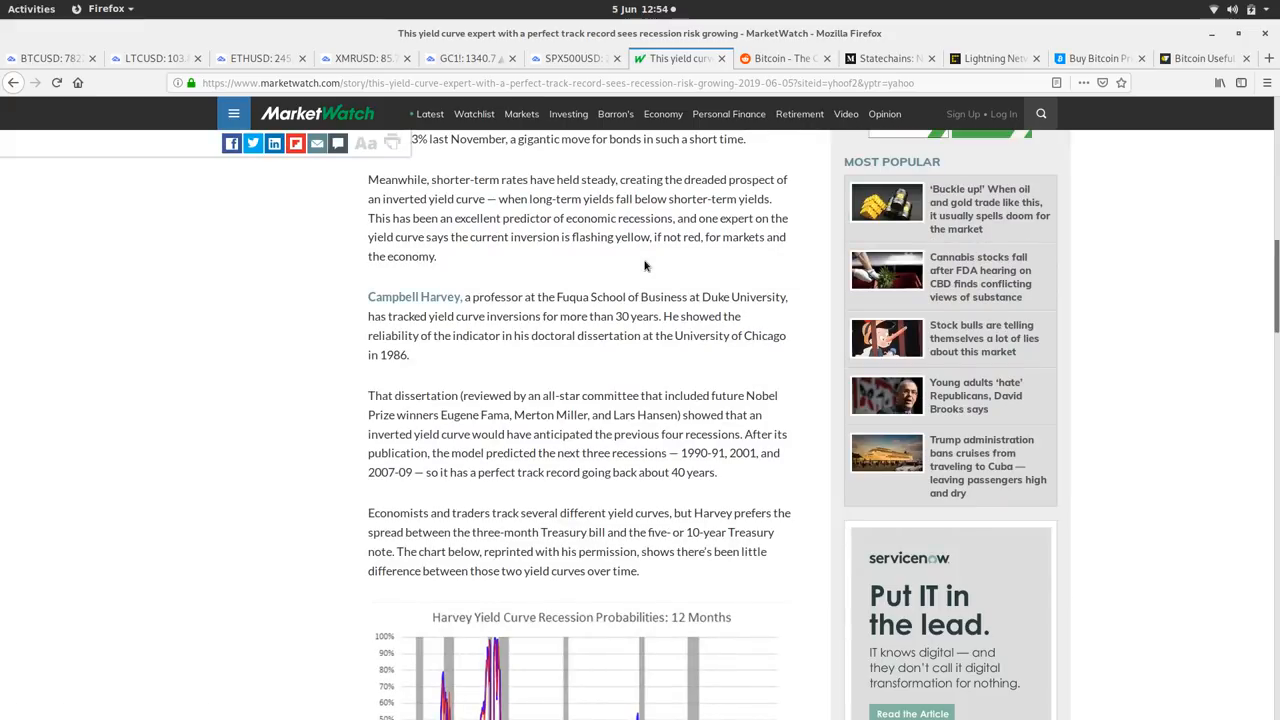
pyautogui.scroll(-3)
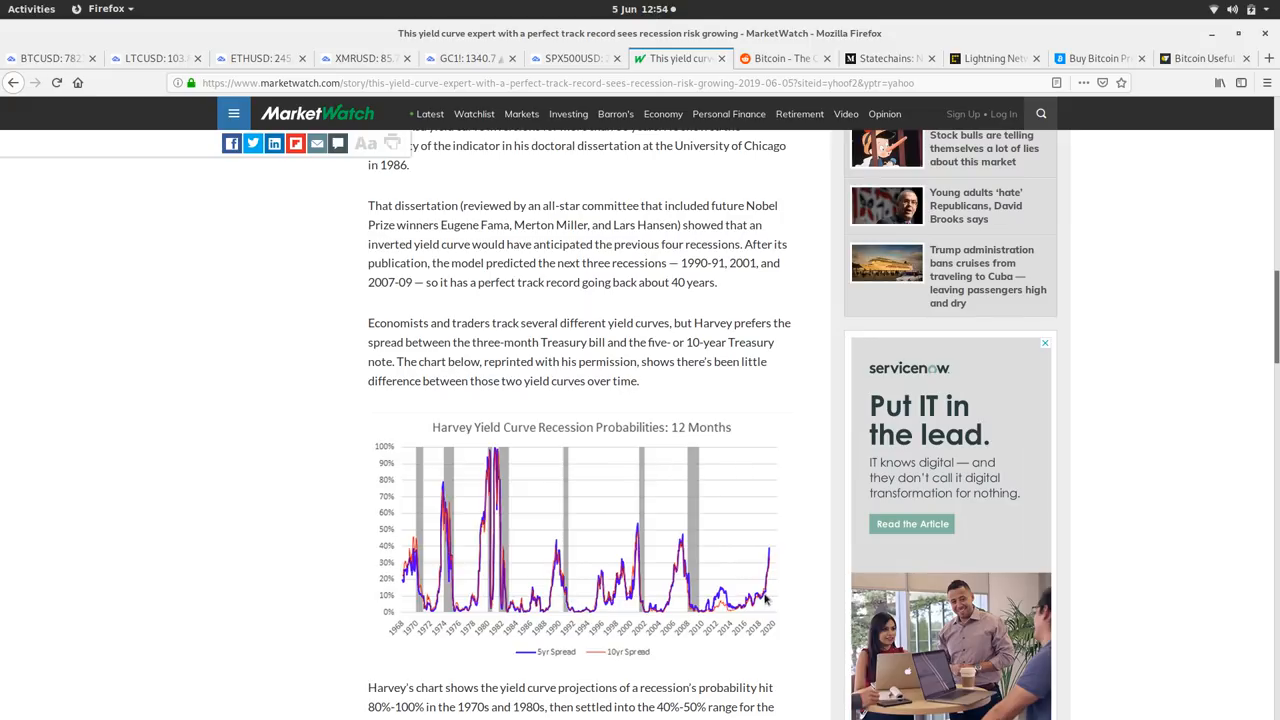
pyautogui.moveTo(784, 538)
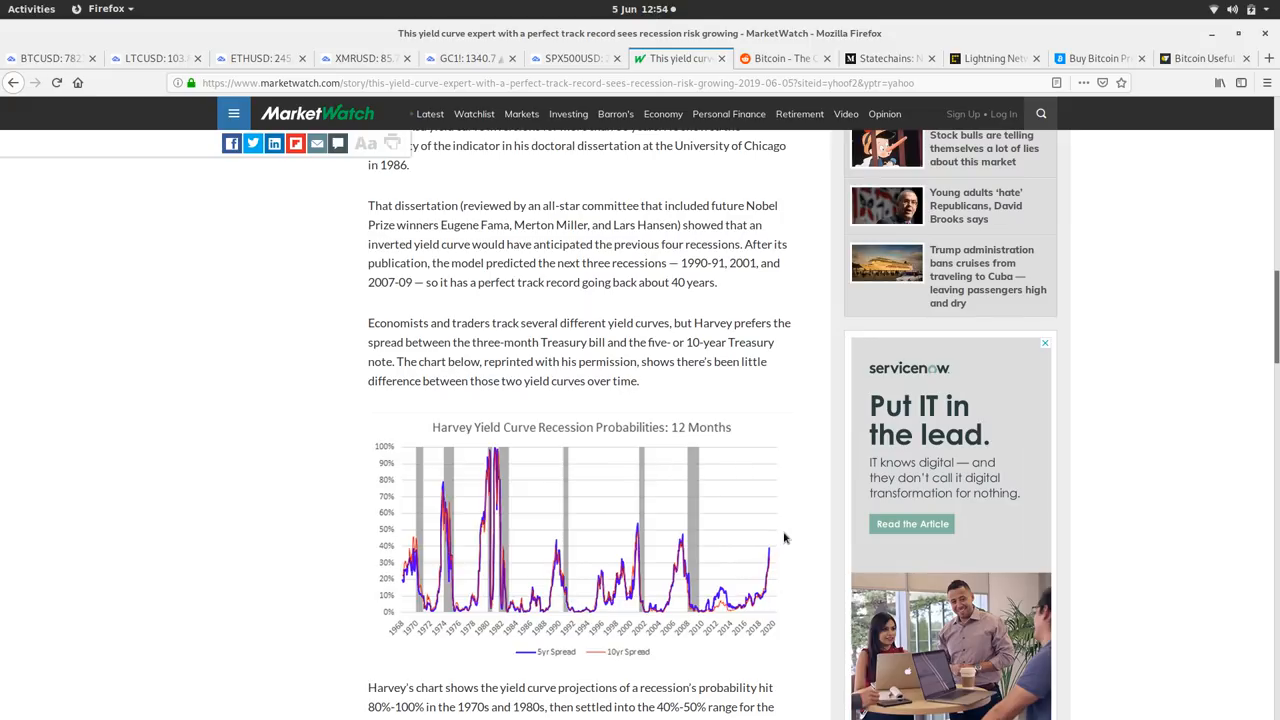
pyautogui.moveTo(716, 342)
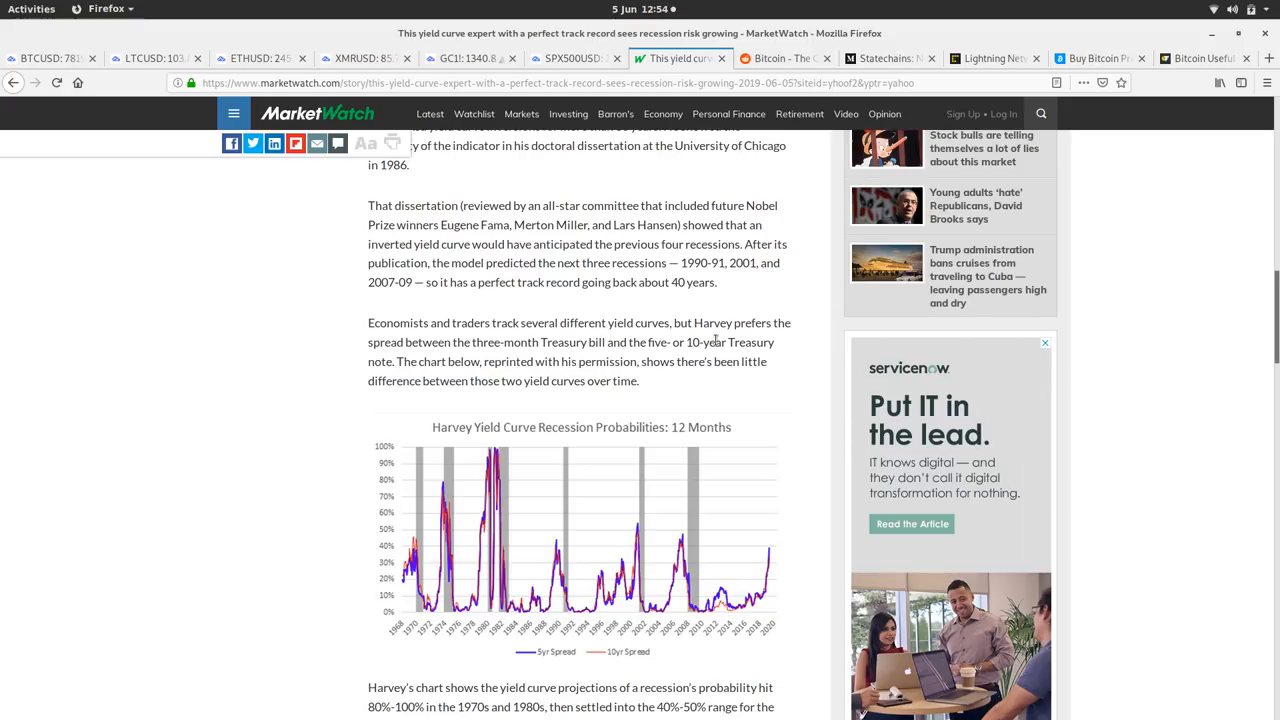
pyautogui.scroll(3)
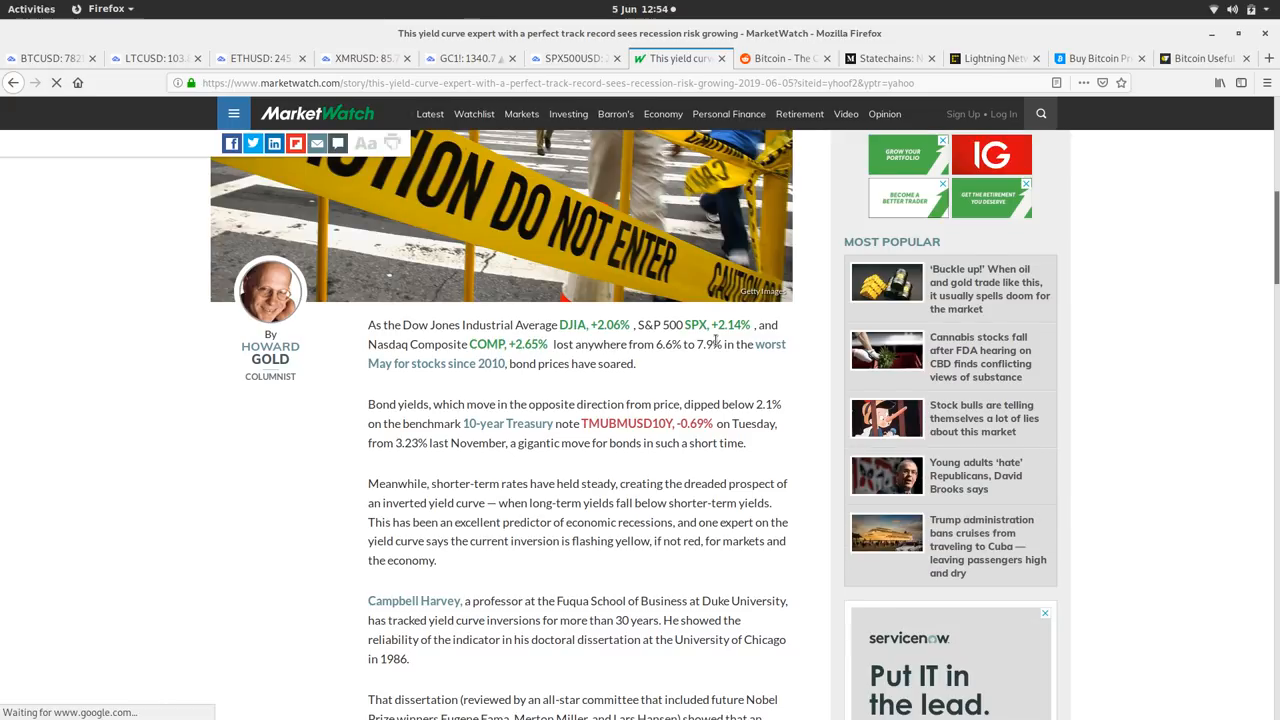
pyautogui.moveTo(511, 423)
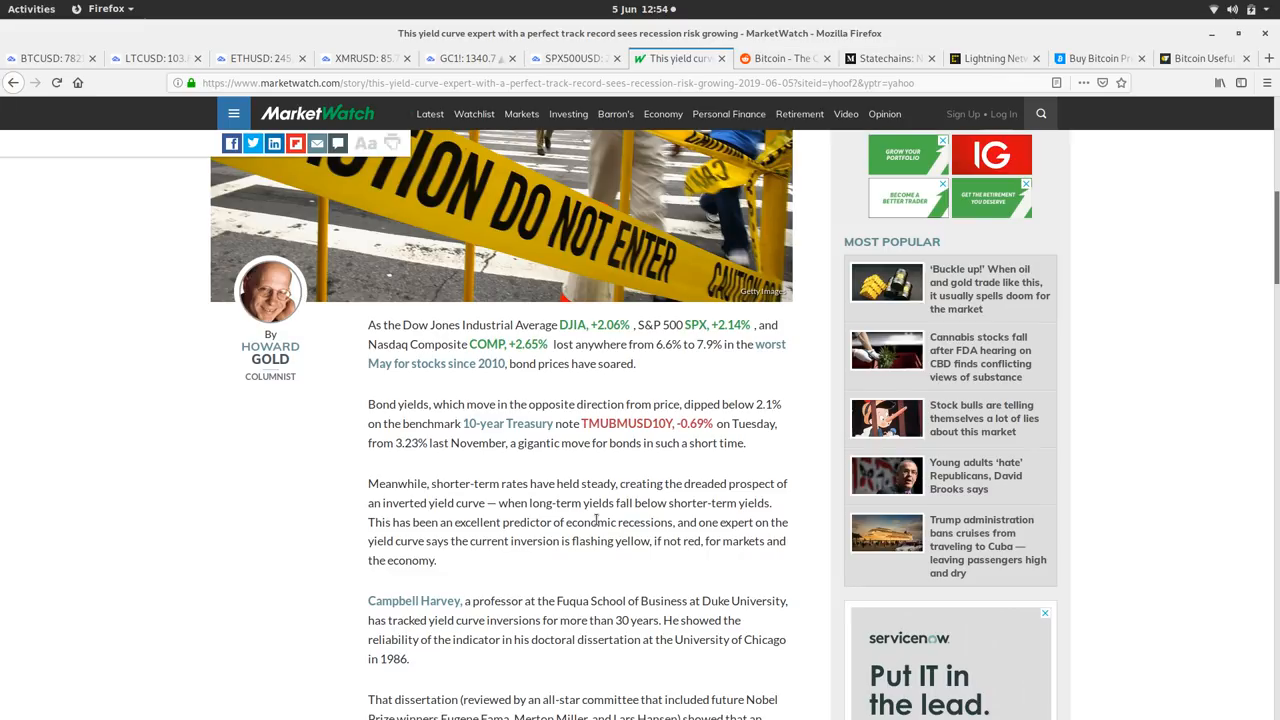
pyautogui.scroll(-3)
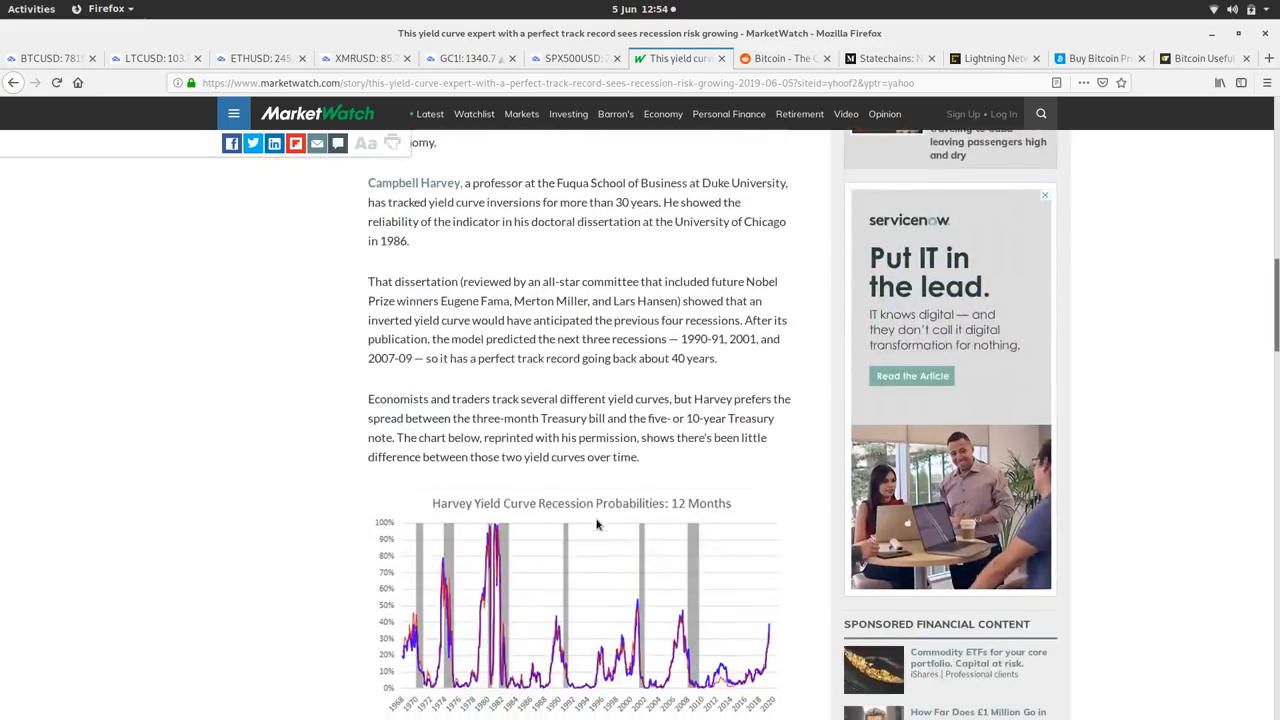
pyautogui.scroll(-3)
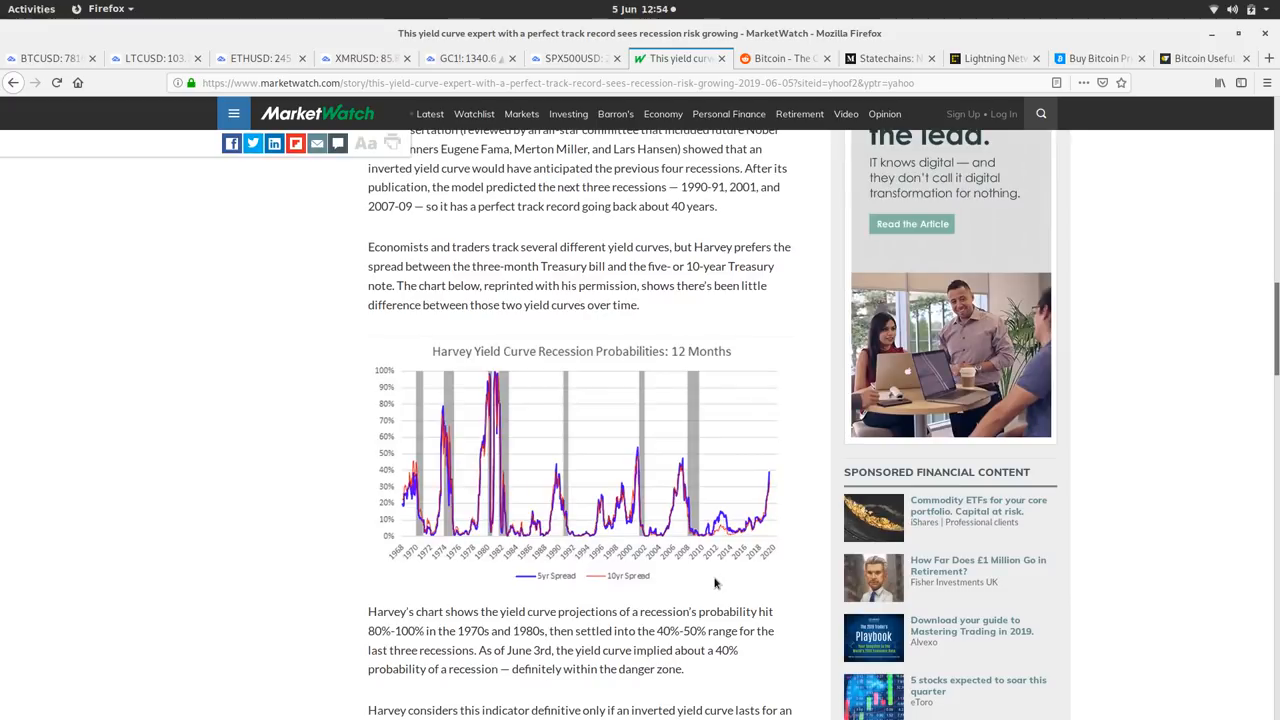
pyautogui.moveTo(782, 476)
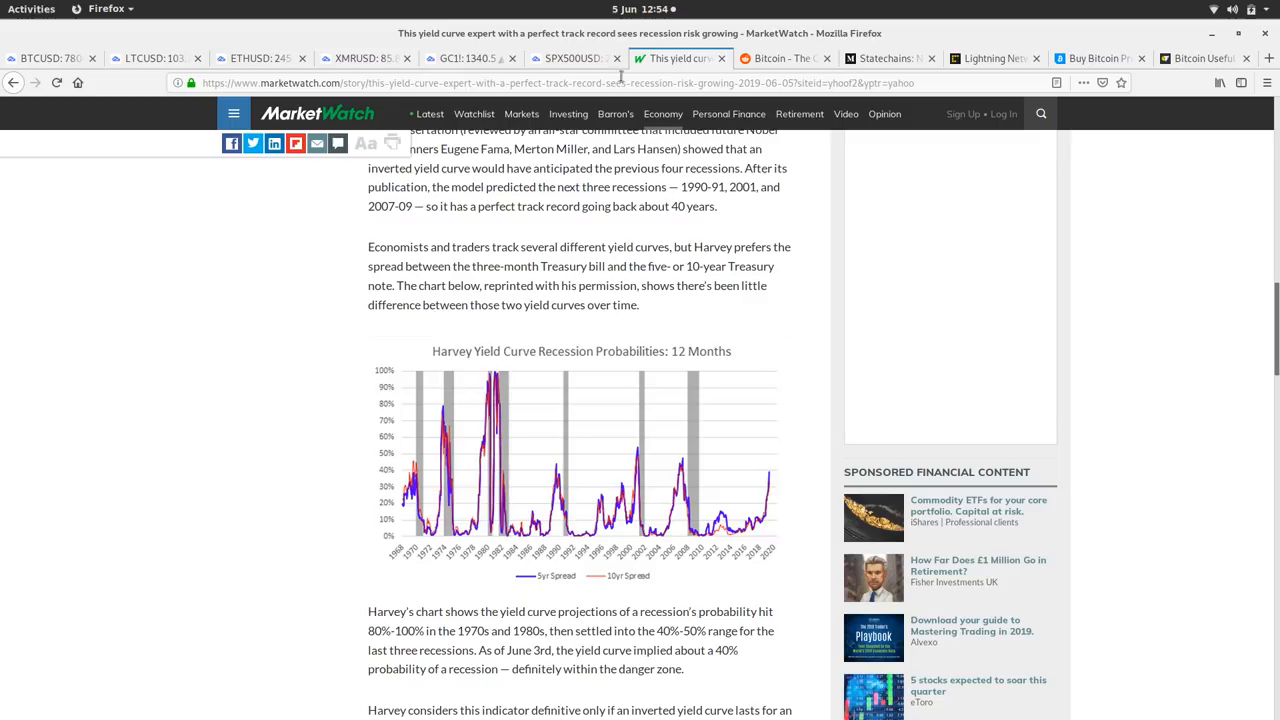
pyautogui.click(465, 57)
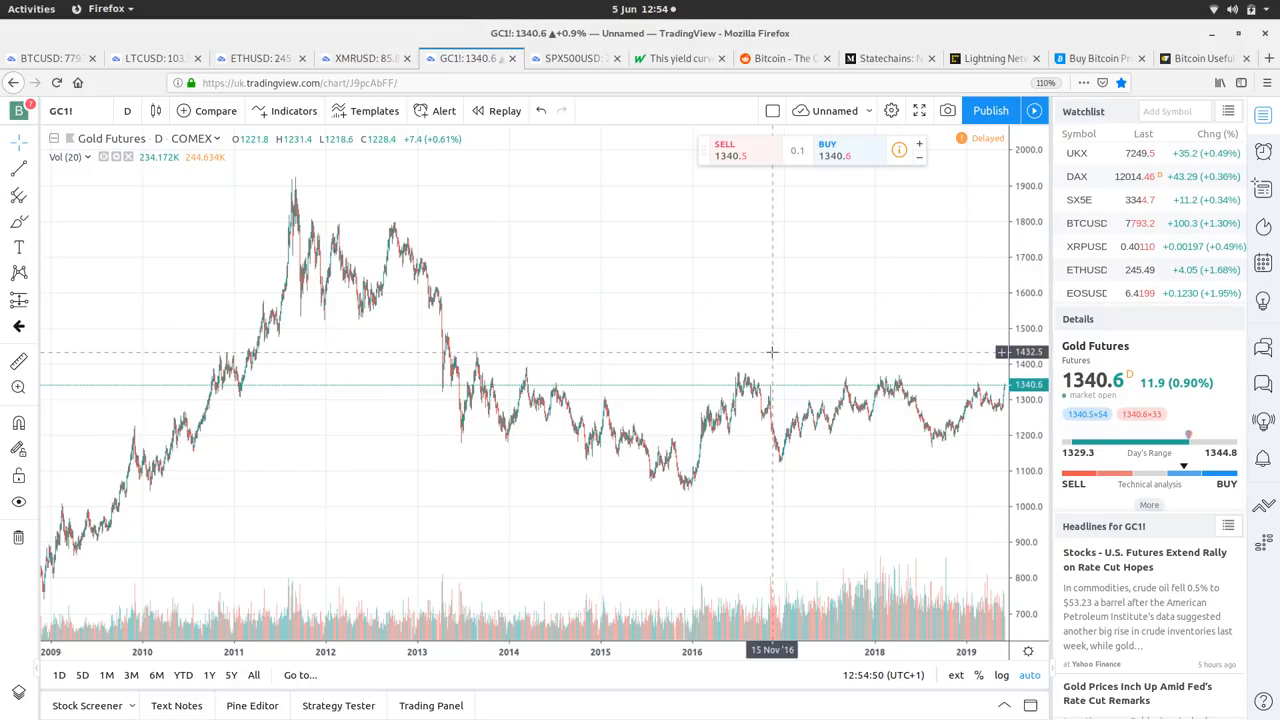
# Check the S&P 500 chart, then switch to the r/Bitcoin subreddit tab
pyautogui.click(573, 58)
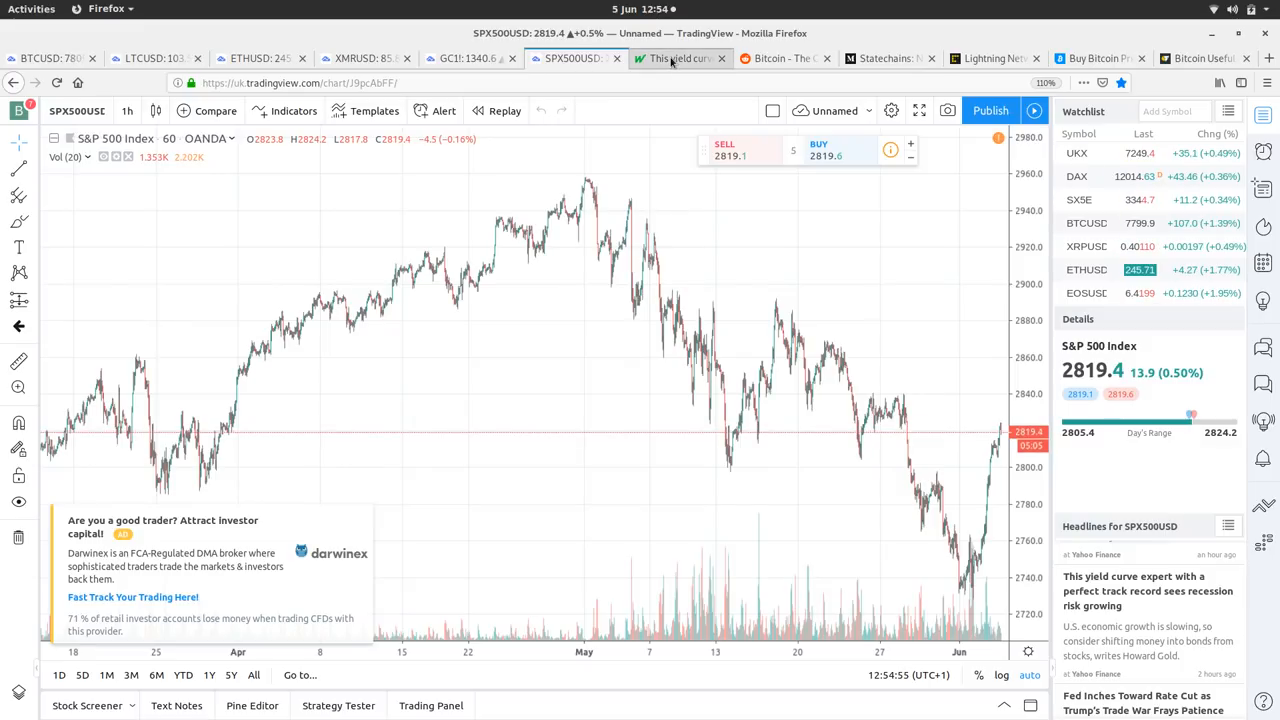
pyautogui.moveTo(670, 58)
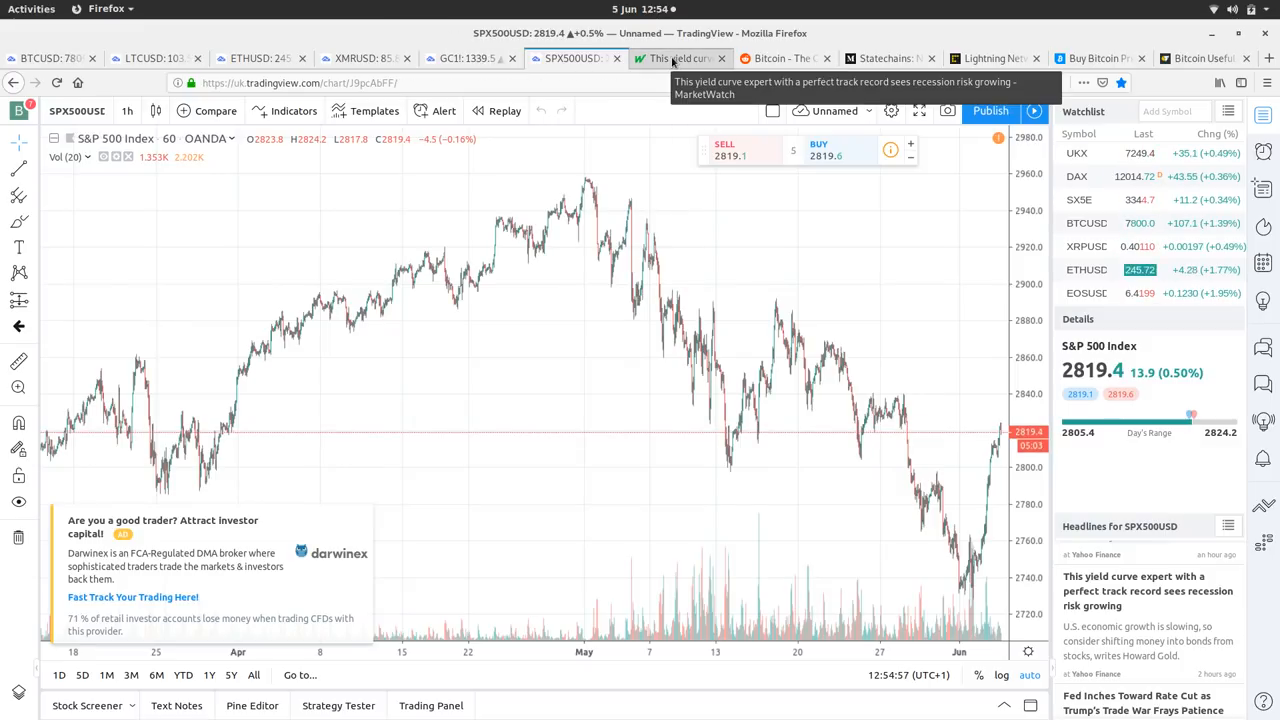
pyautogui.click(675, 58)
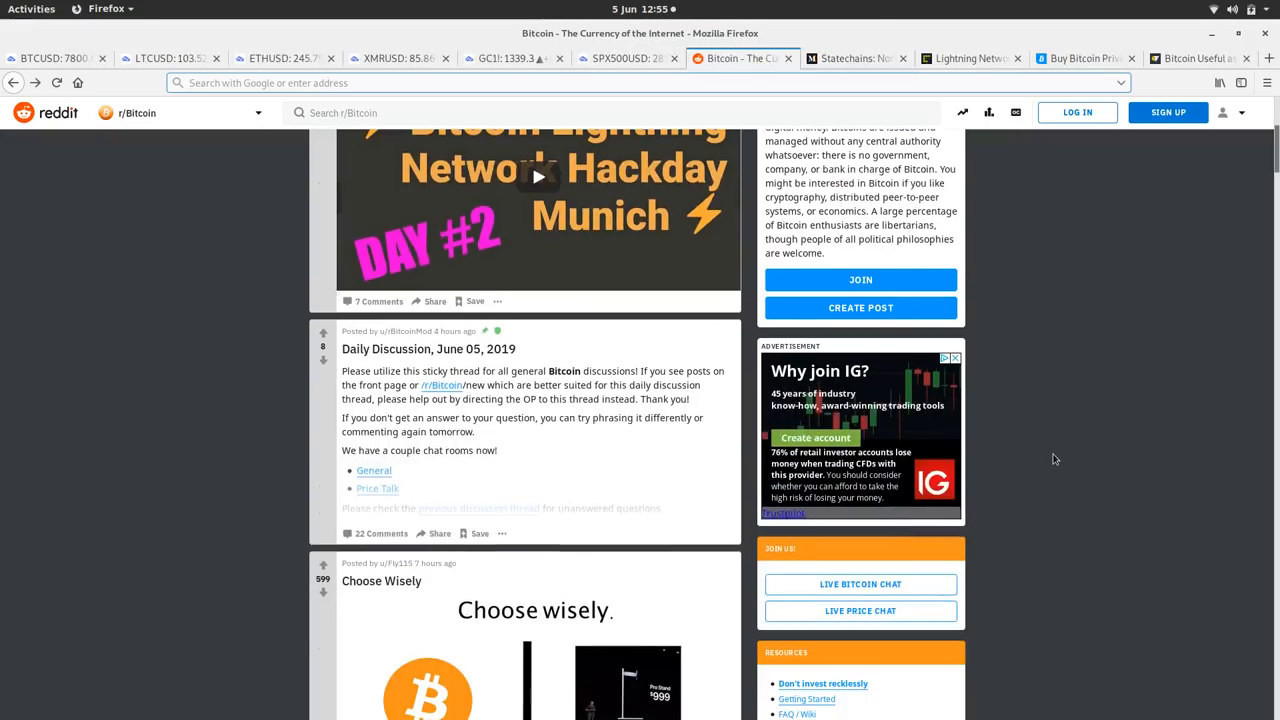
# Scroll the r/Bitcoin feed from the Lightning hackday post down to the $7500 selling post
pyautogui.scroll(3)
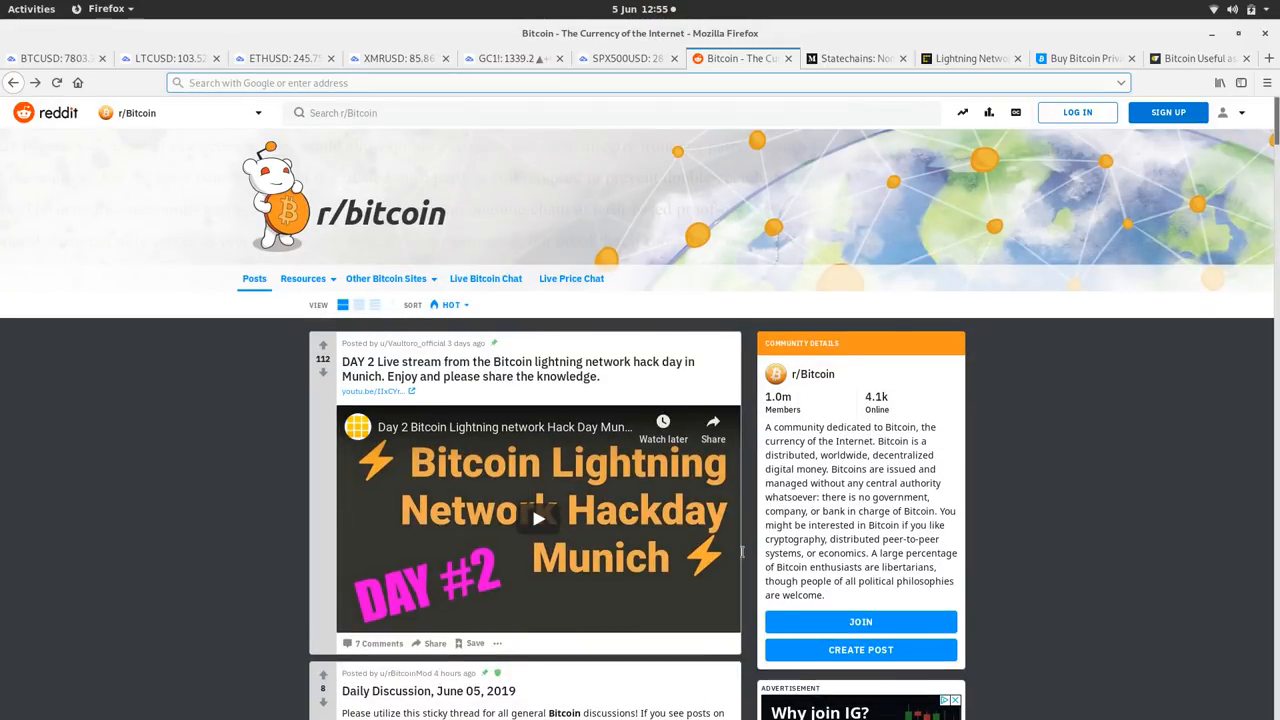
pyautogui.scroll(-3)
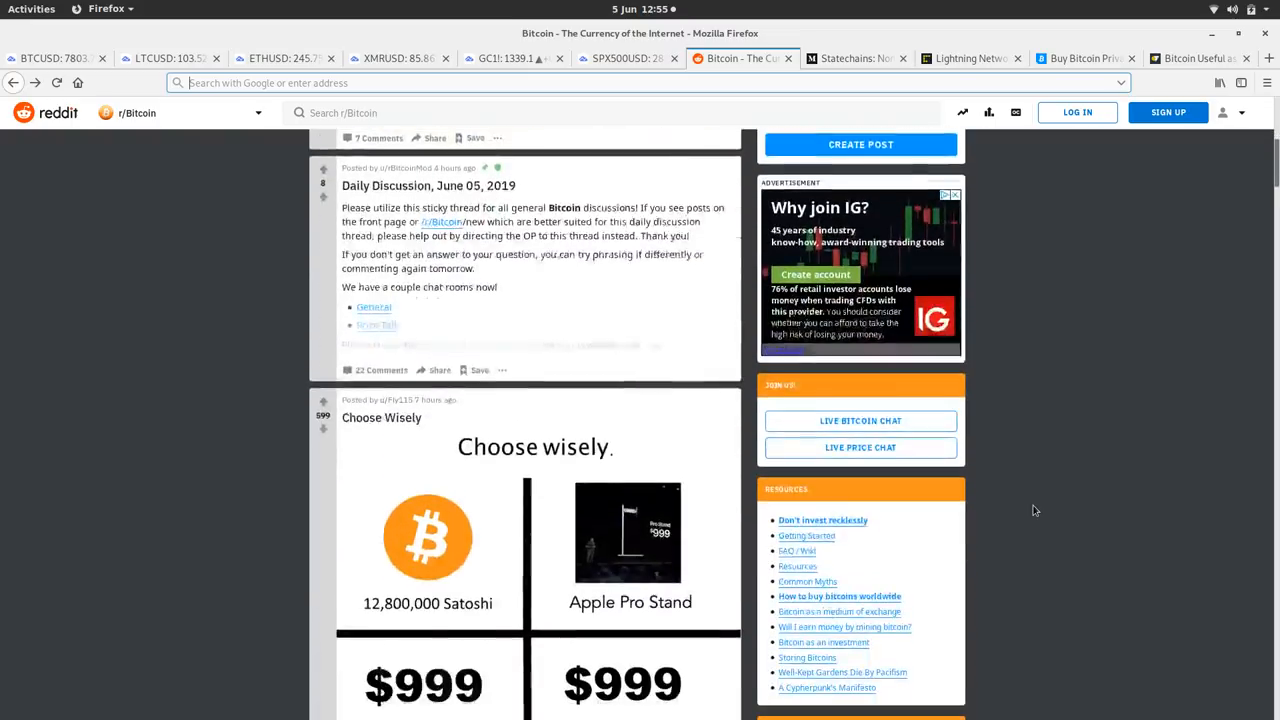
pyautogui.scroll(-3)
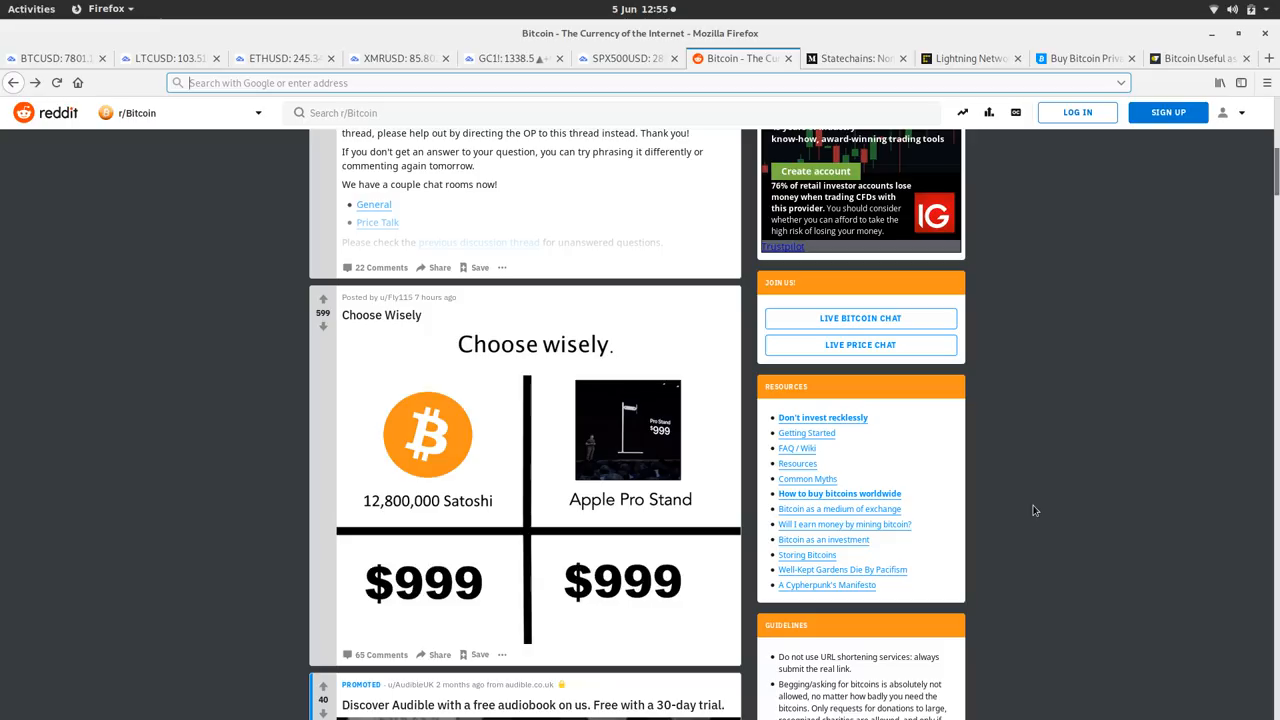
pyautogui.scroll(-3)
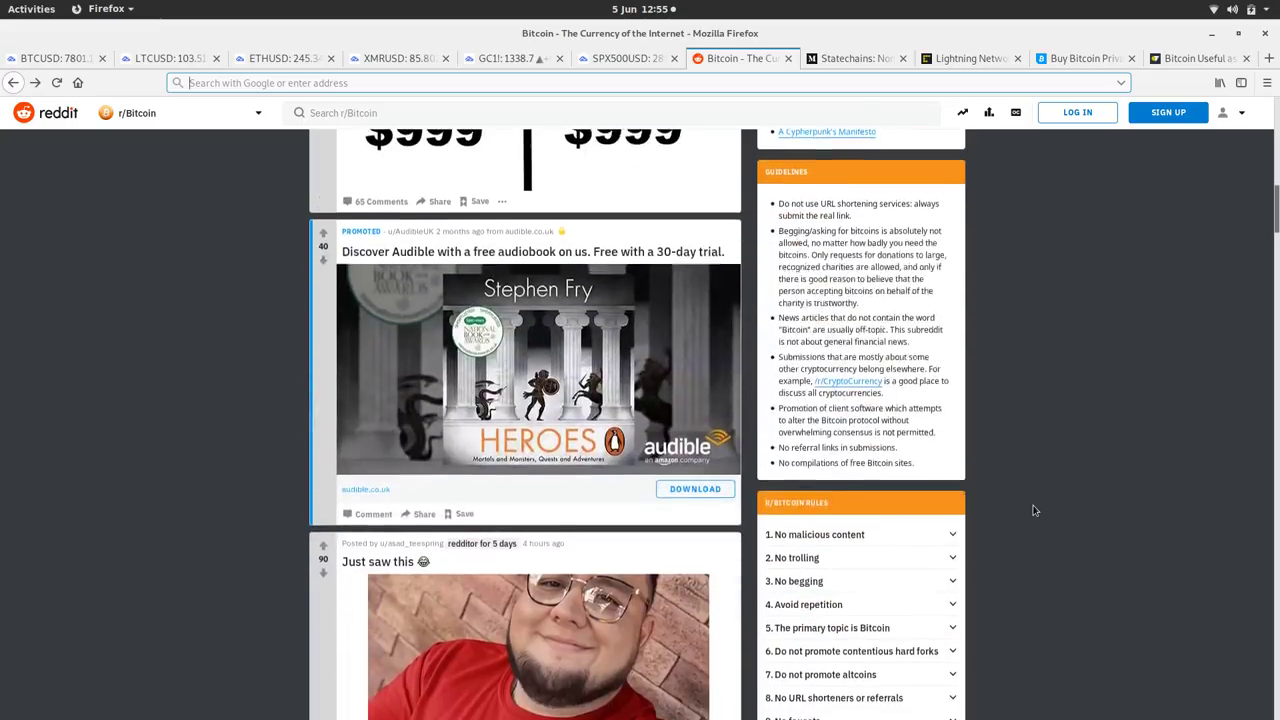
pyautogui.scroll(3)
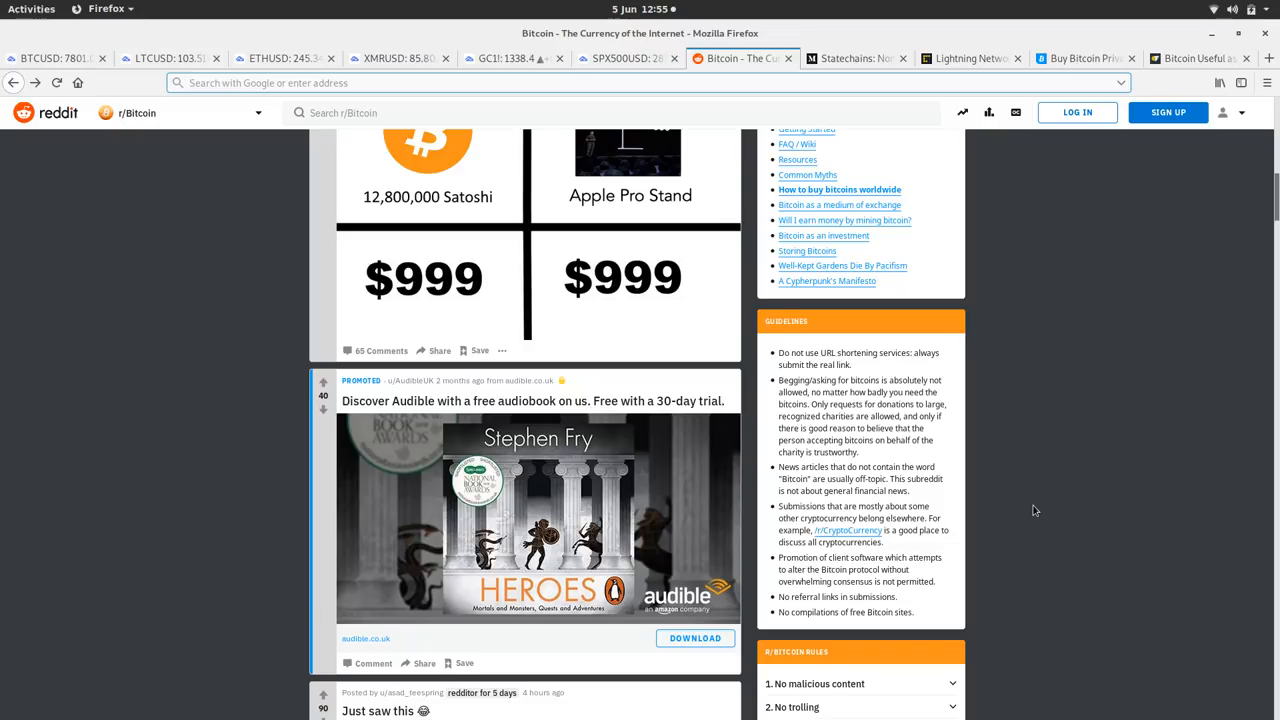
pyautogui.scroll(-3)
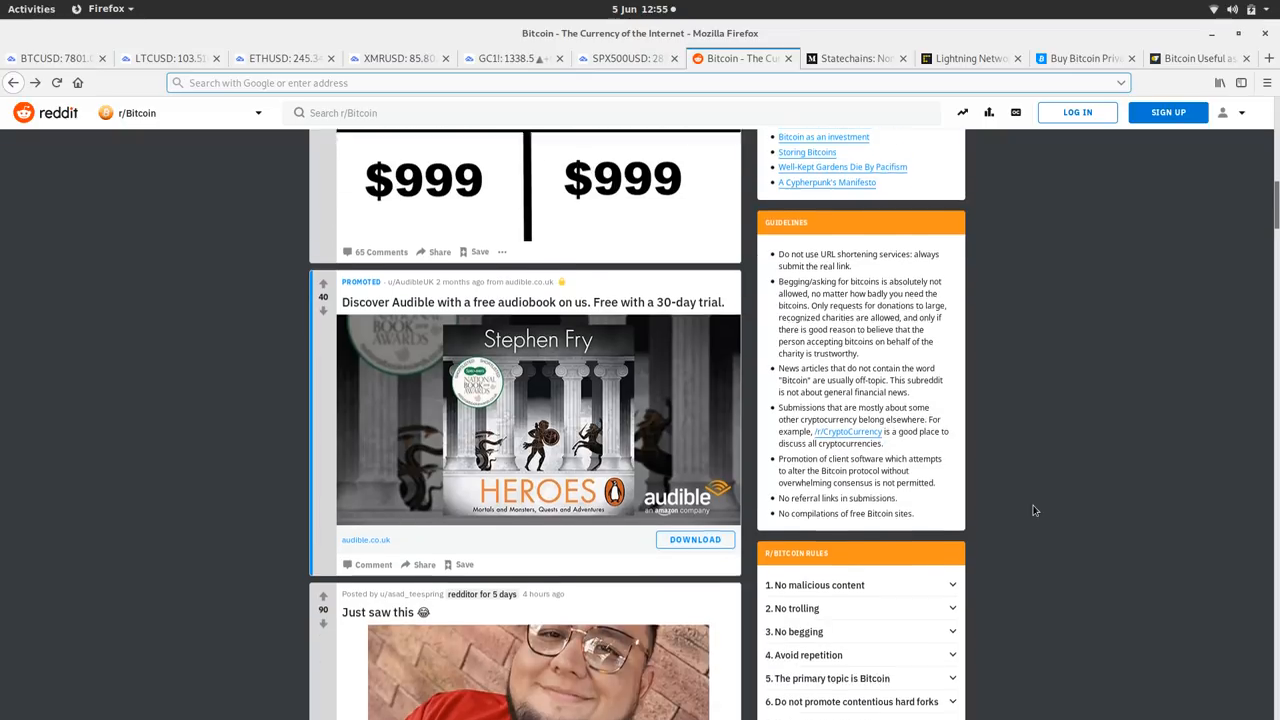
pyautogui.scroll(-3)
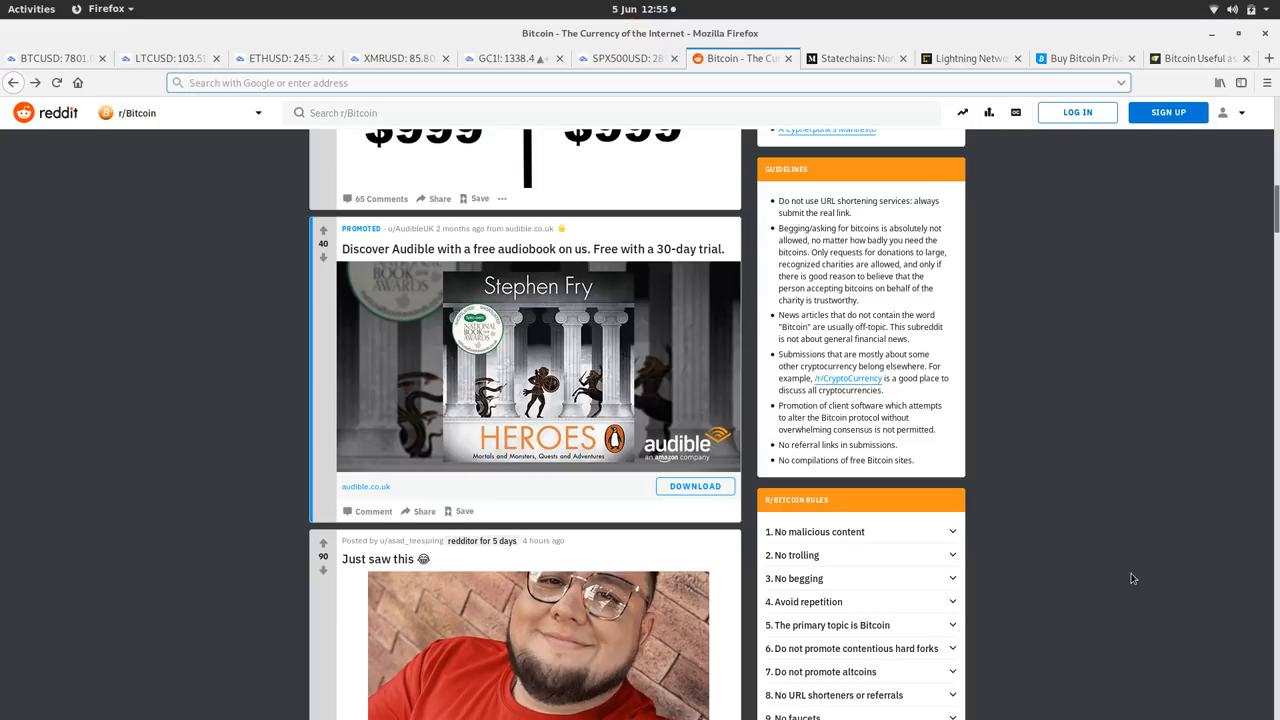
pyautogui.moveTo(994, 644)
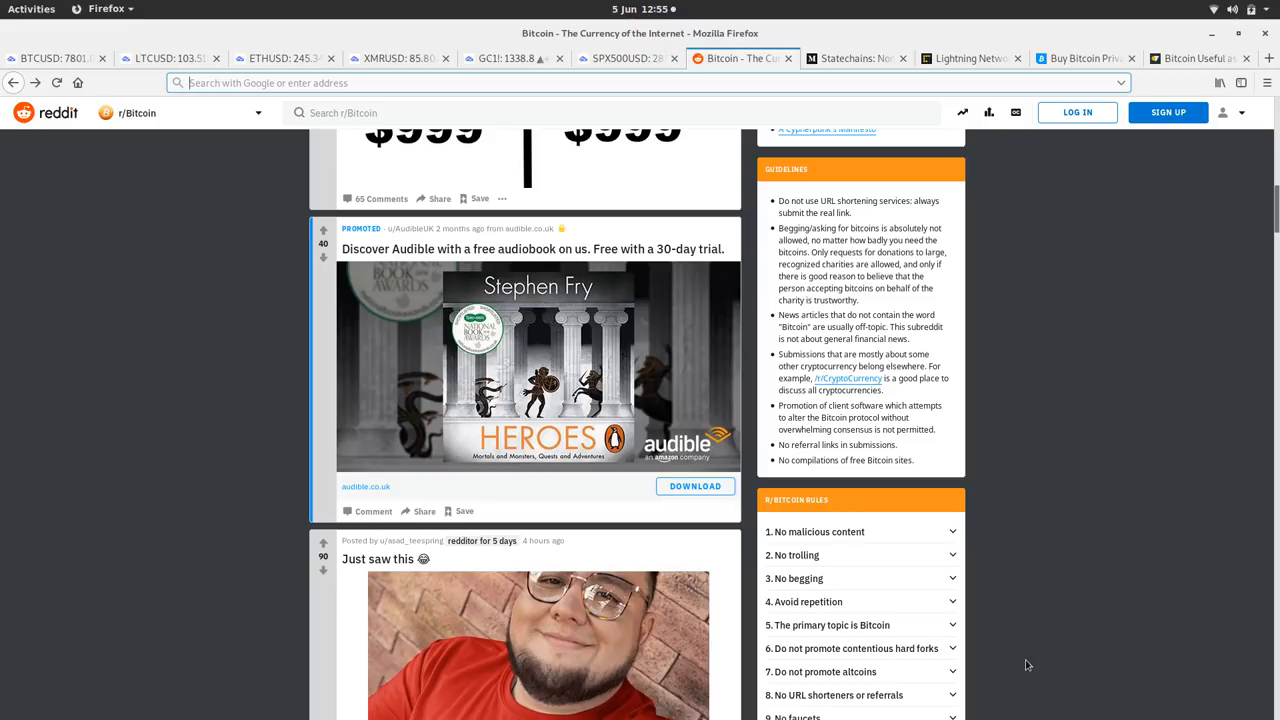
pyautogui.moveTo(1050, 505)
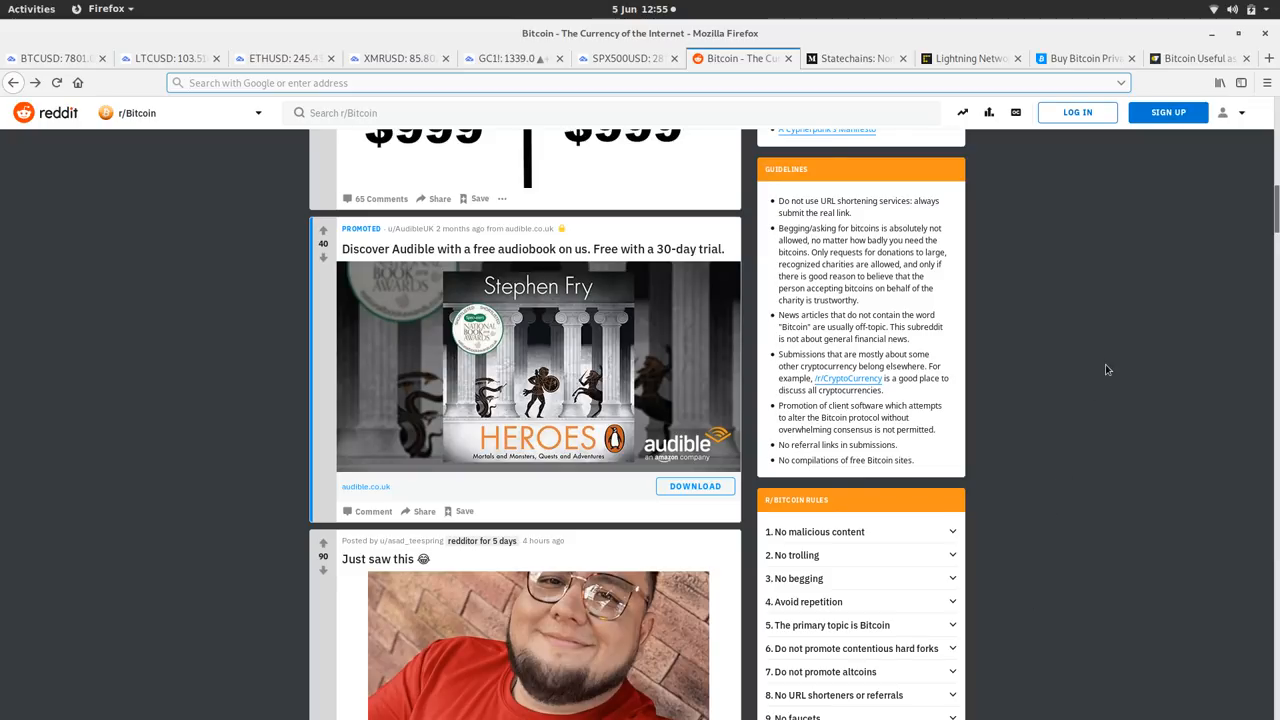
pyautogui.scroll(-3)
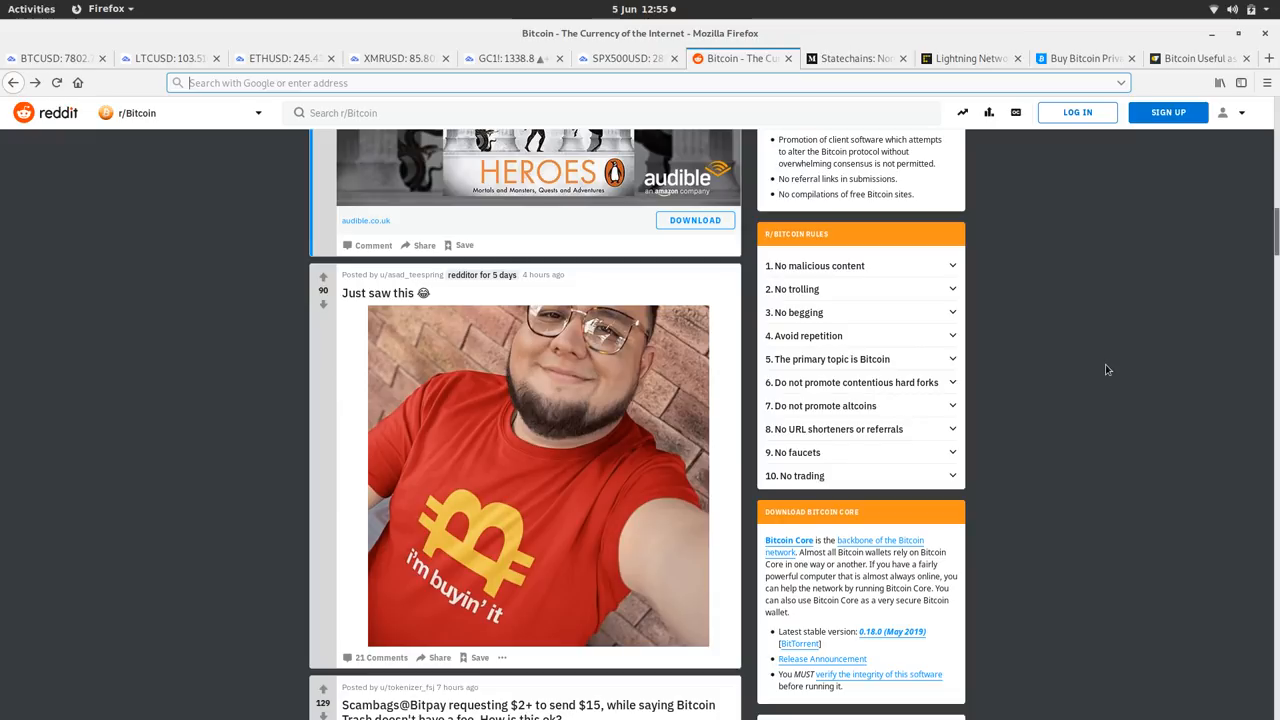
pyautogui.scroll(-3)
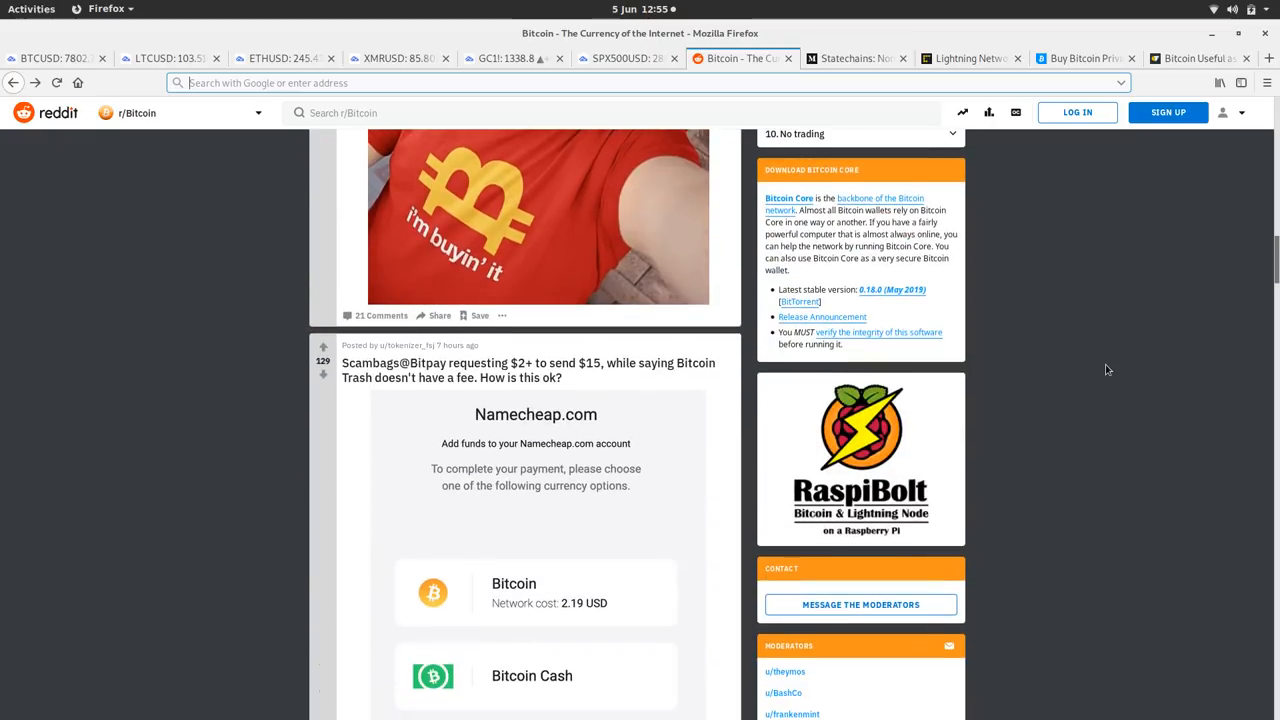
pyautogui.scroll(-3)
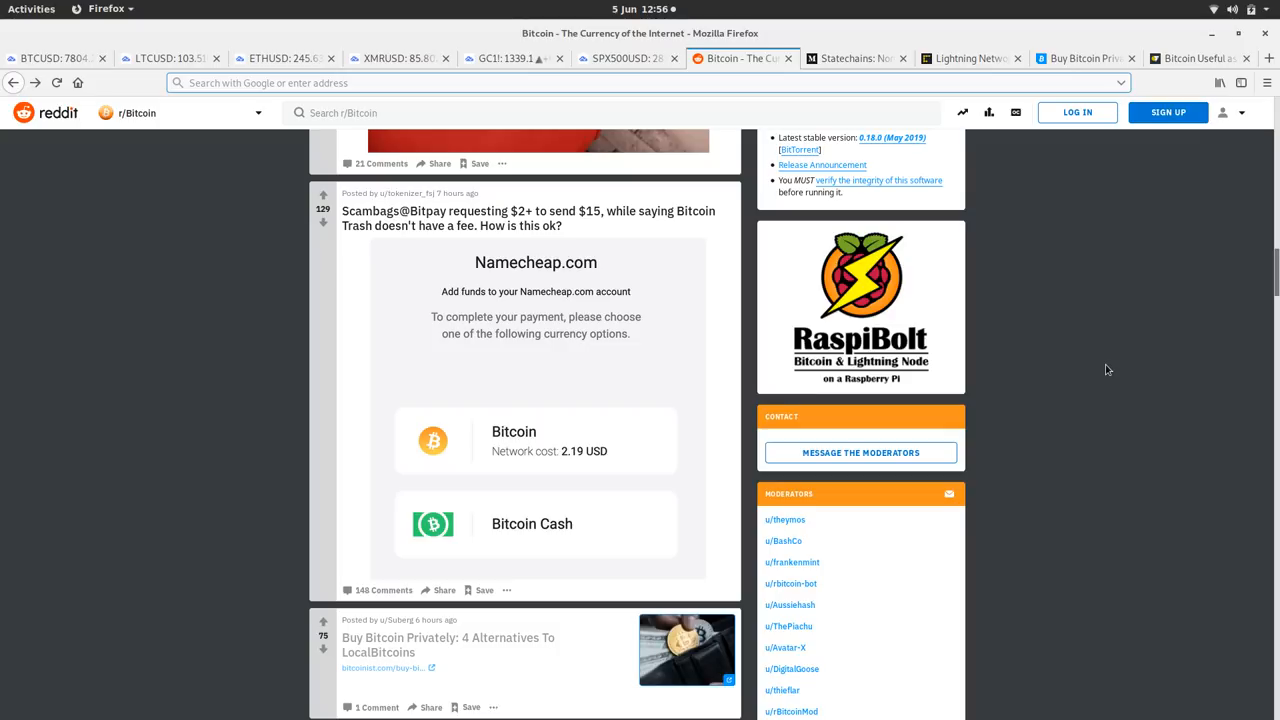
pyautogui.scroll(-3)
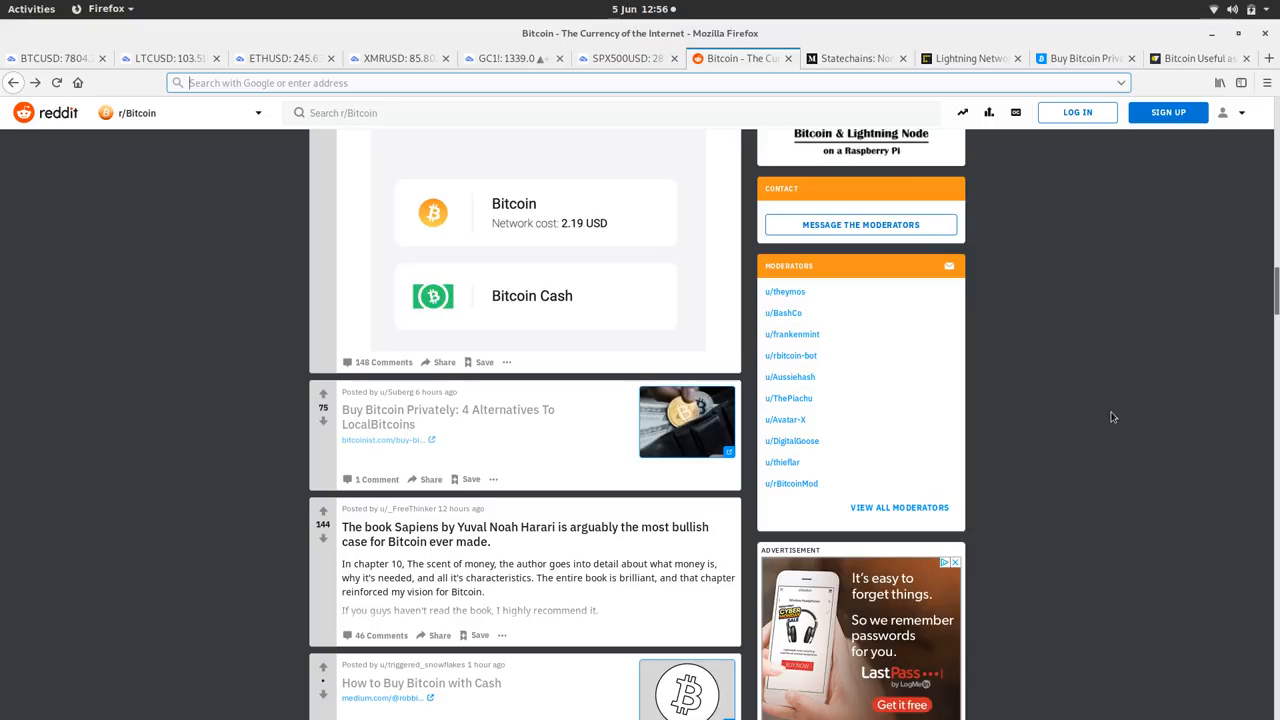
pyautogui.scroll(-3)
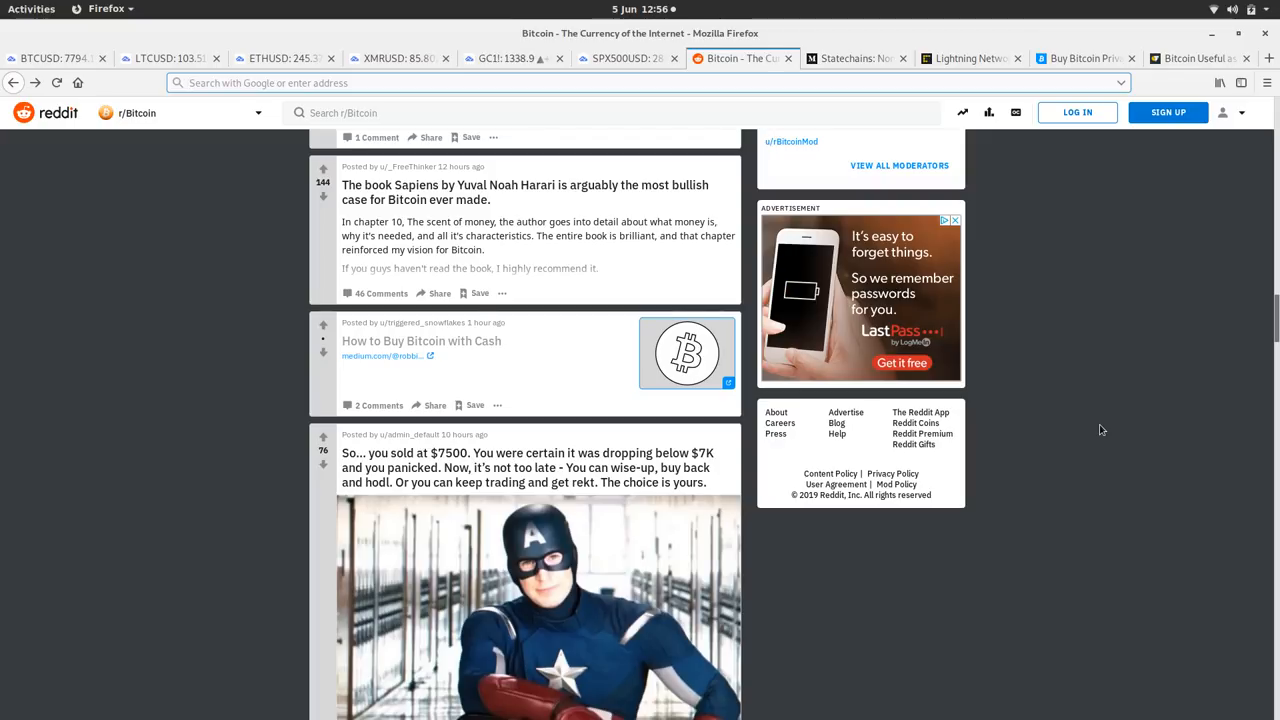
pyautogui.moveTo(1225, 446)
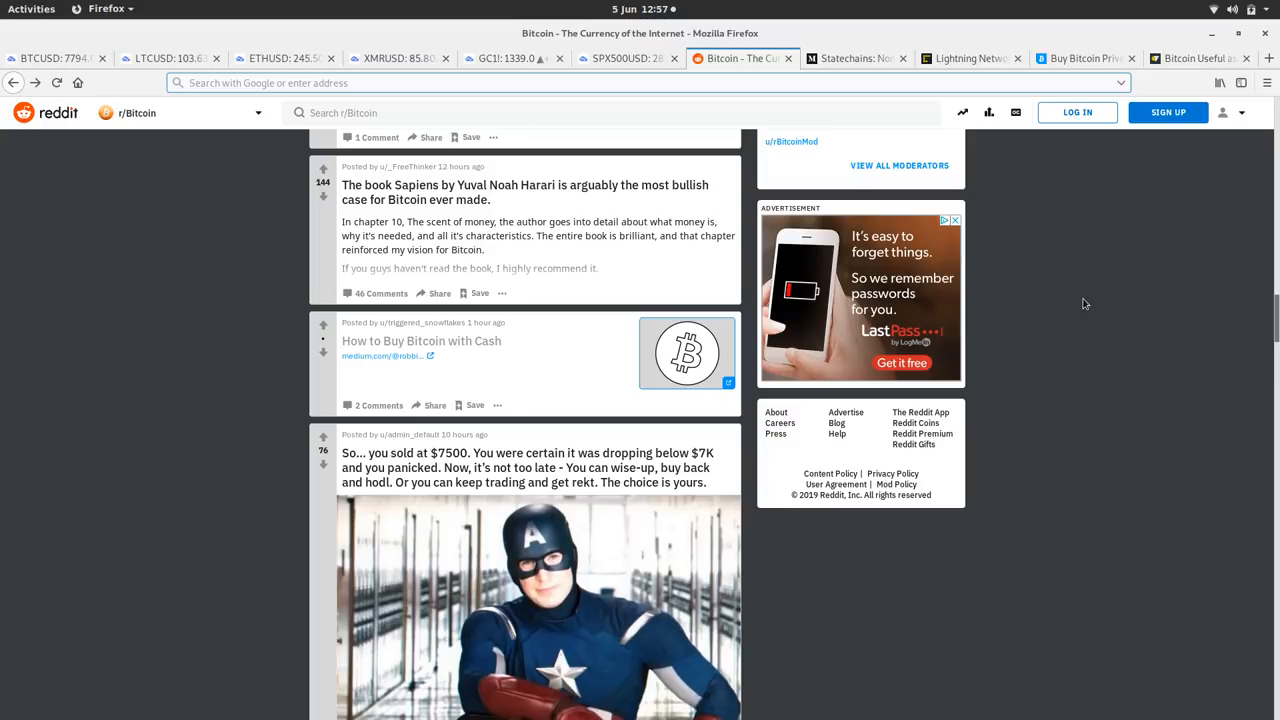
# Scroll through the remaining r/Bitcoin posts, then switch to the Medium Statechains article tab
pyautogui.scroll(-3)
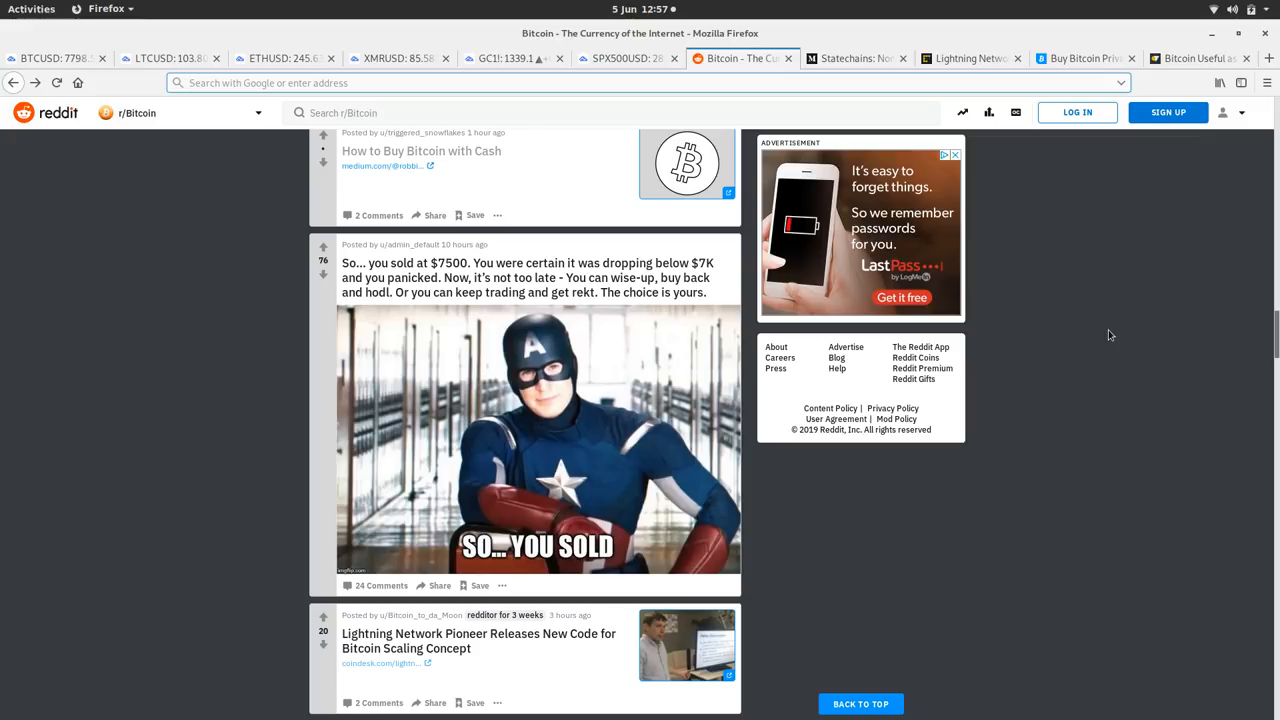
pyautogui.scroll(-3)
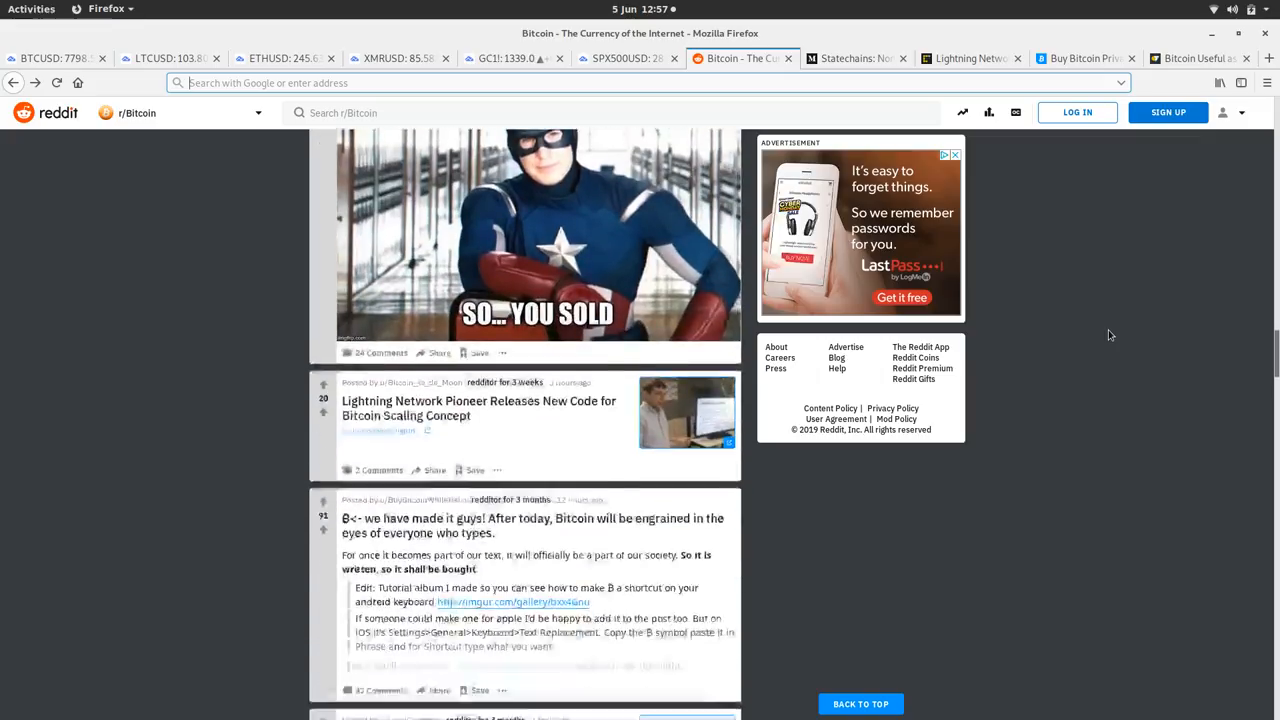
pyautogui.scroll(-3)
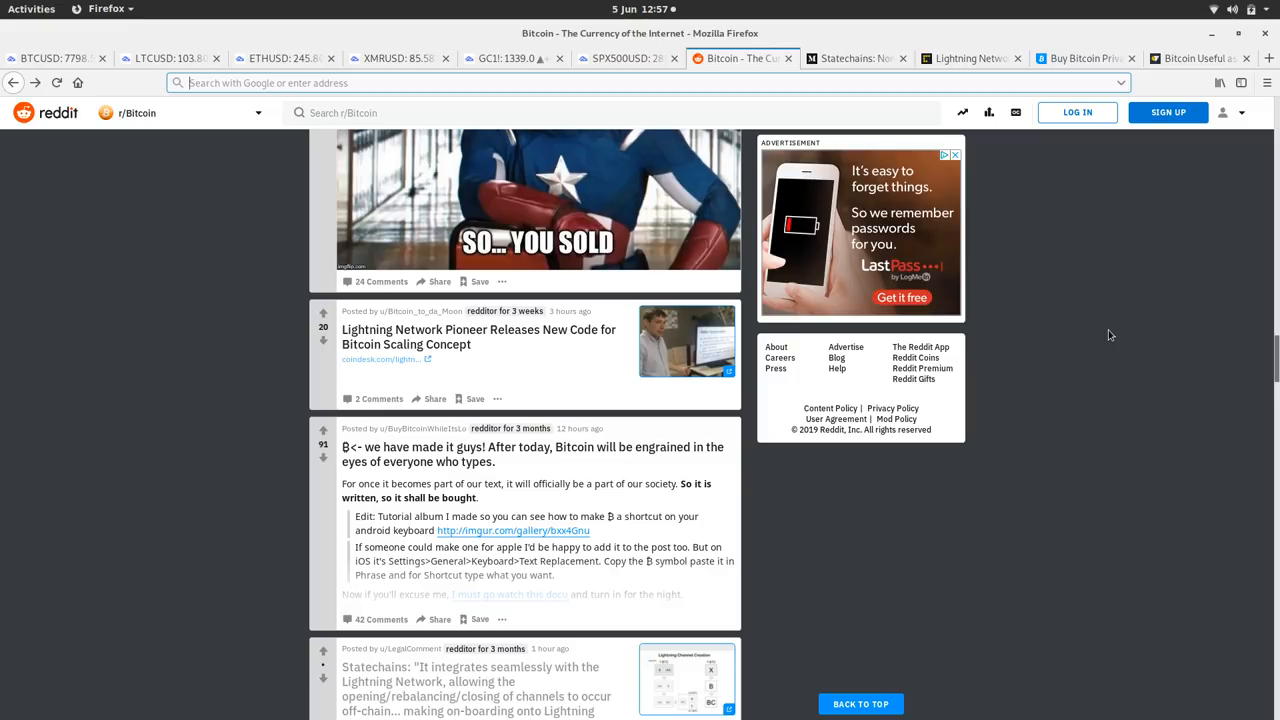
pyautogui.scroll(-3)
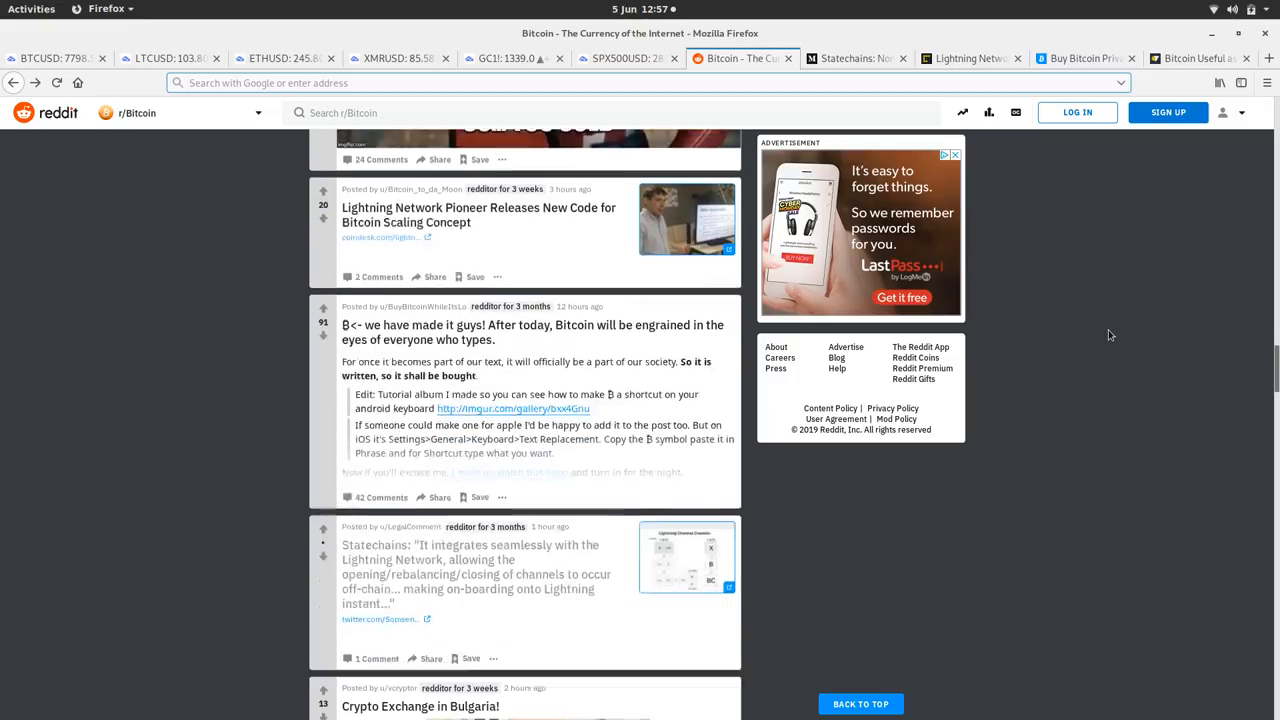
pyautogui.scroll(-3)
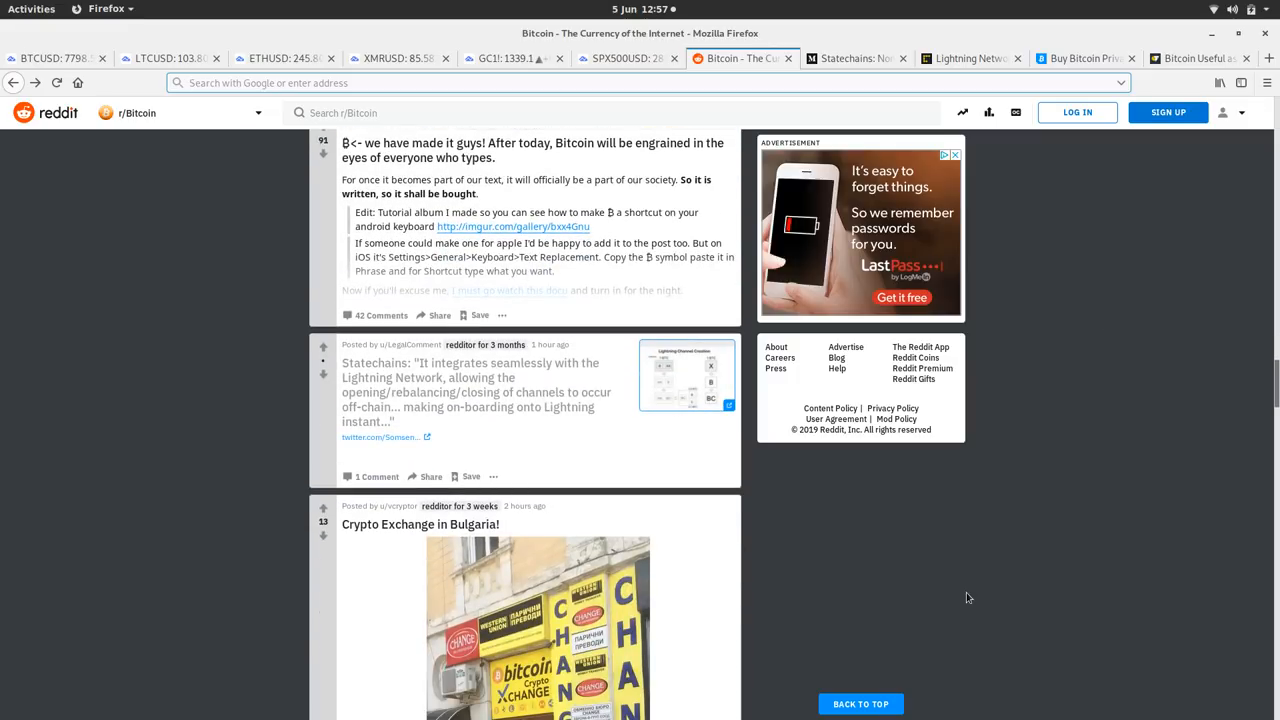
pyautogui.scroll(-3)
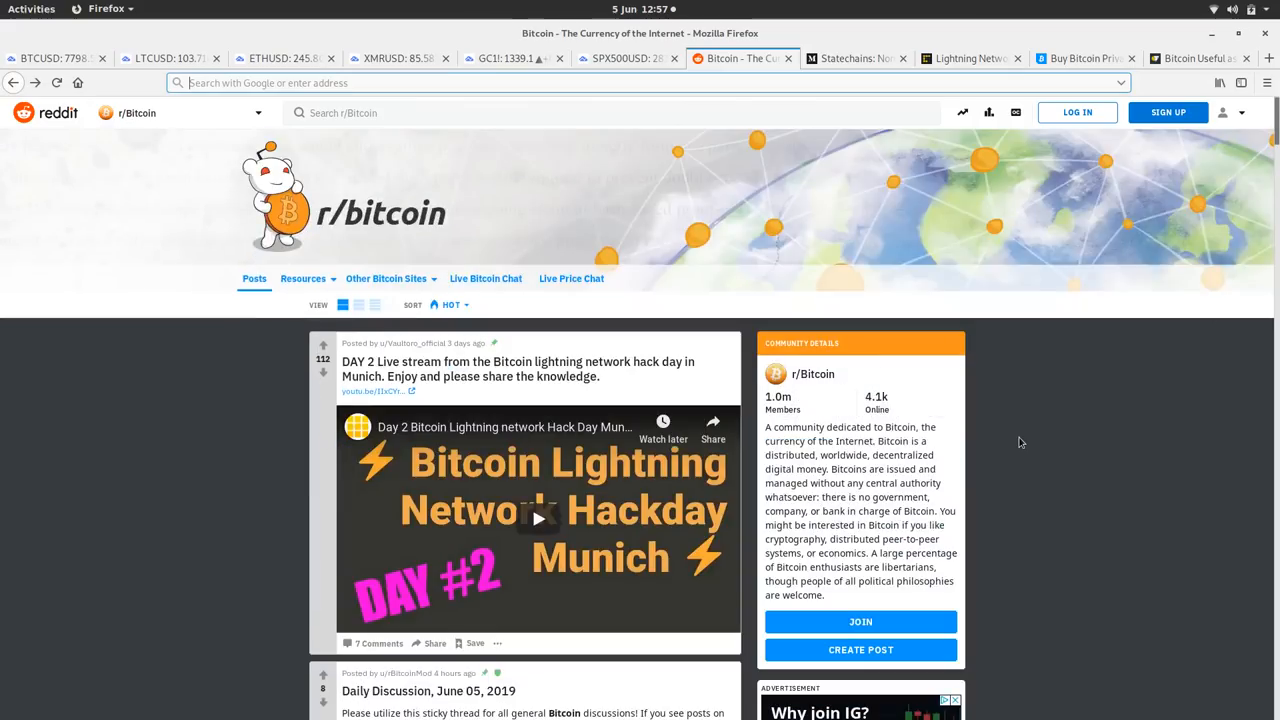
pyautogui.click(855, 58)
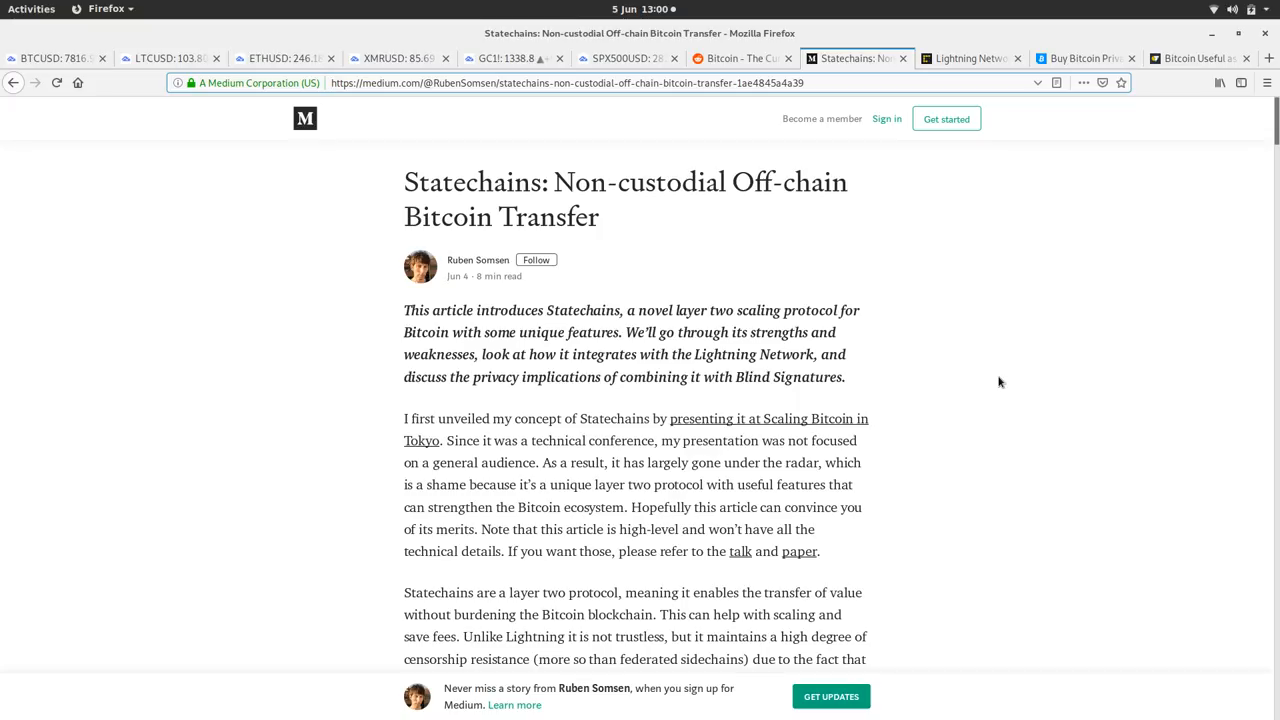
pyautogui.moveTo(756, 267)
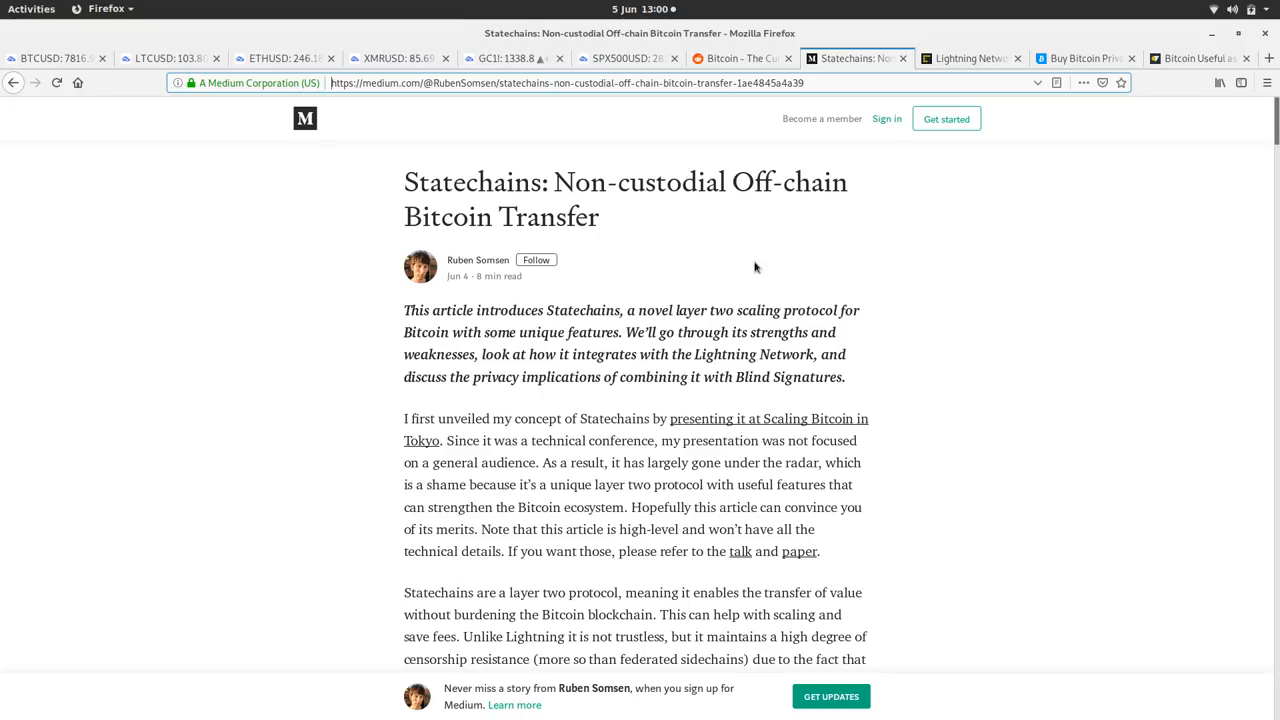
pyautogui.moveTo(866, 355)
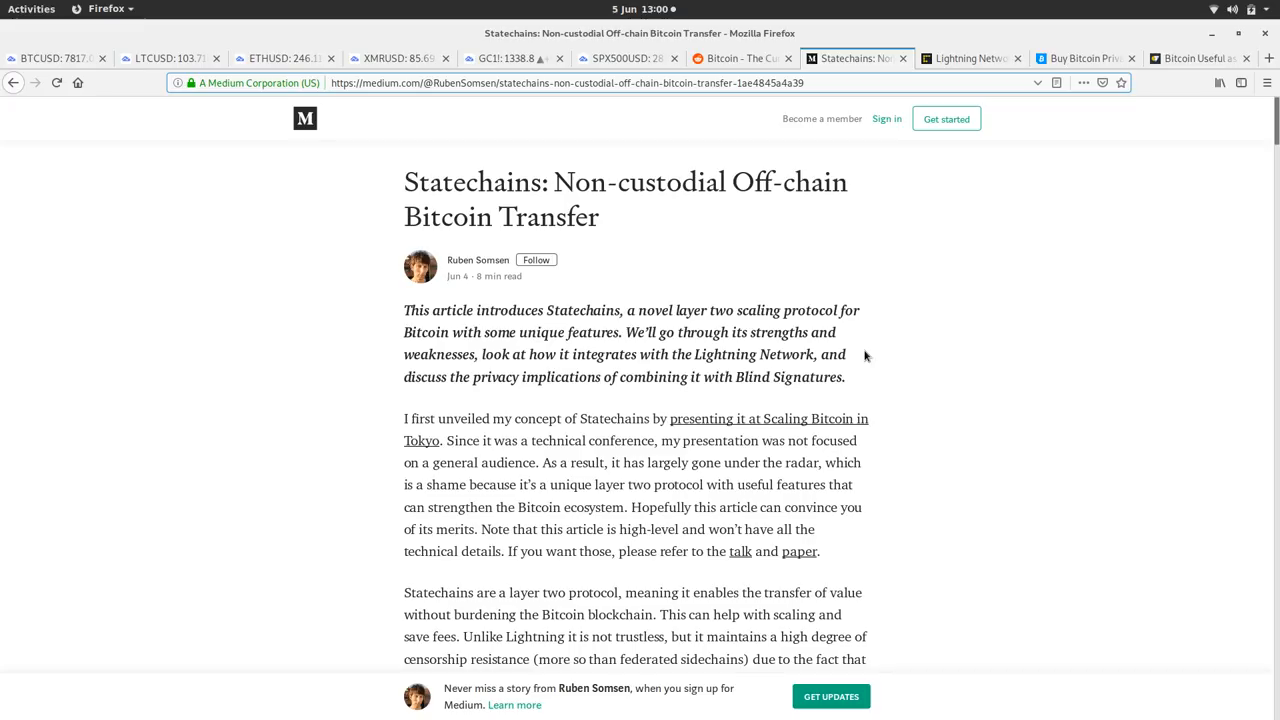
pyautogui.moveTo(774, 401)
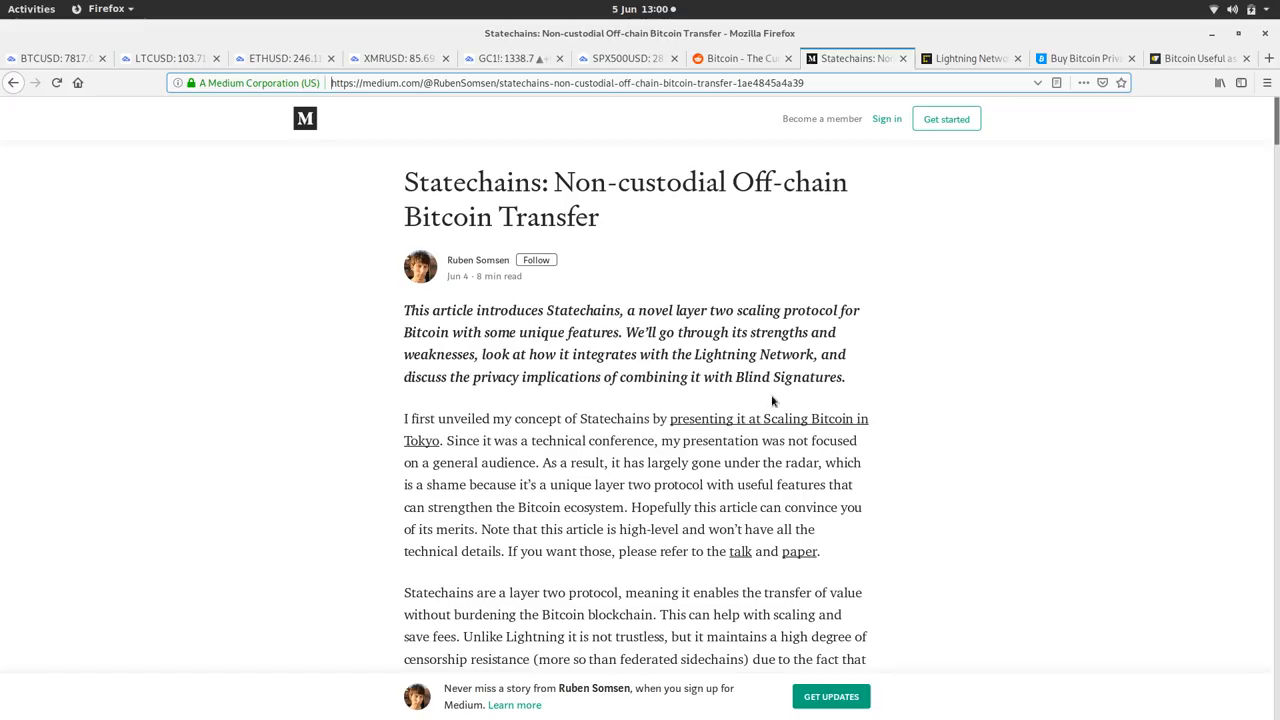
pyautogui.moveTo(977, 103)
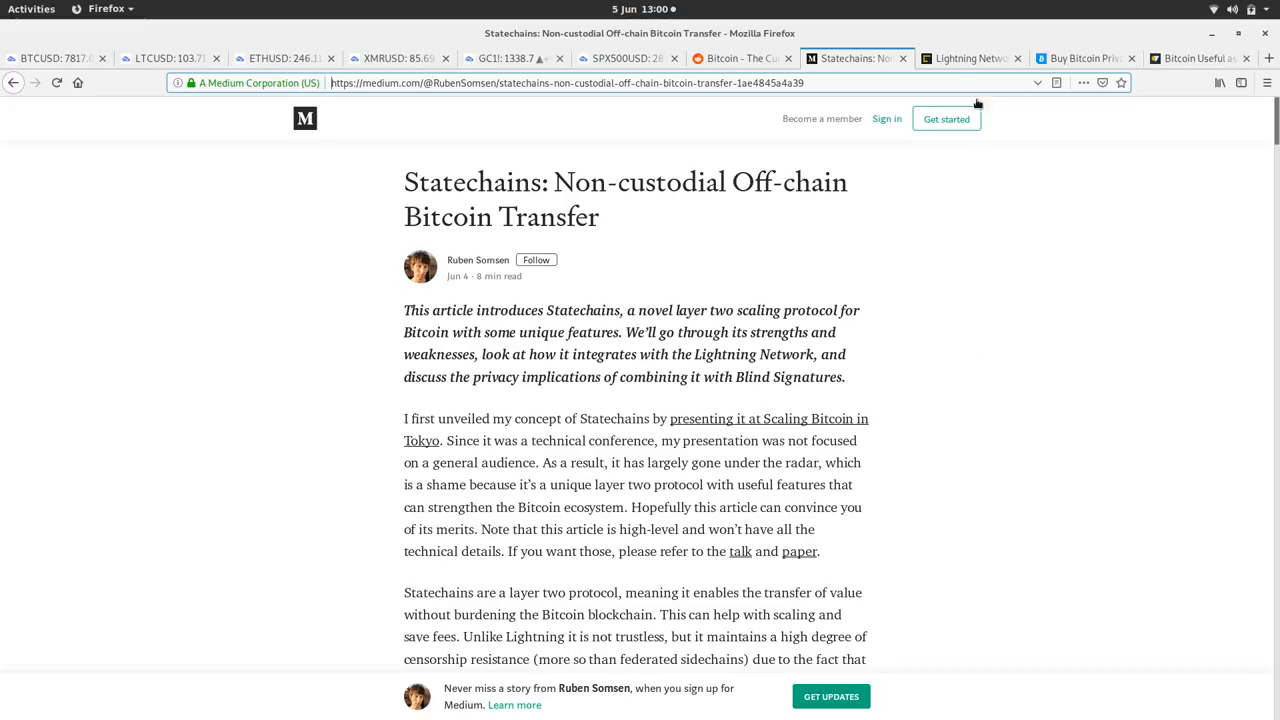
# Switch to the CoinDesk Utreexo article tab and scroll to the price sidebar
pyautogui.click(970, 58)
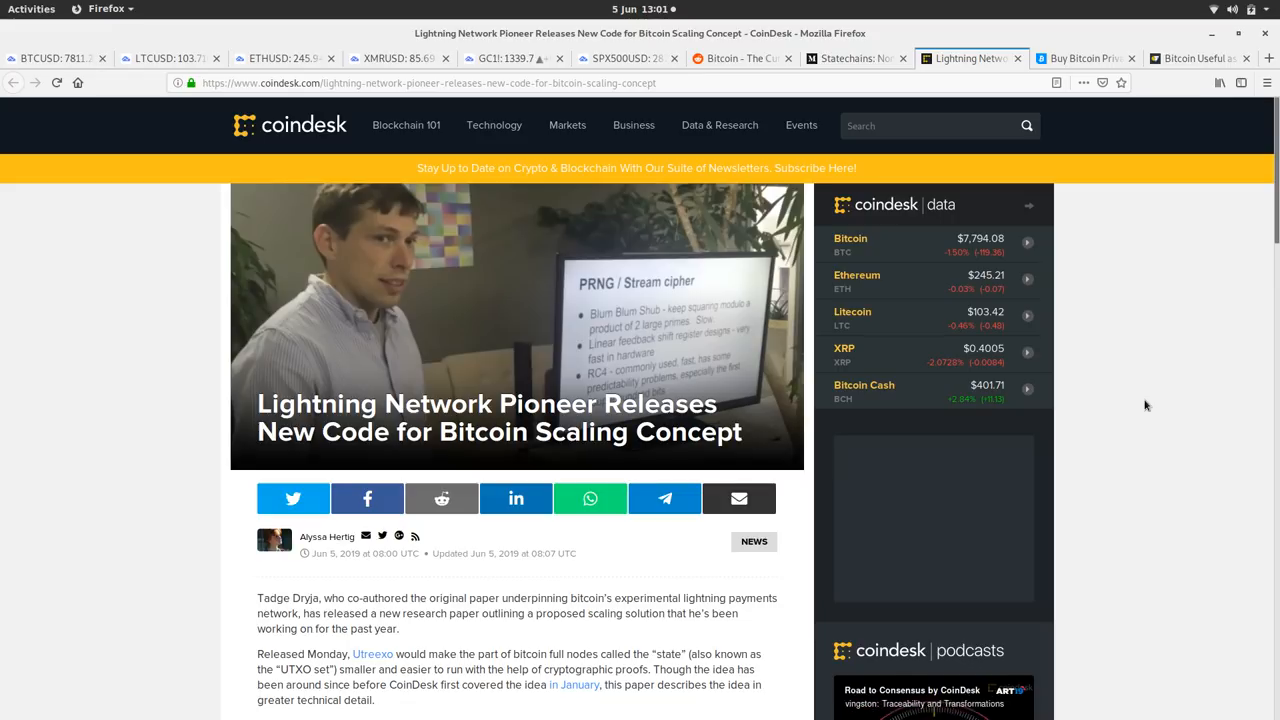
pyautogui.scroll(-3)
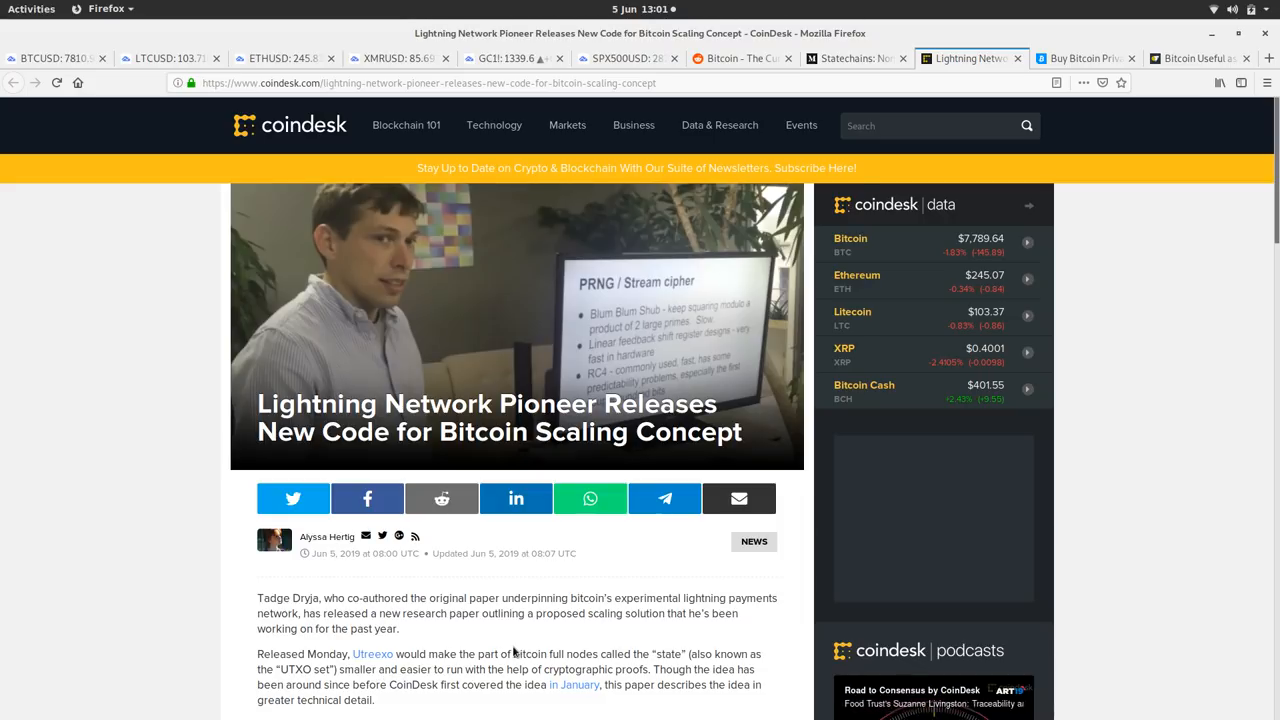
pyautogui.moveTo(894, 272)
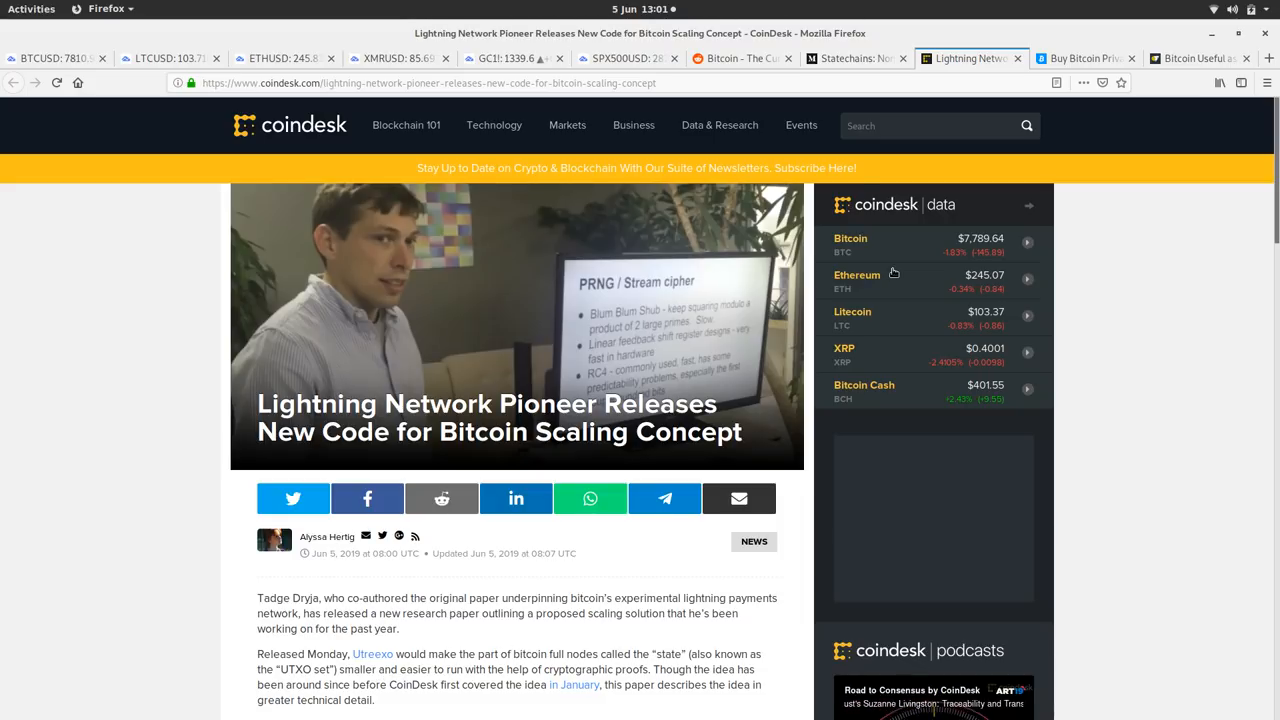
pyautogui.moveTo(1028, 371)
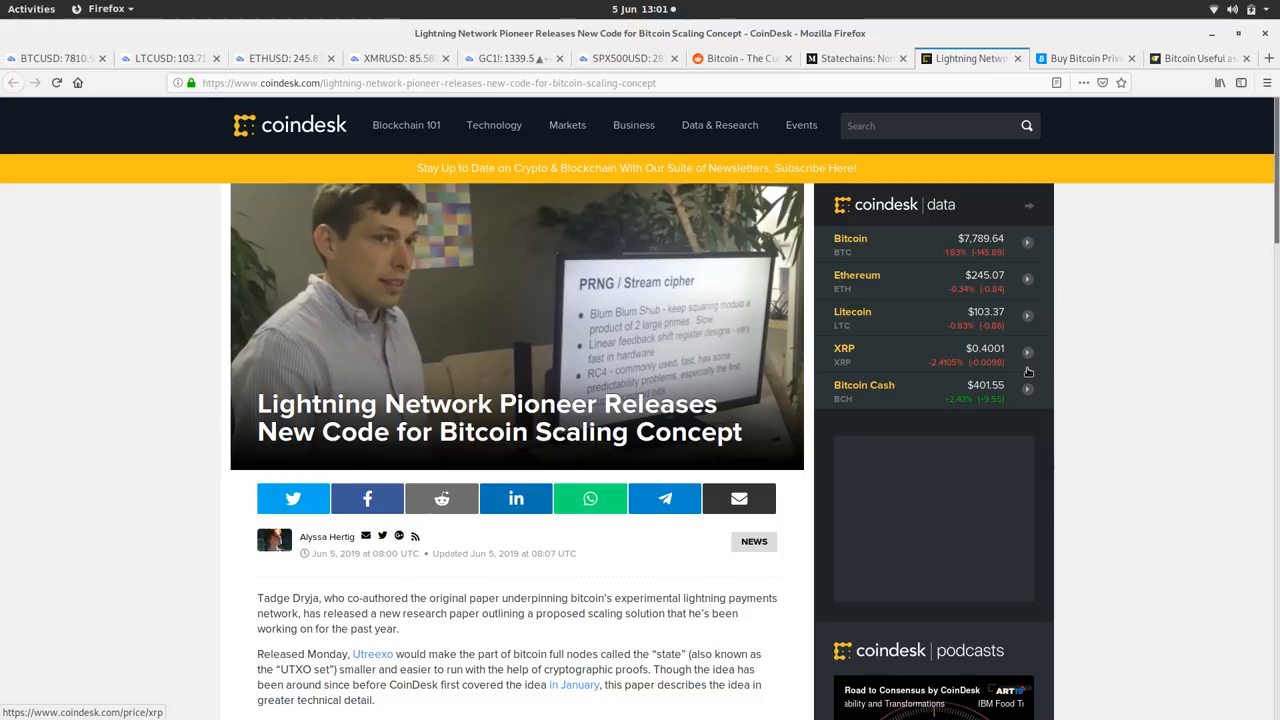
pyautogui.moveTo(1158, 422)
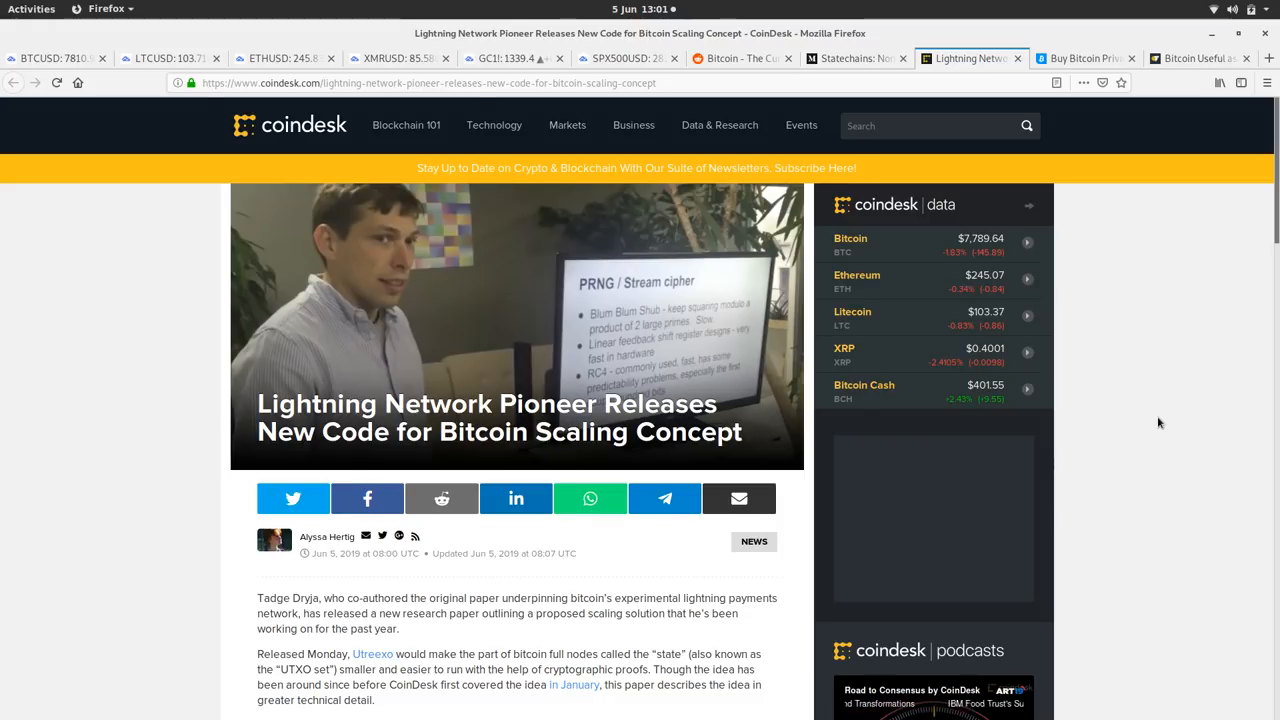
# Switch to the Bitcoinist 'Buy Bitcoin Privately: 4 Alternatives To LocalBitcoins' tab
pyautogui.click(1090, 58)
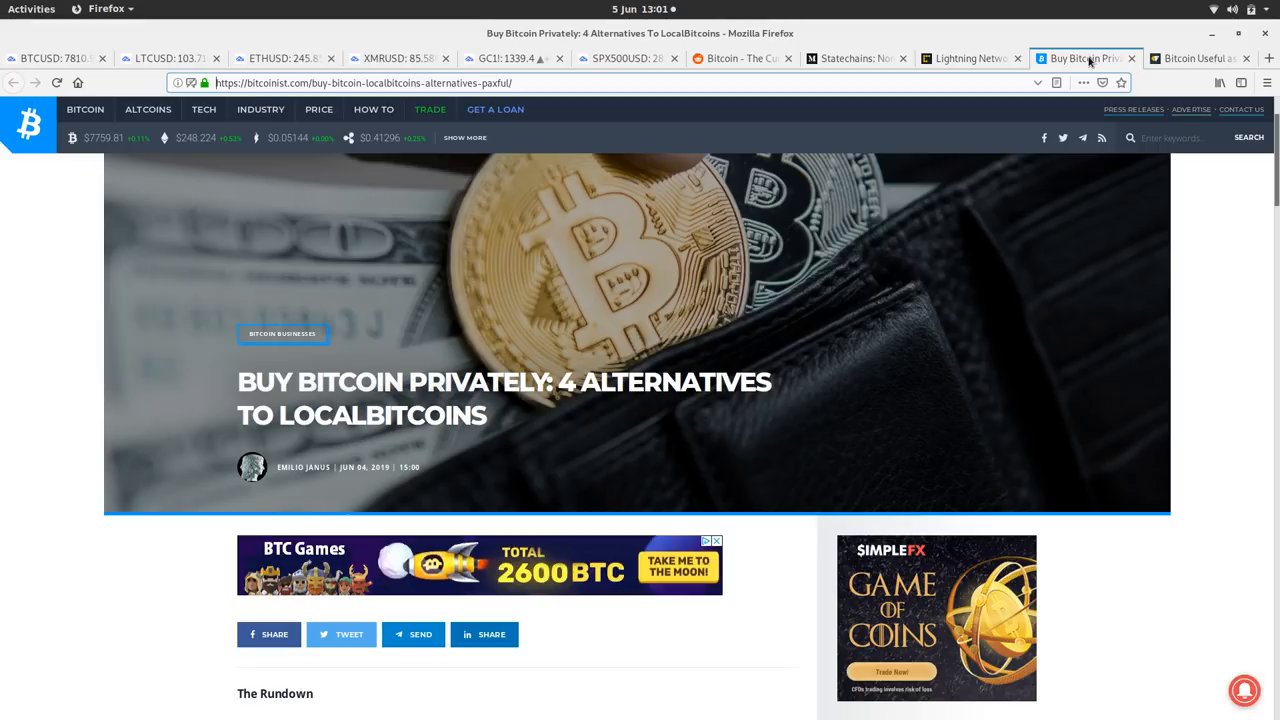
pyautogui.moveTo(1122, 390)
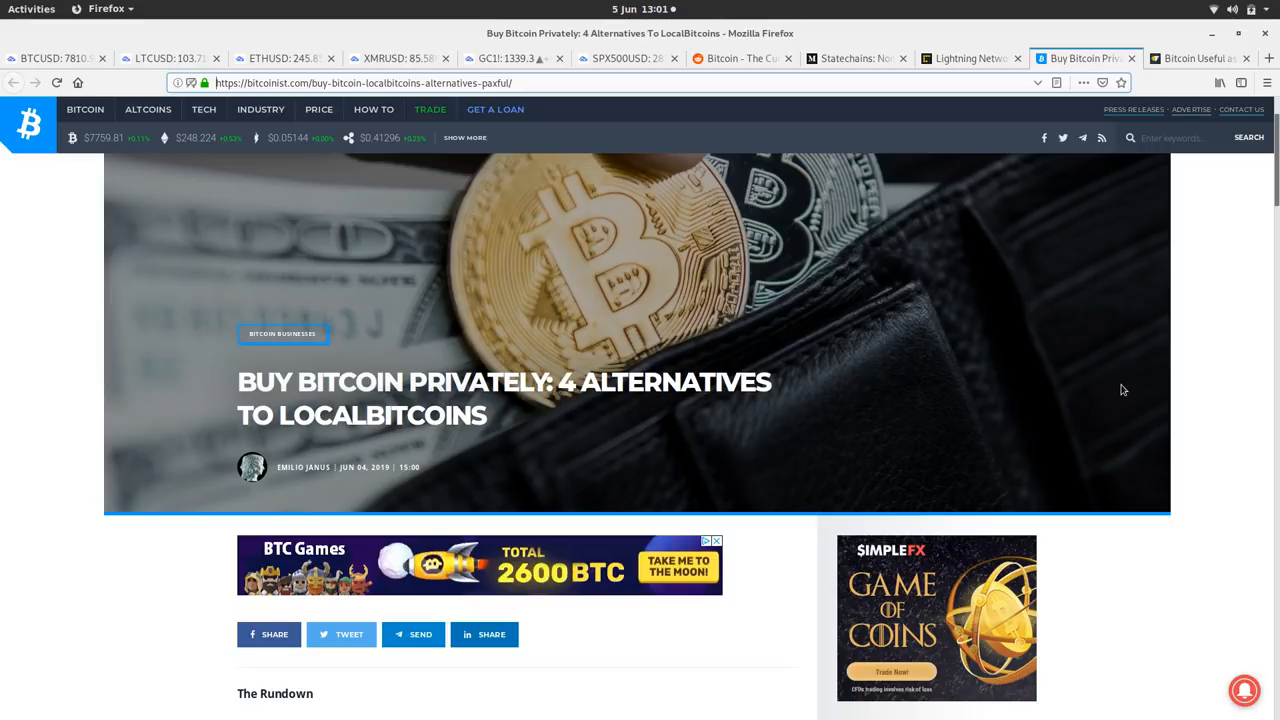
pyautogui.moveTo(1210, 414)
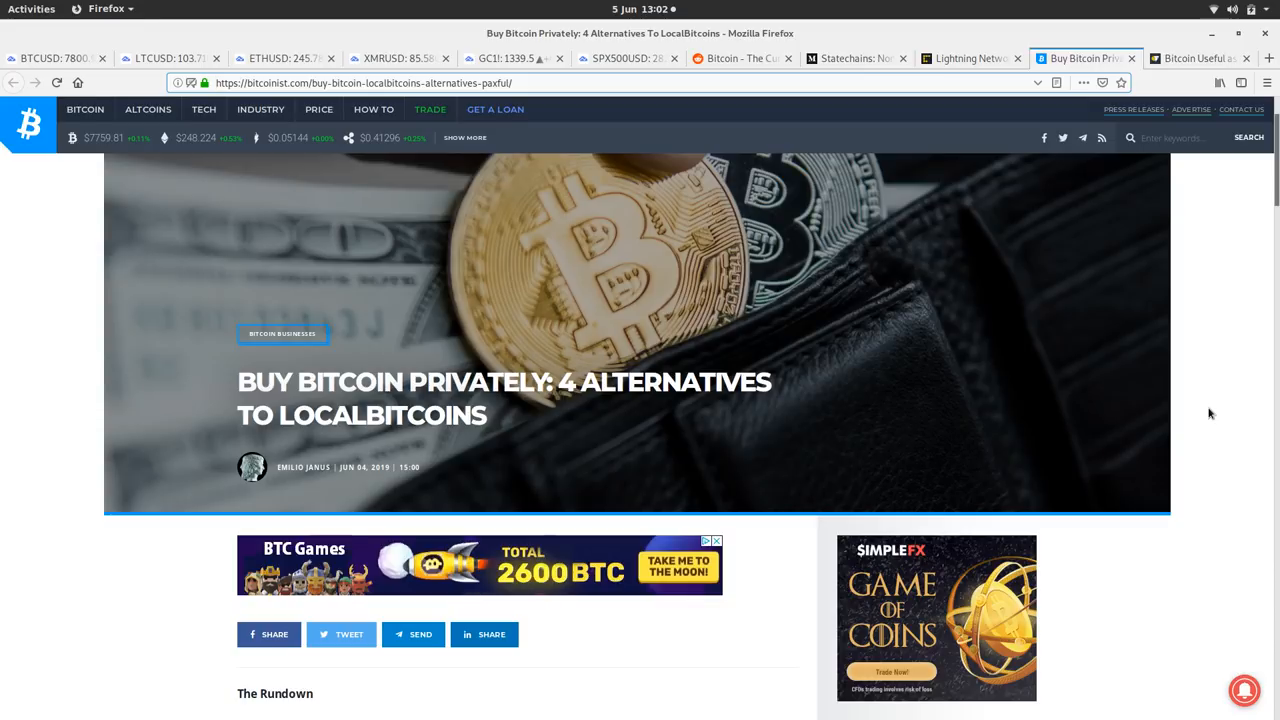
# Scroll past the rundown, HodlHodl and Paxful sections down to LocalCoinSwap and Bisq
pyautogui.scroll(-3)
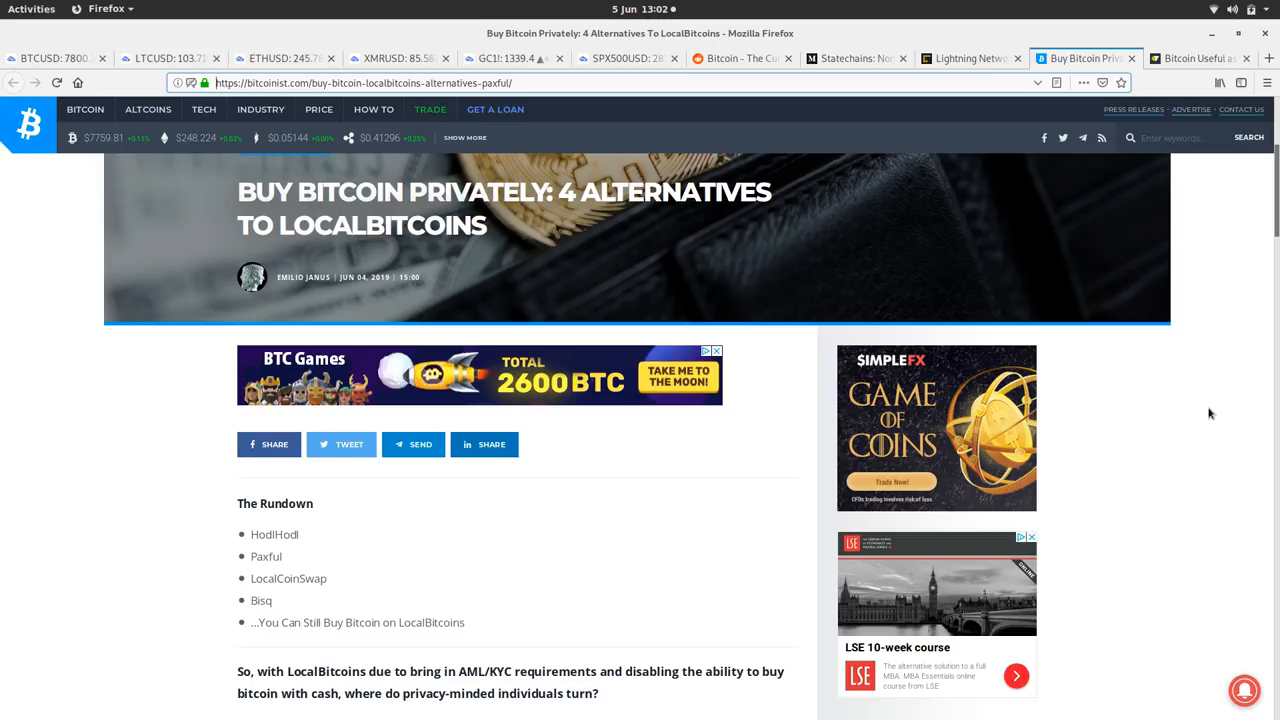
pyautogui.scroll(-3)
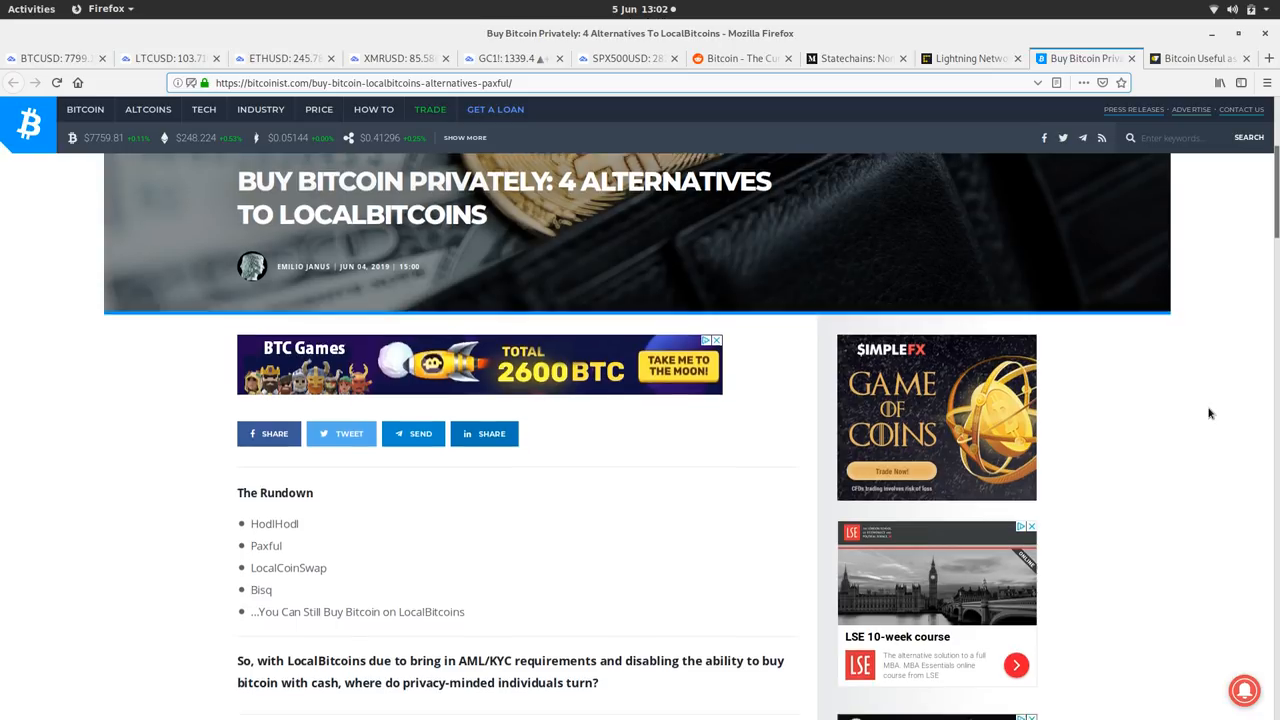
pyautogui.scroll(-3)
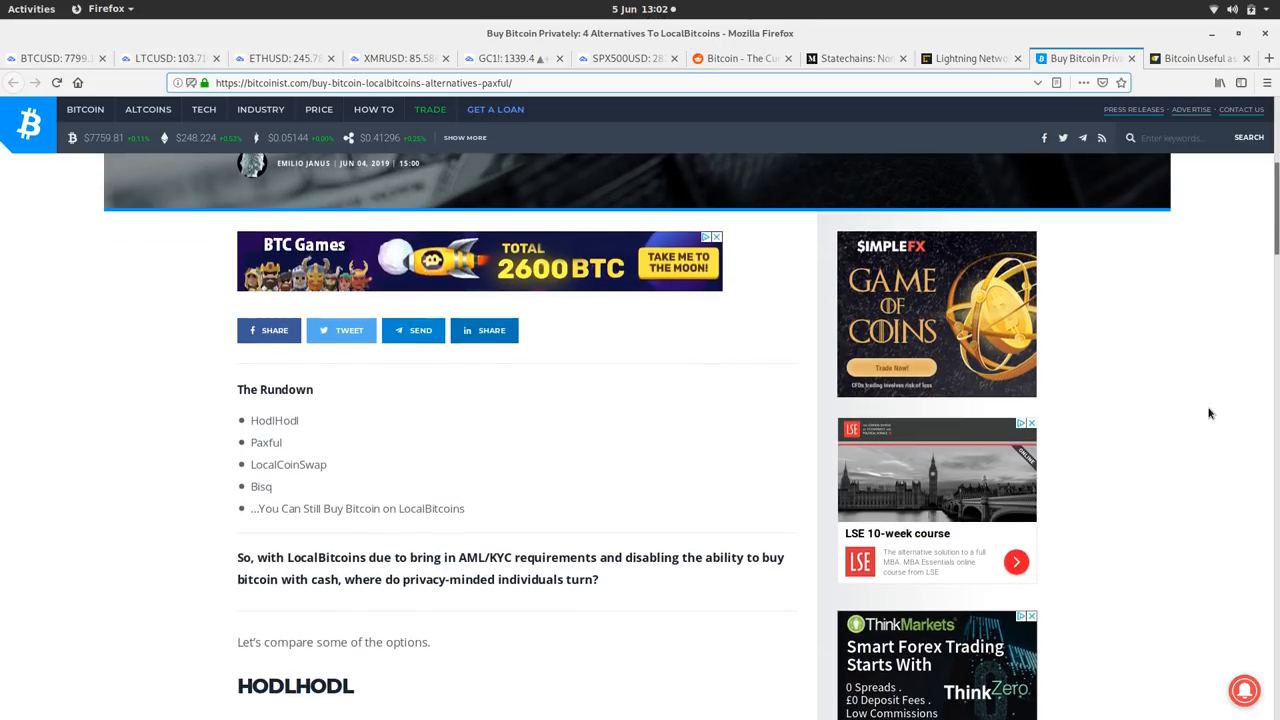
pyautogui.scroll(-3)
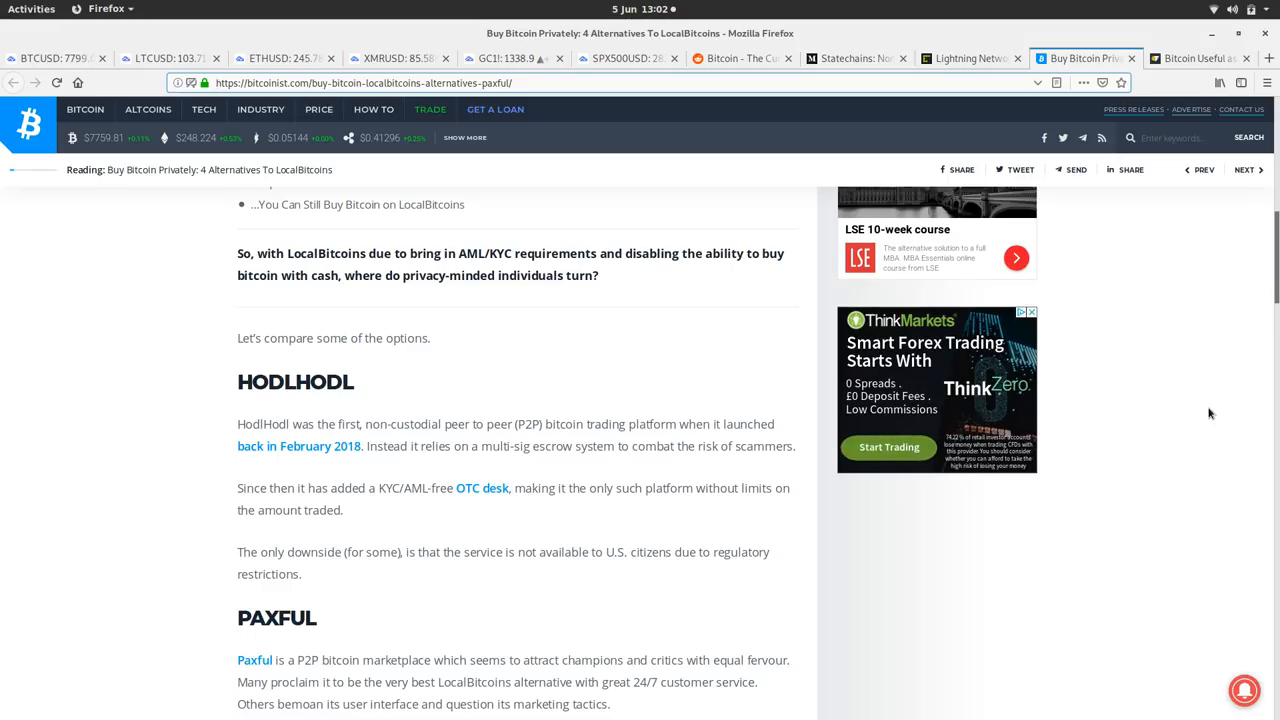
pyautogui.scroll(3)
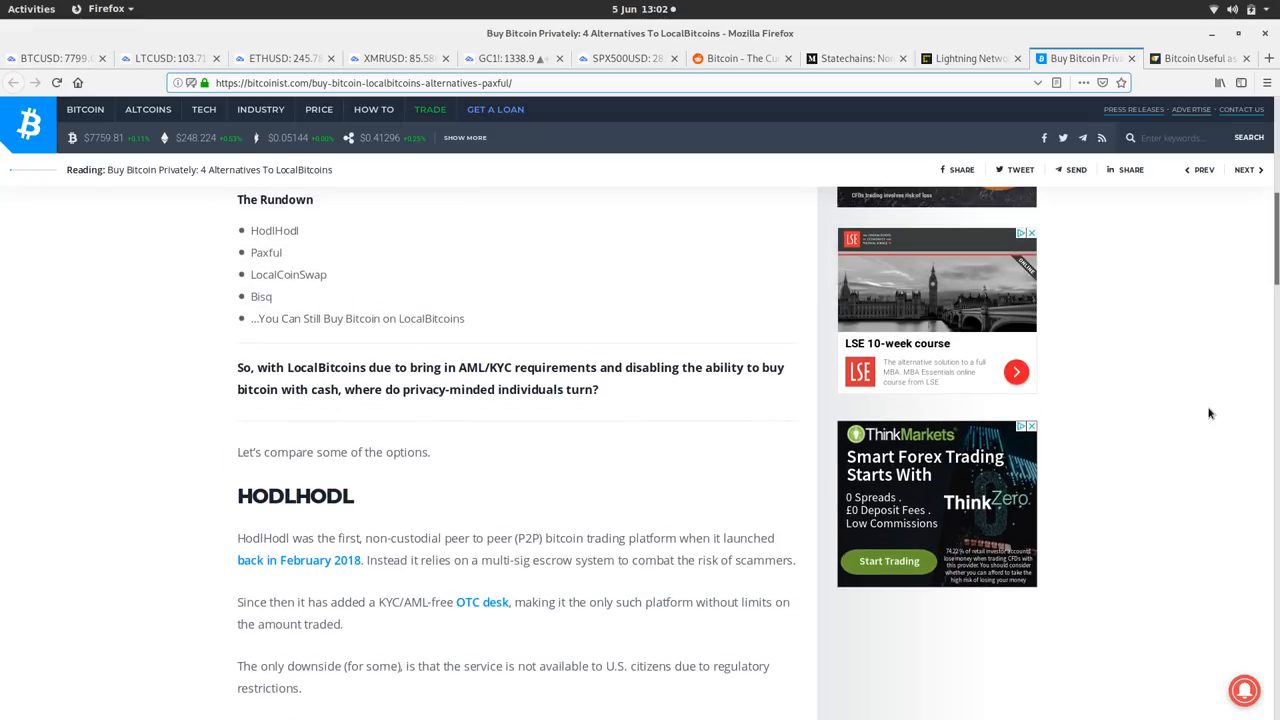
pyautogui.scroll(-3)
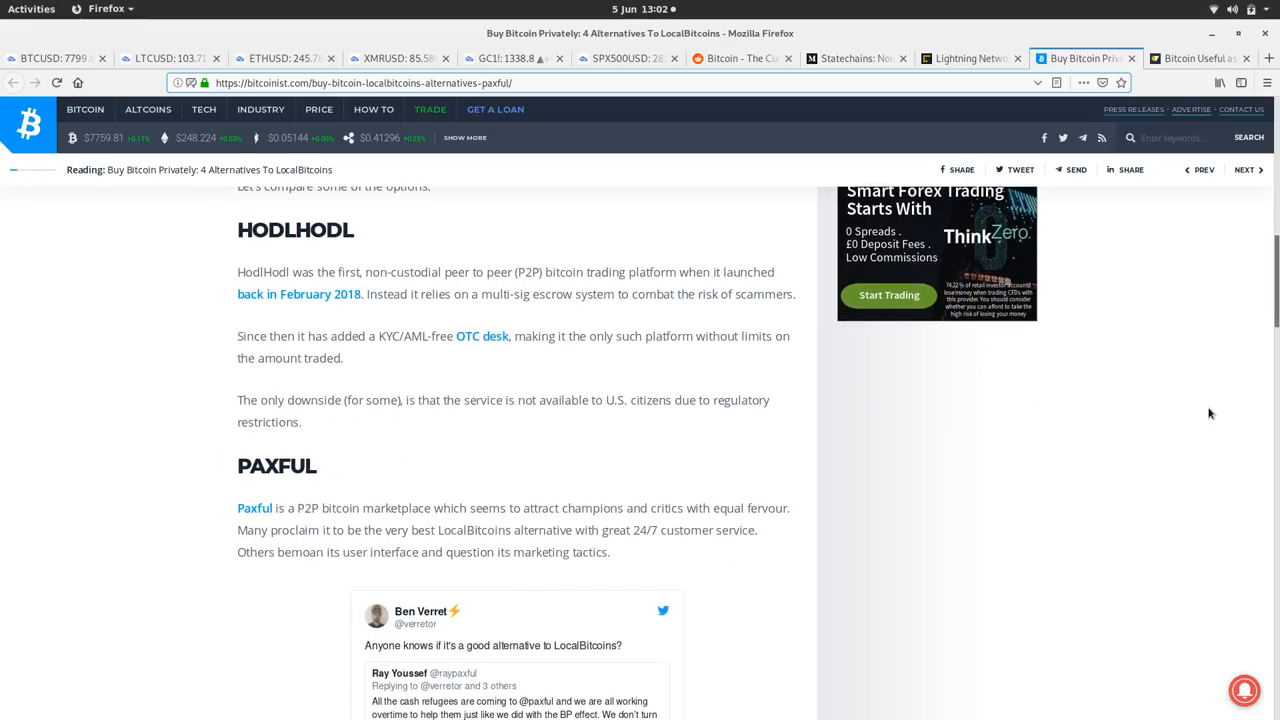
pyautogui.scroll(-3)
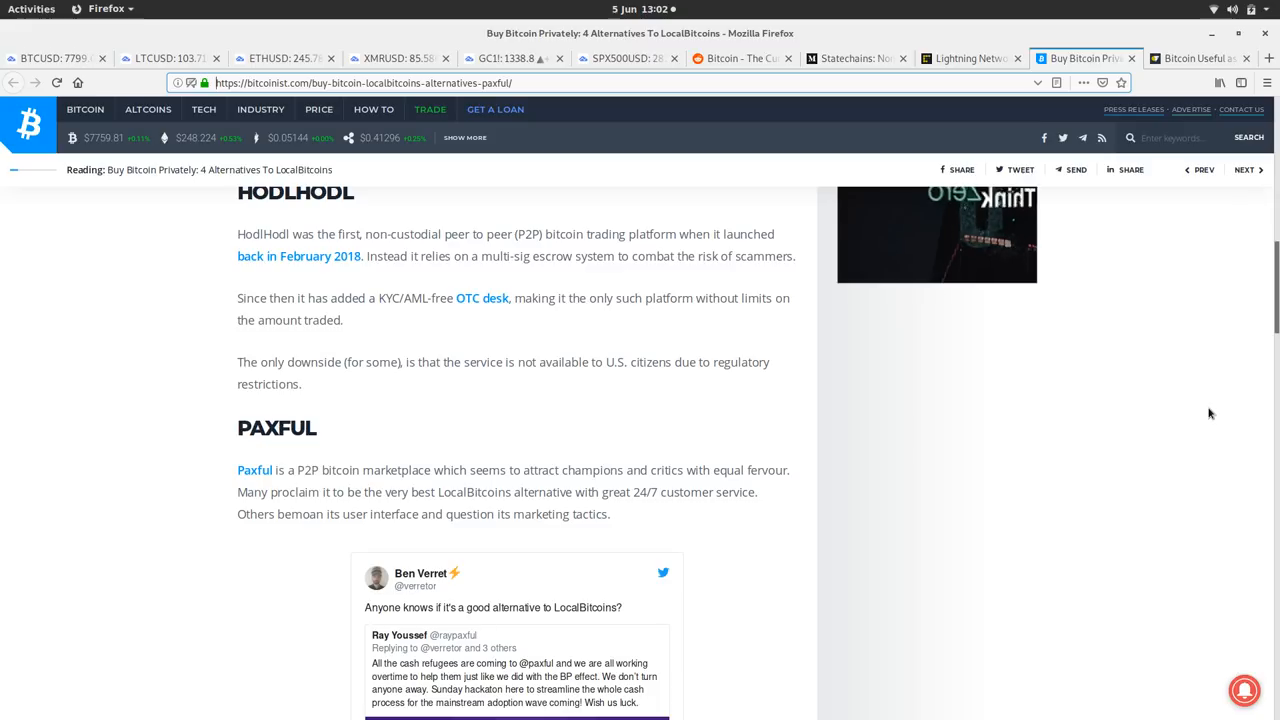
pyautogui.scroll(-3)
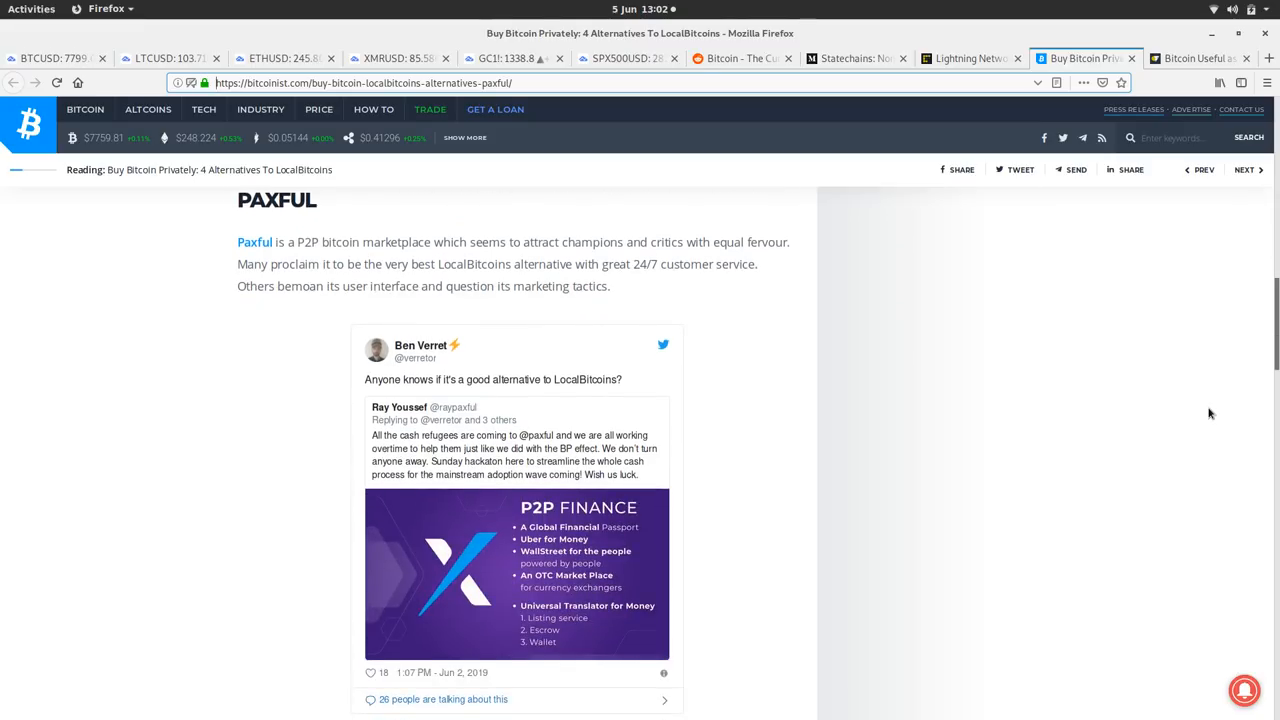
pyautogui.scroll(-3)
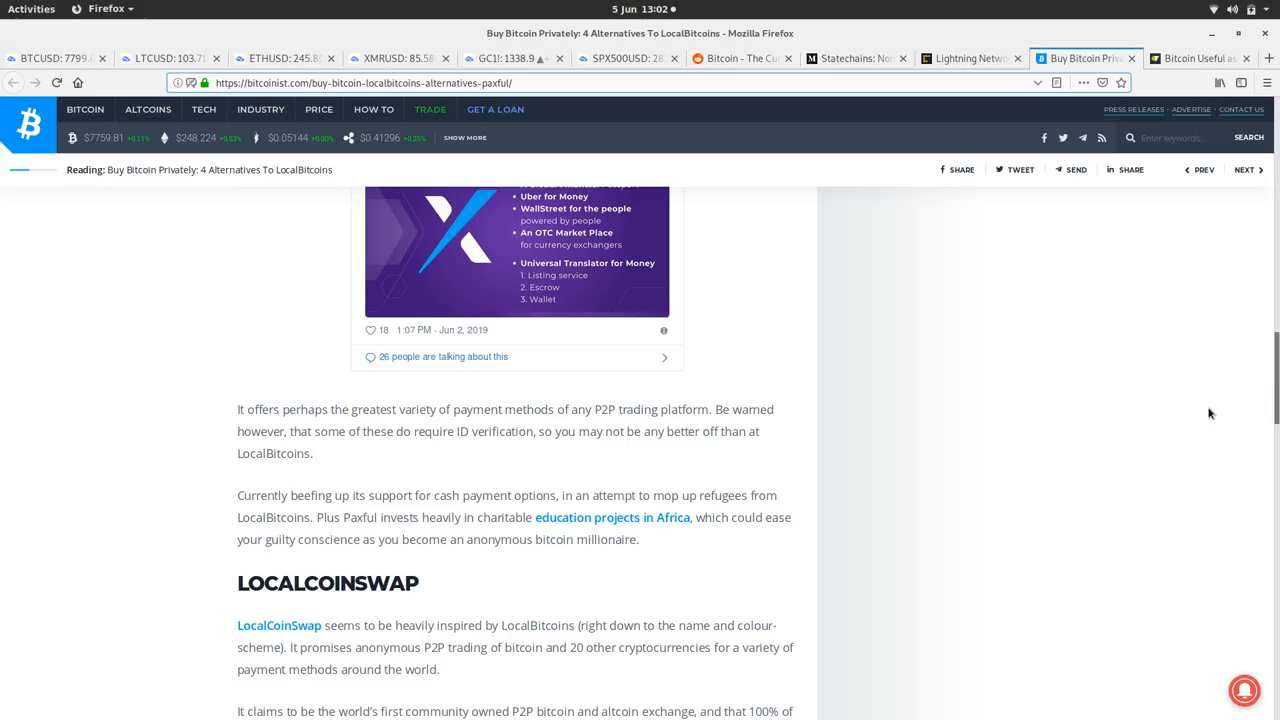
pyautogui.scroll(-3)
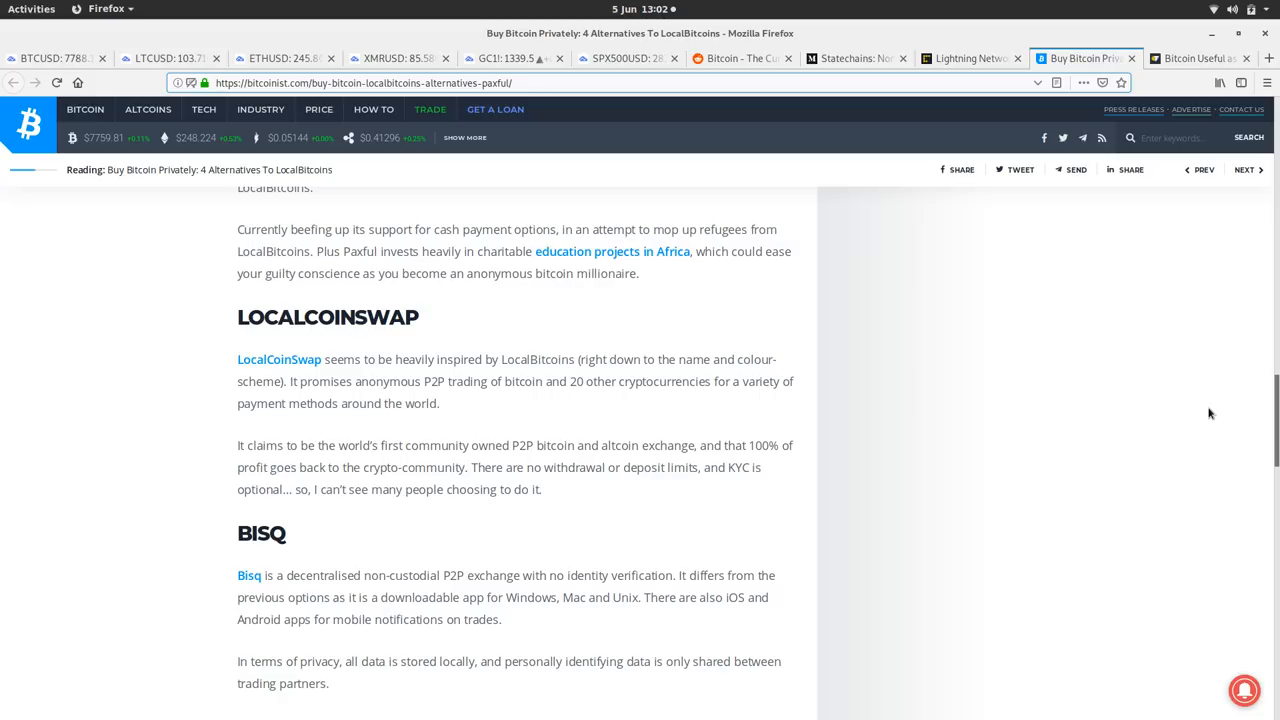
# Scroll through Bisq and the 'still buy on LocalBitcoins' section, then back to the headline
pyautogui.scroll(-3)
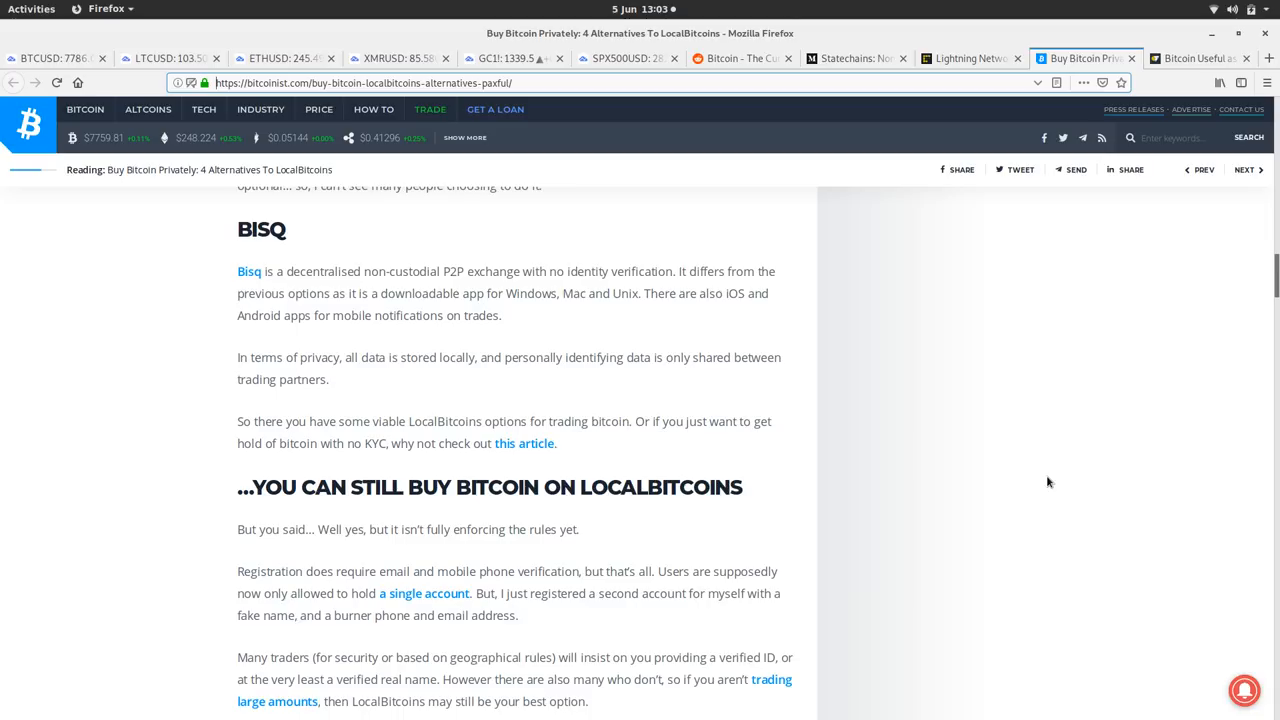
pyautogui.scroll(-3)
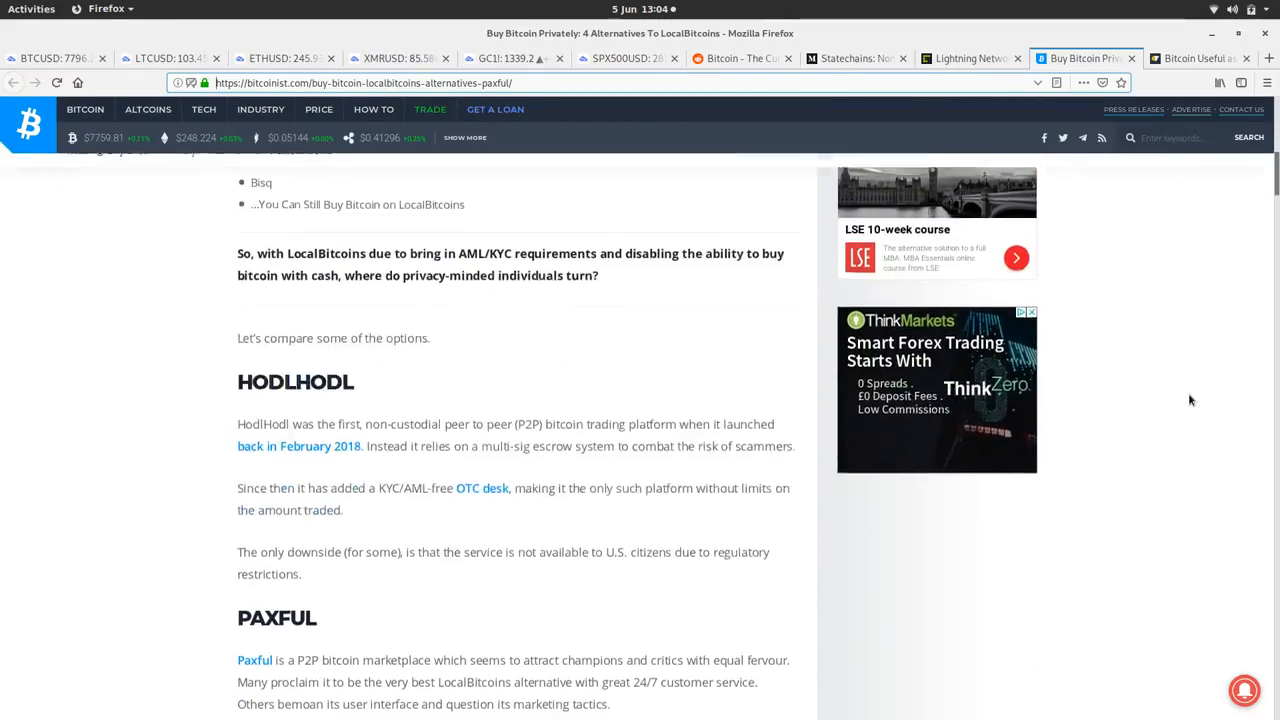
pyautogui.scroll(3)
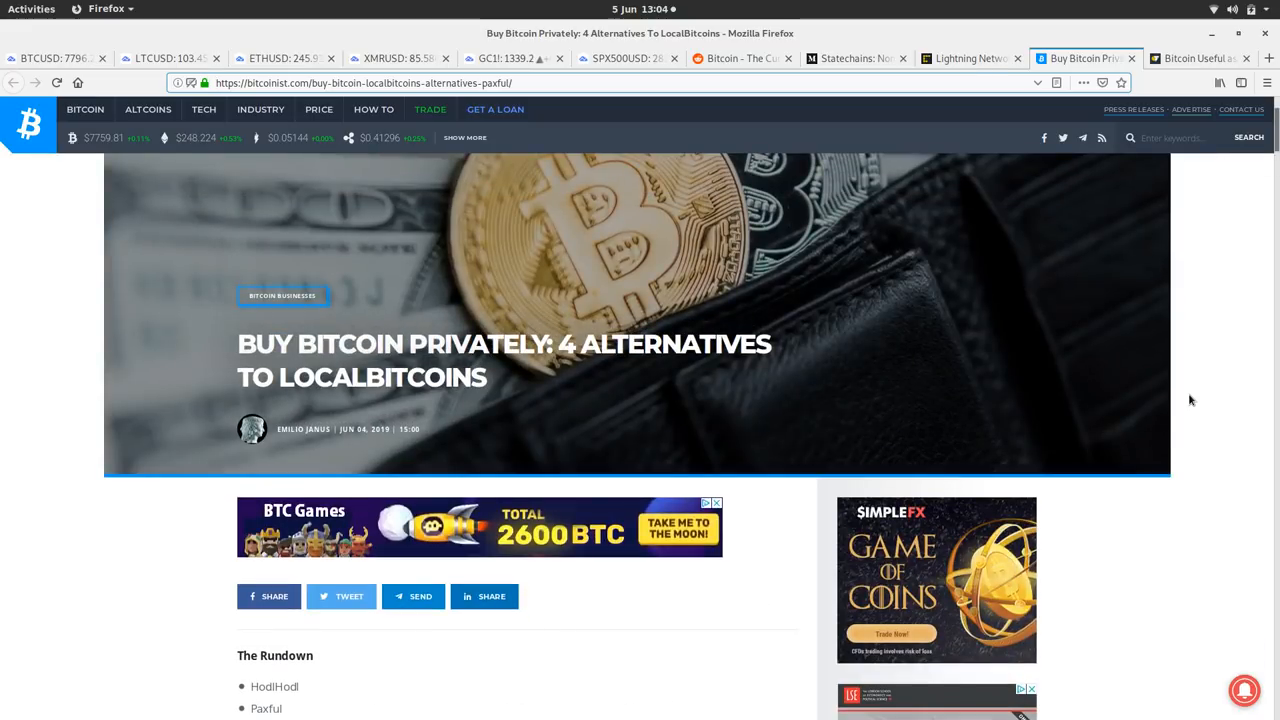
pyautogui.moveTo(1155, 138)
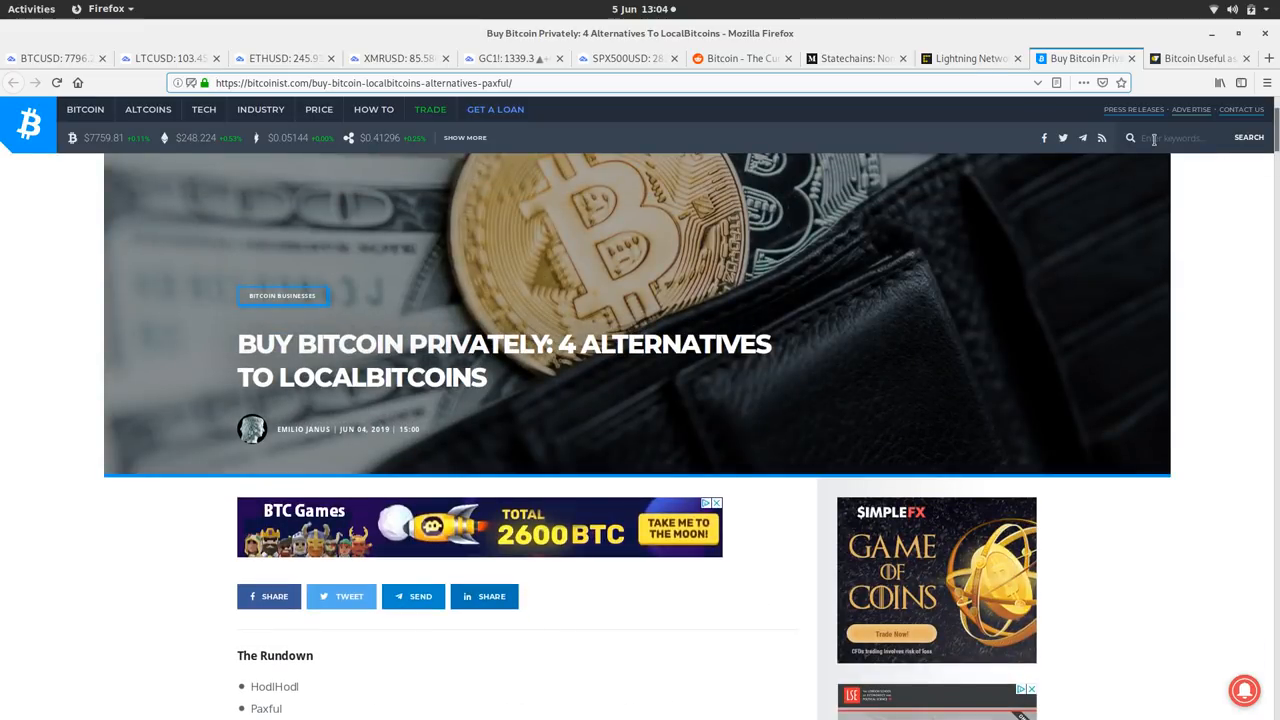
# Switch to the Cointelegraph tab 'Bitcoin Useful as Investor Tip-Off, Says Gold Bug'
pyautogui.click(1195, 58)
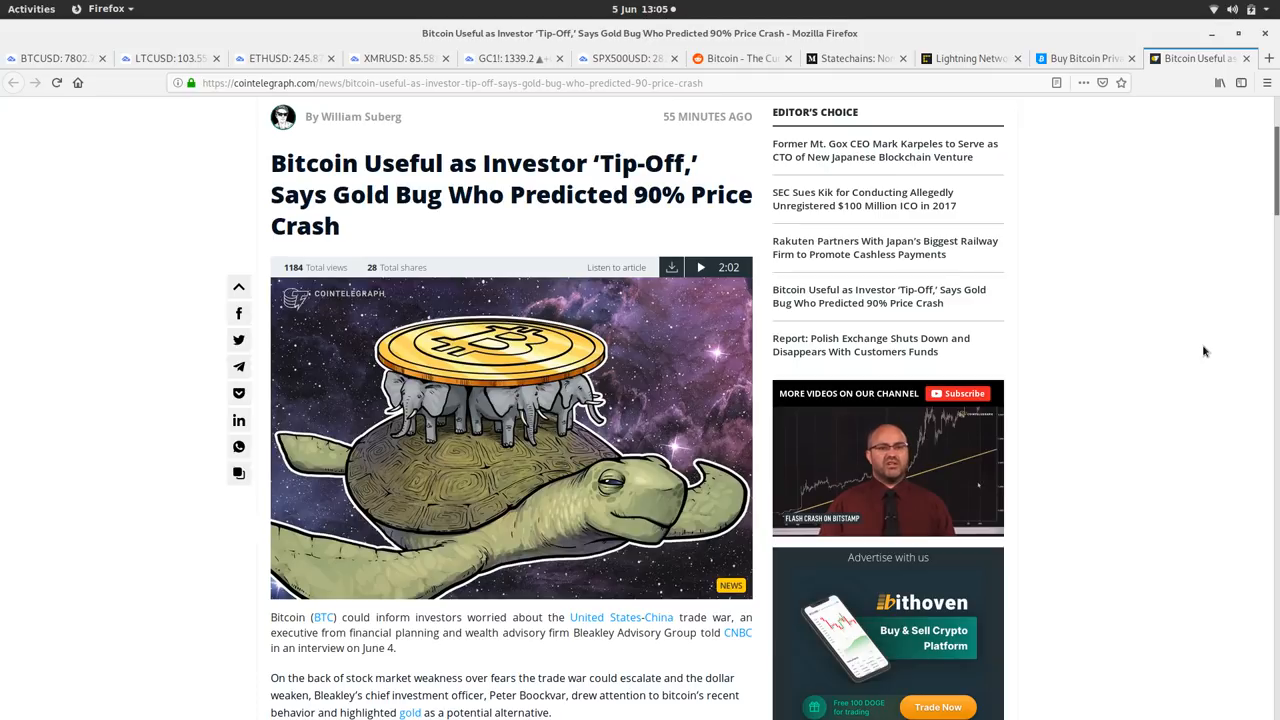
pyautogui.moveTo(1222, 403)
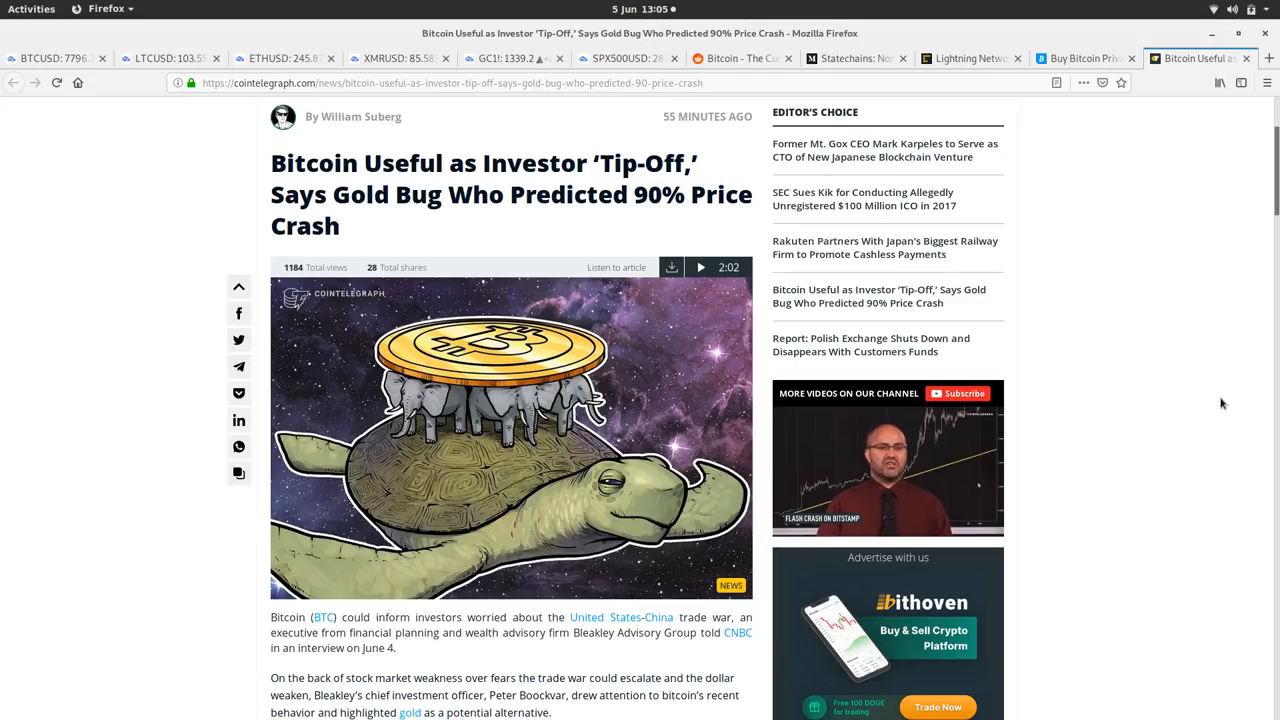